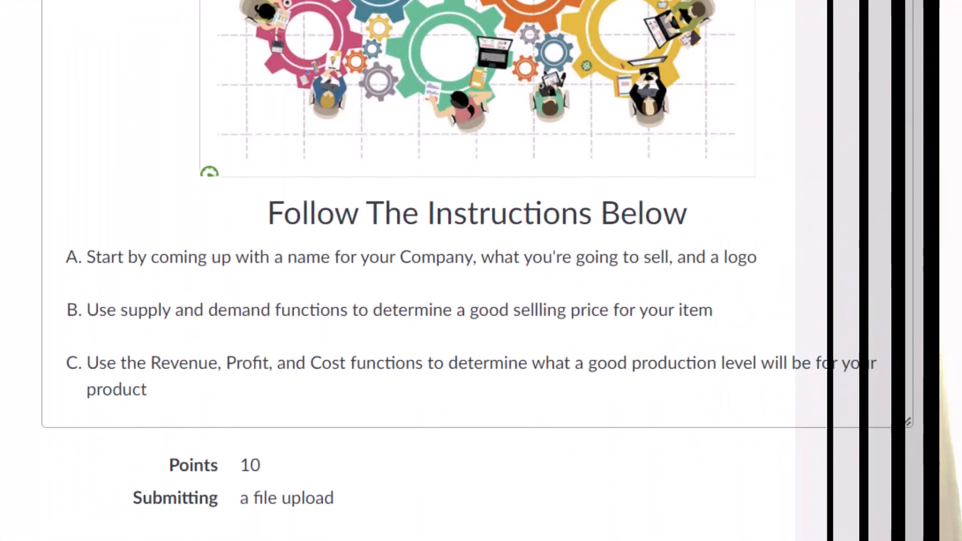
Open the course Rubrics list, check where 2 Post Discussion Board is used, and view its actions
scroll(down, 3)
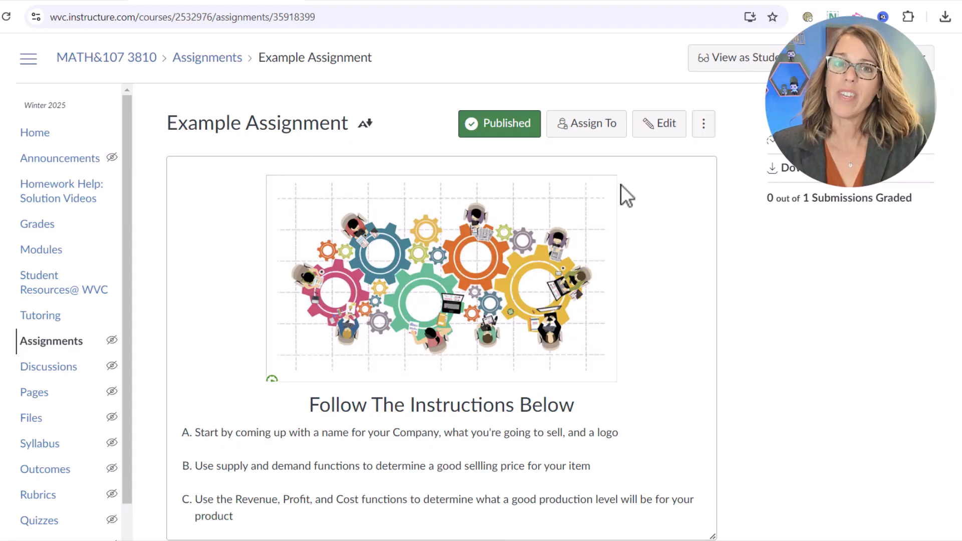
mouse_move(621, 184)
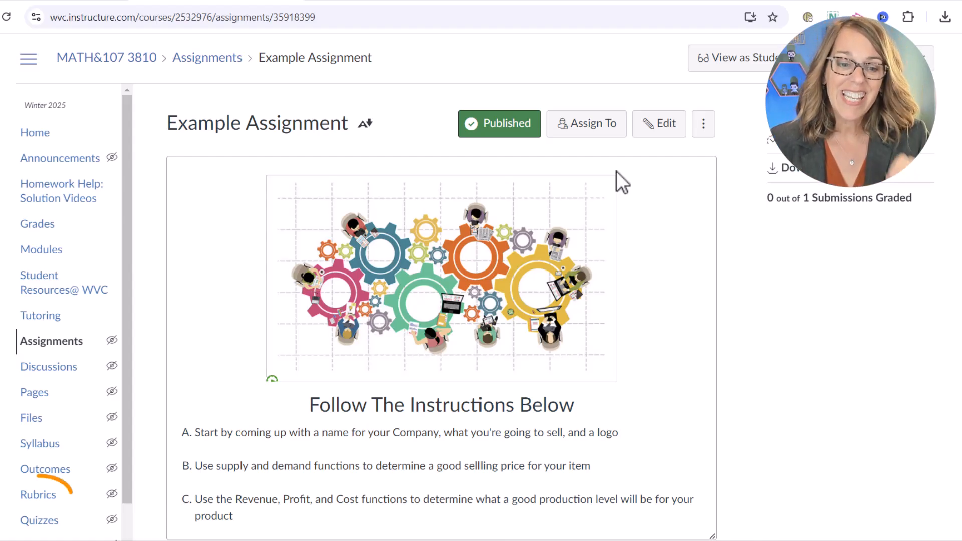
mouse_move(359, 144)
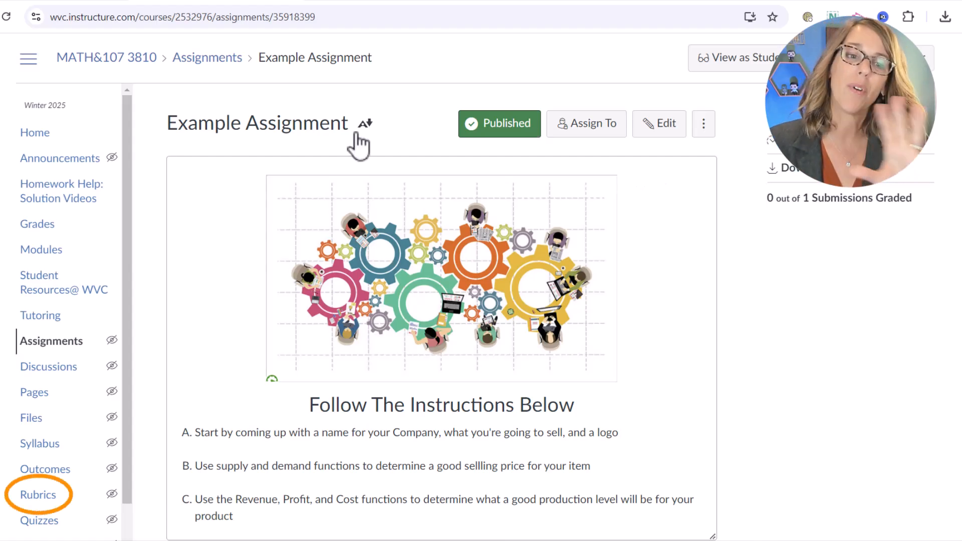
mouse_move(38, 495)
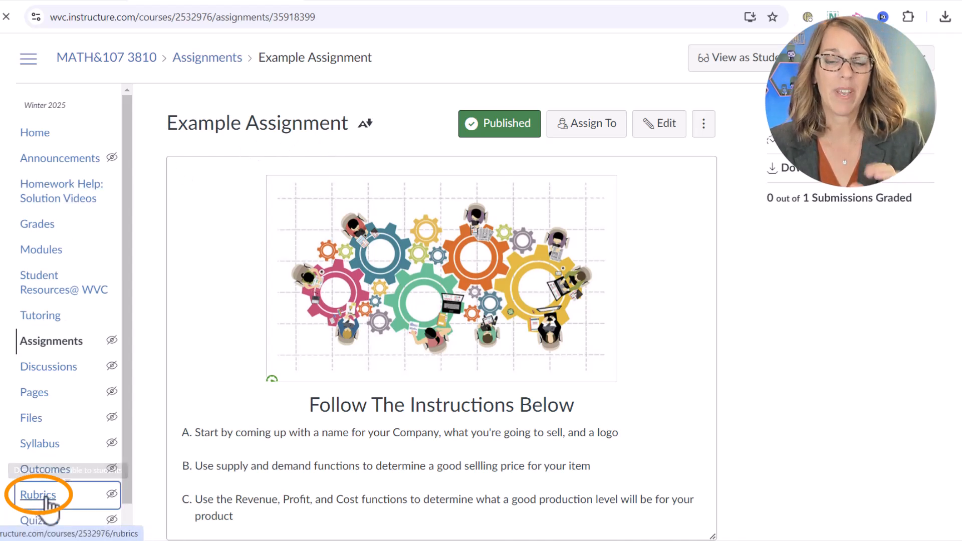
click(38, 495)
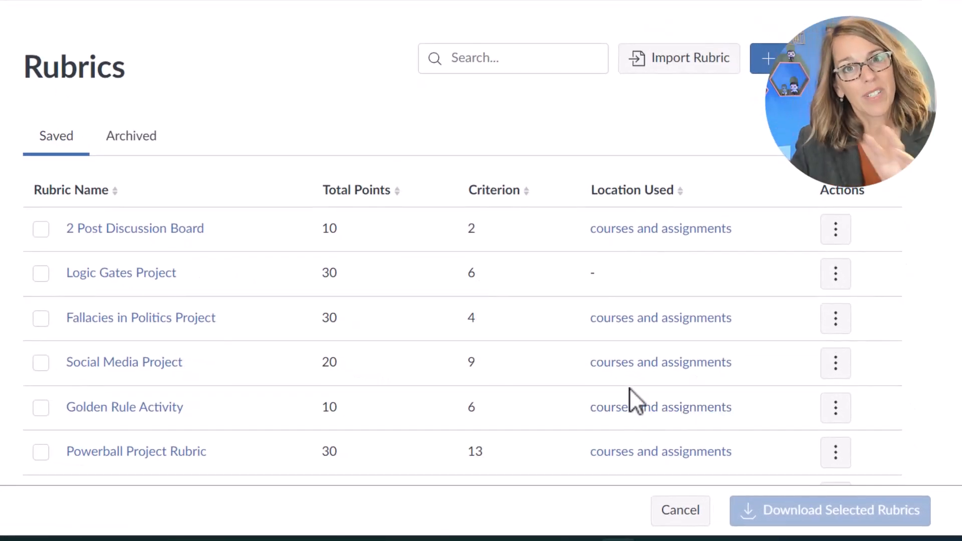
mouse_move(283, 289)
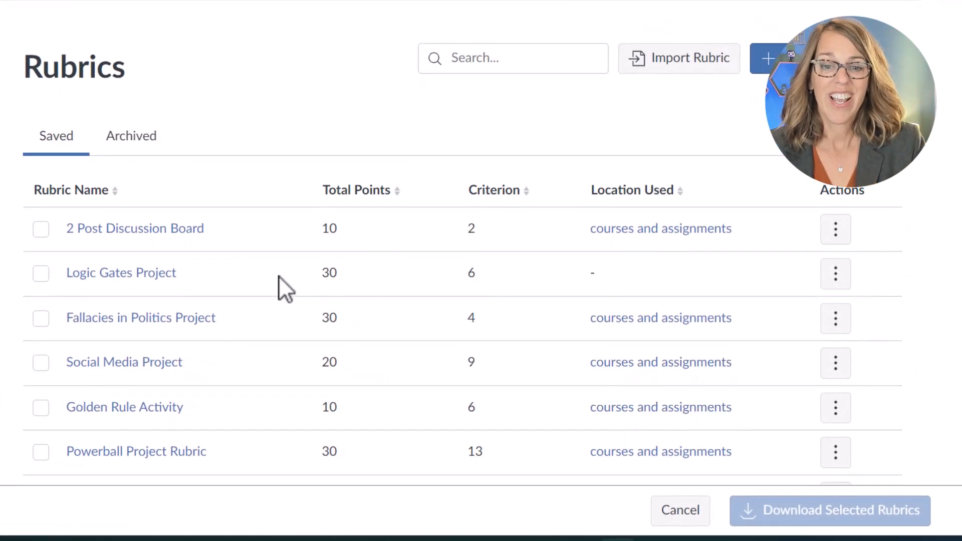
click(660, 228)
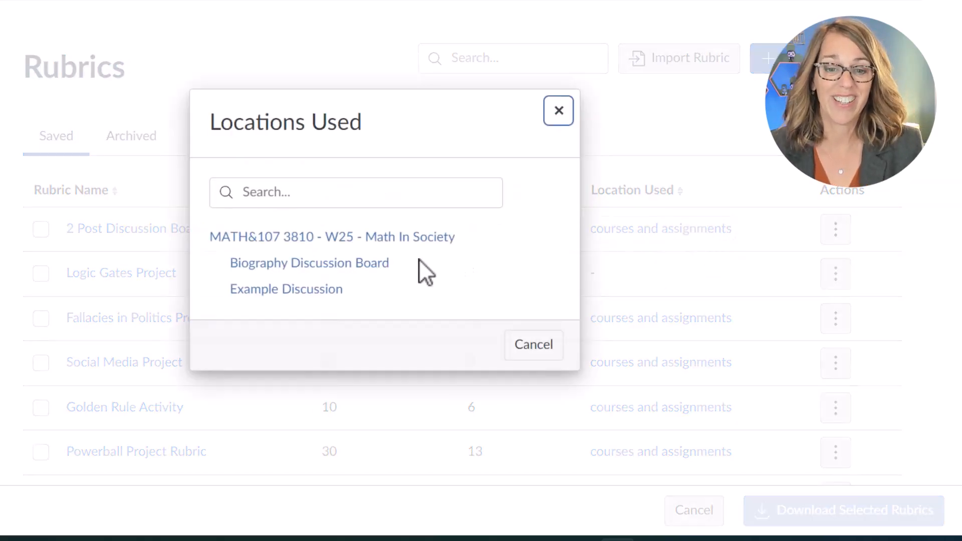
mouse_move(391, 320)
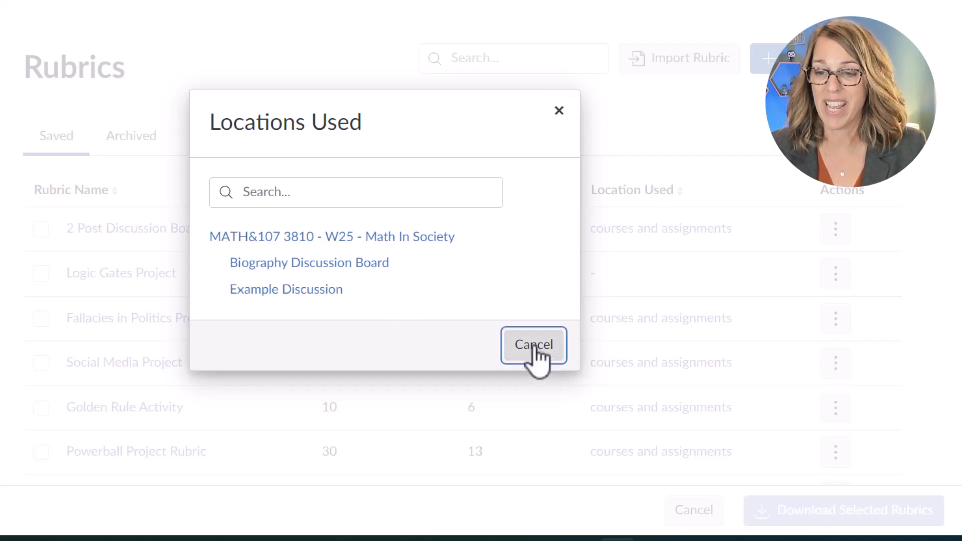
click(533, 344)
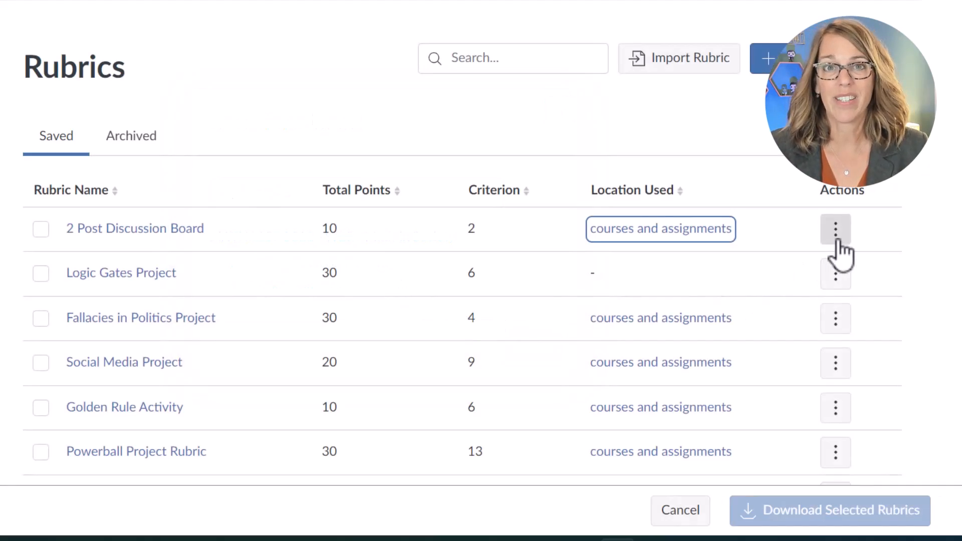
click(835, 232)
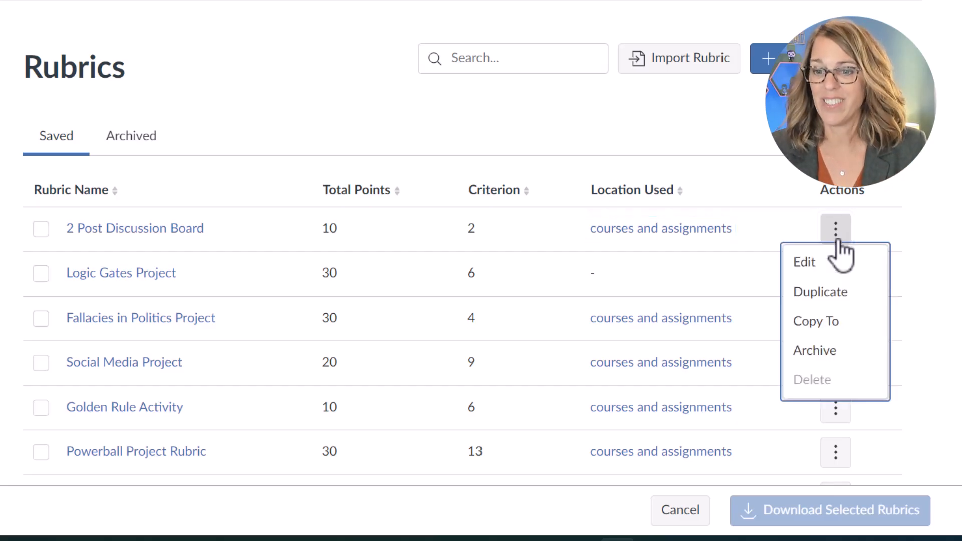
mouse_move(820, 292)
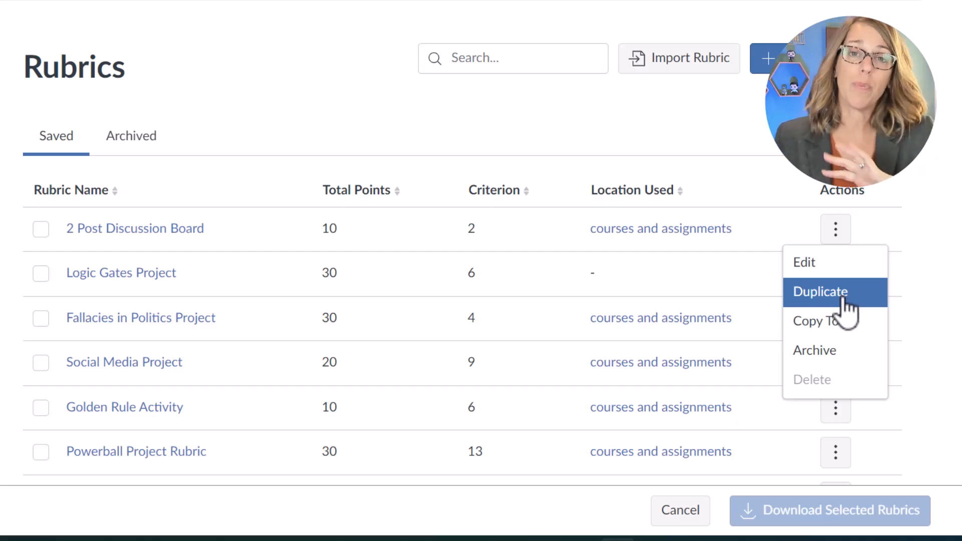
mouse_move(834, 321)
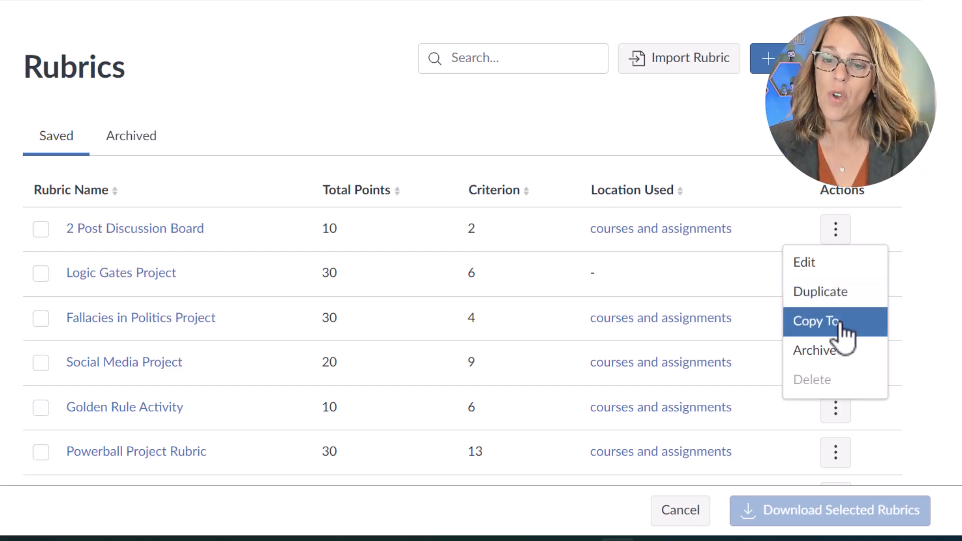
mouse_move(834, 350)
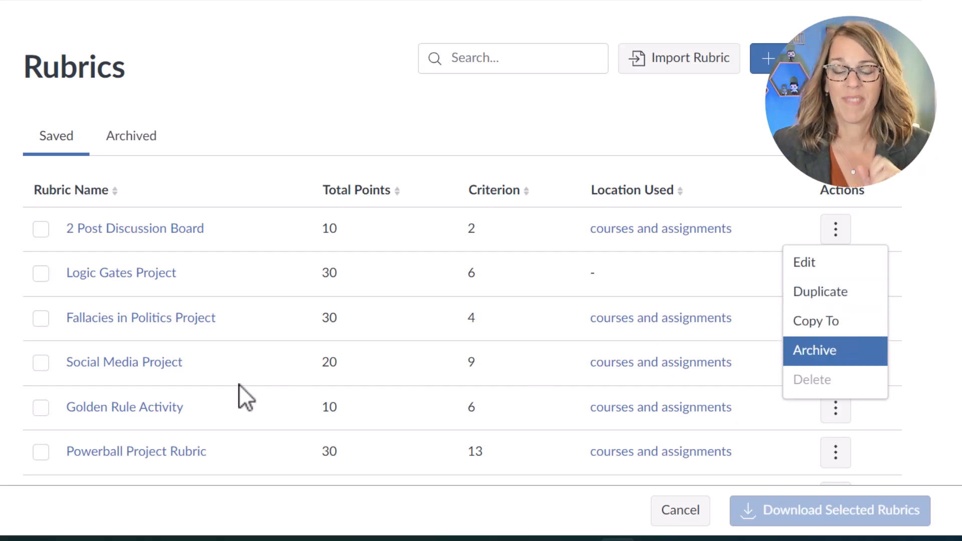
mouse_move(262, 369)
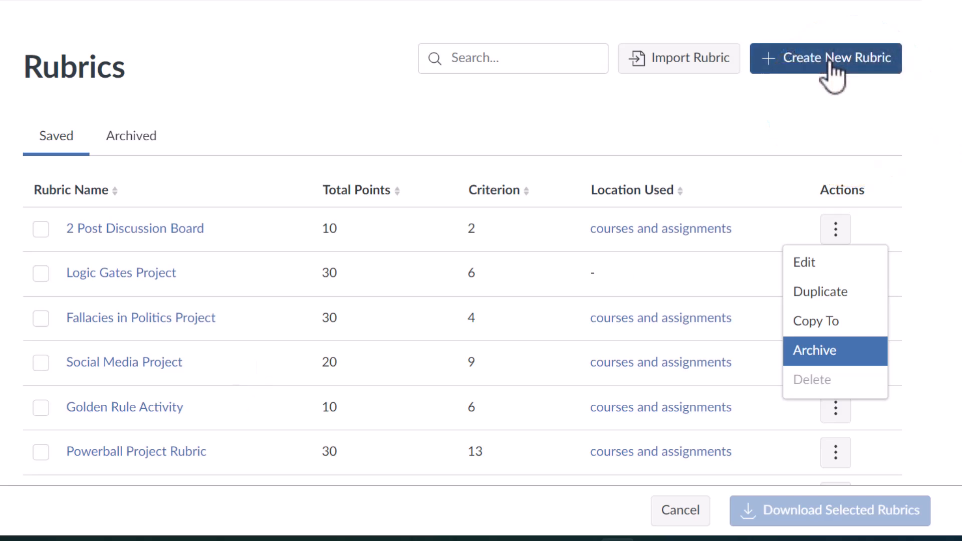
Begin a new rubric form titled 'Example Assignment', with no criteria yet
click(825, 57)
text(E)
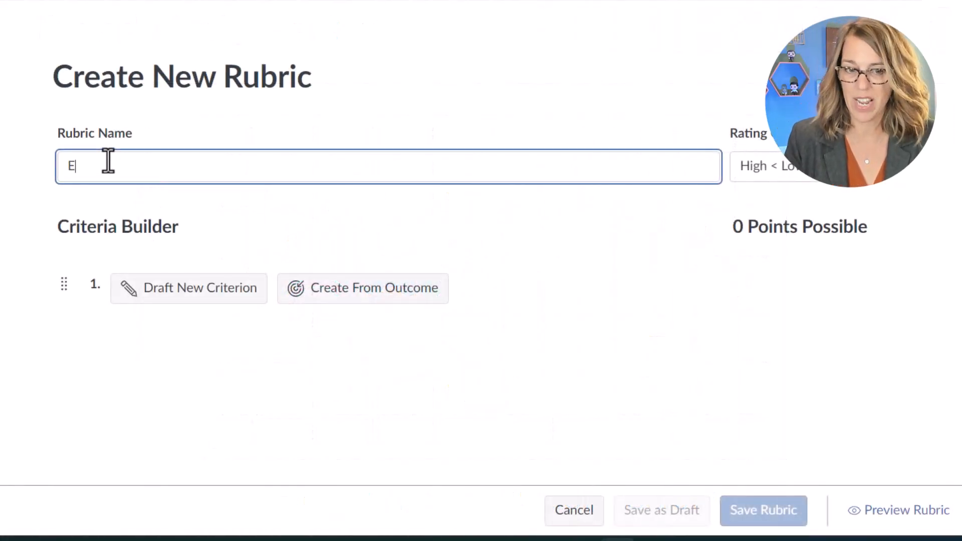
text(xample Assig)
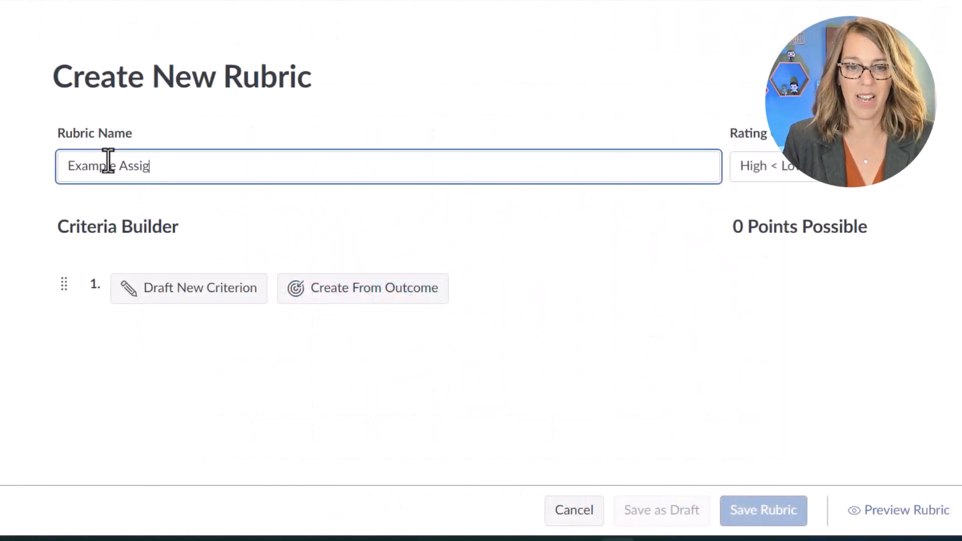
text(nment)
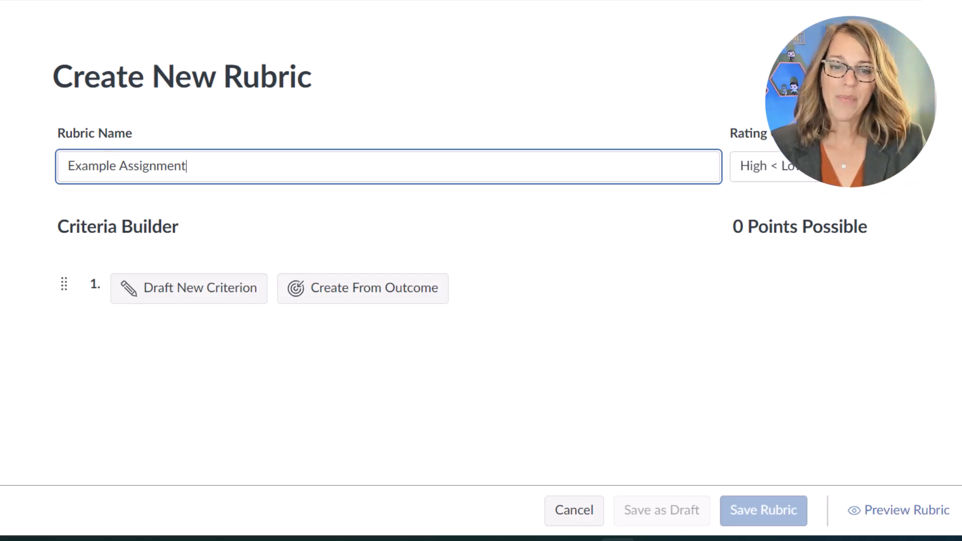
mouse_move(209, 240)
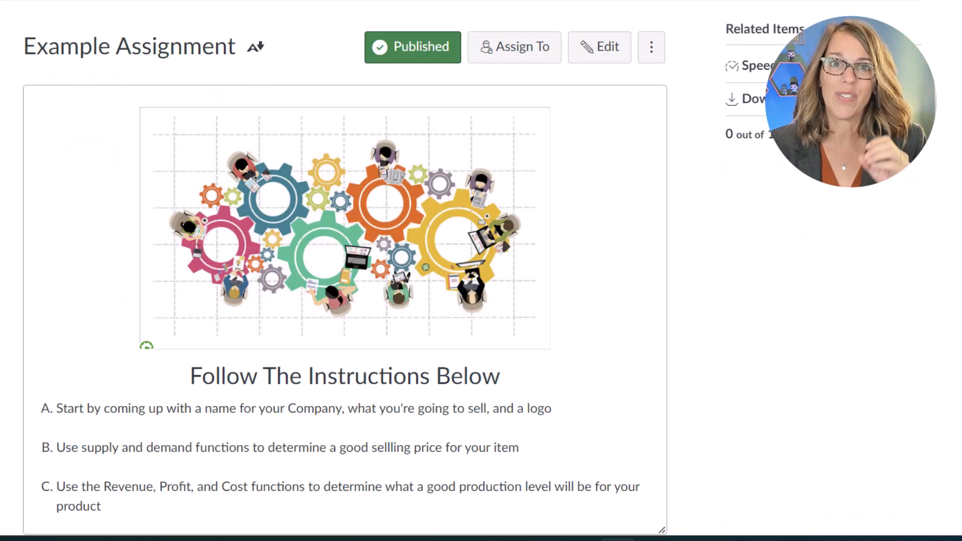
scroll(down, 3)
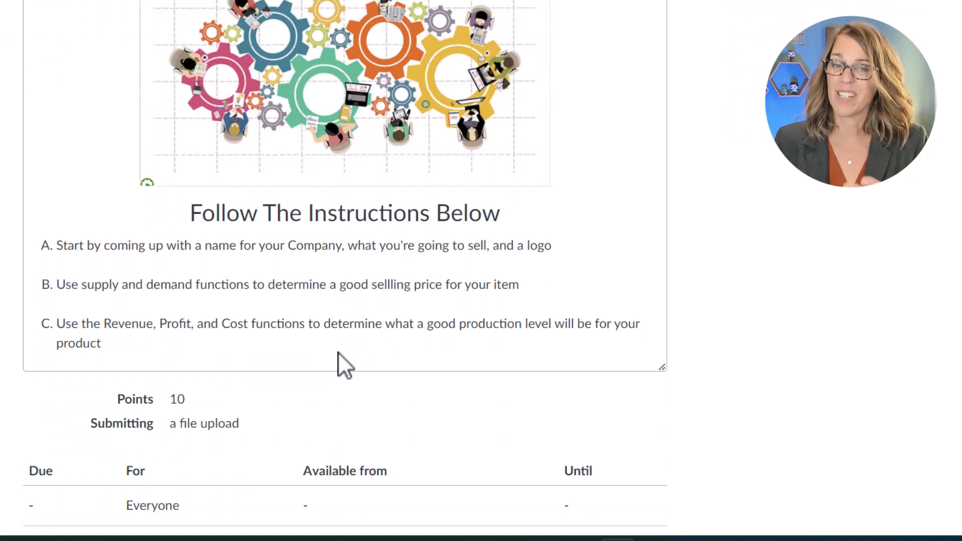
mouse_move(321, 279)
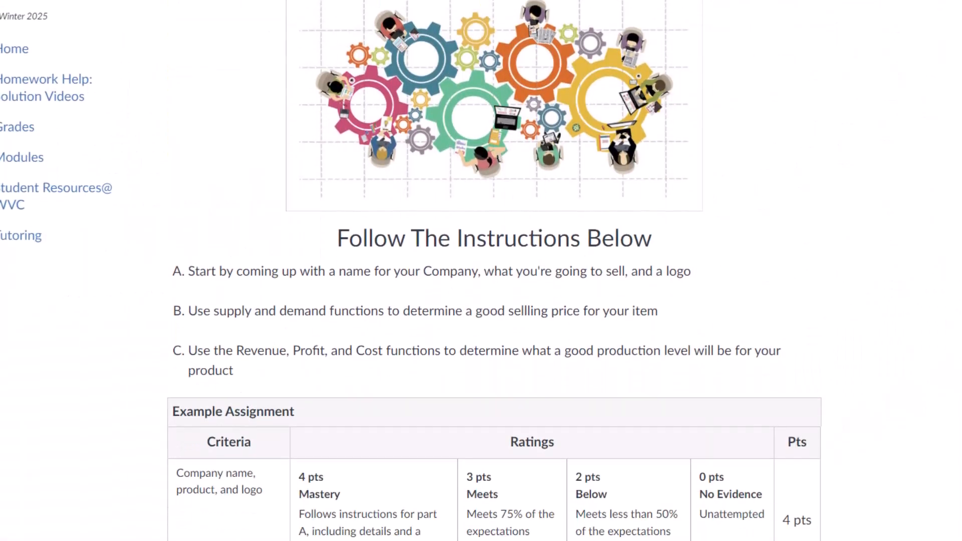
scroll(down, 3)
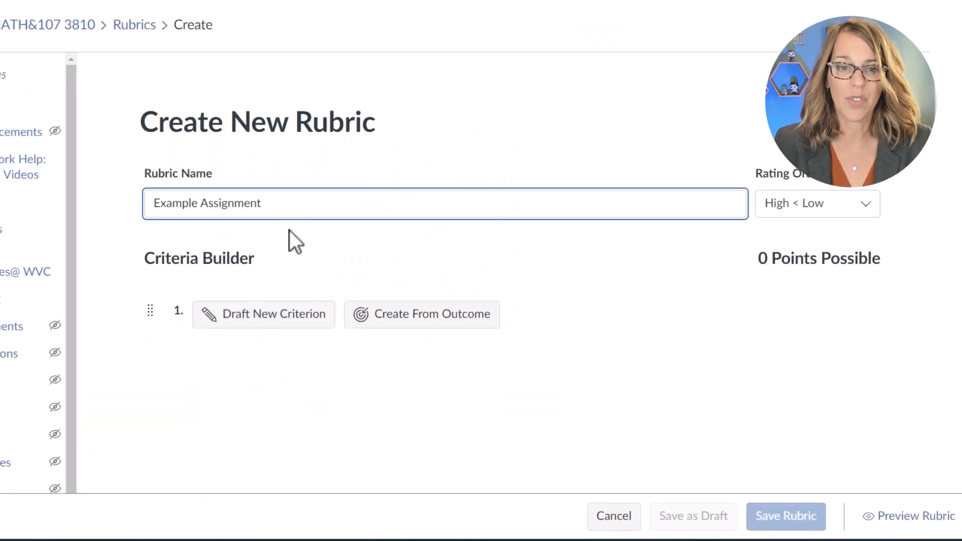
mouse_move(282, 336)
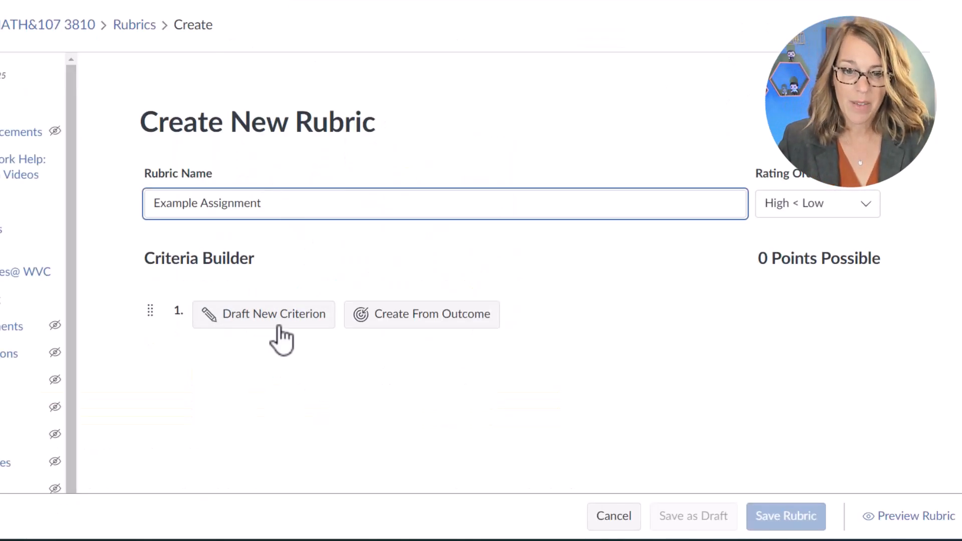
Draft a criterion named 'Company name, product, and logo' with the default ratings
click(273, 314)
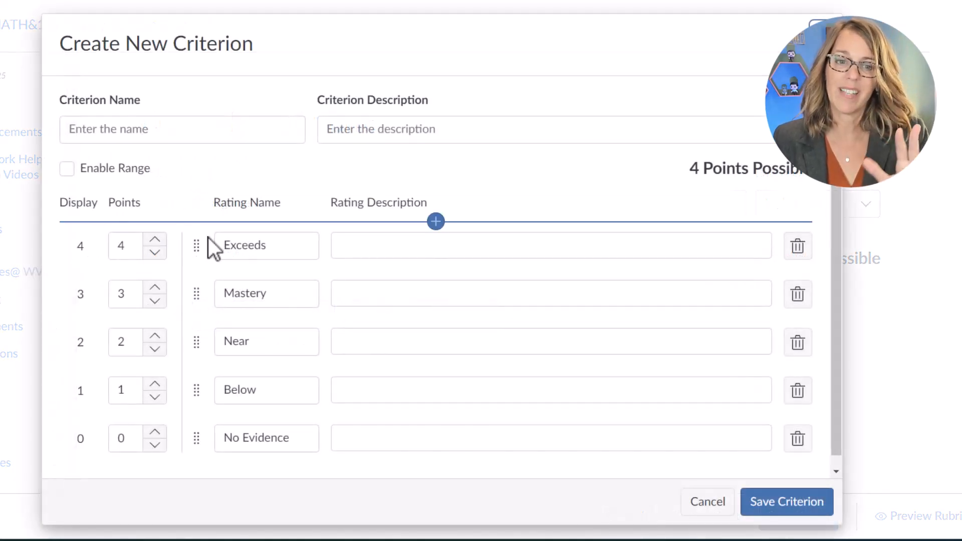
click(181, 129)
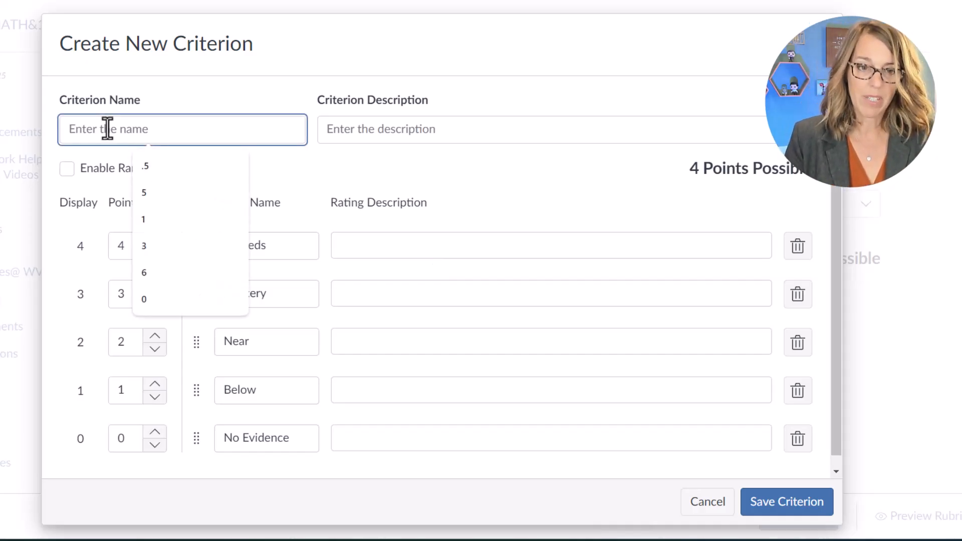
text(Company name, product, and)
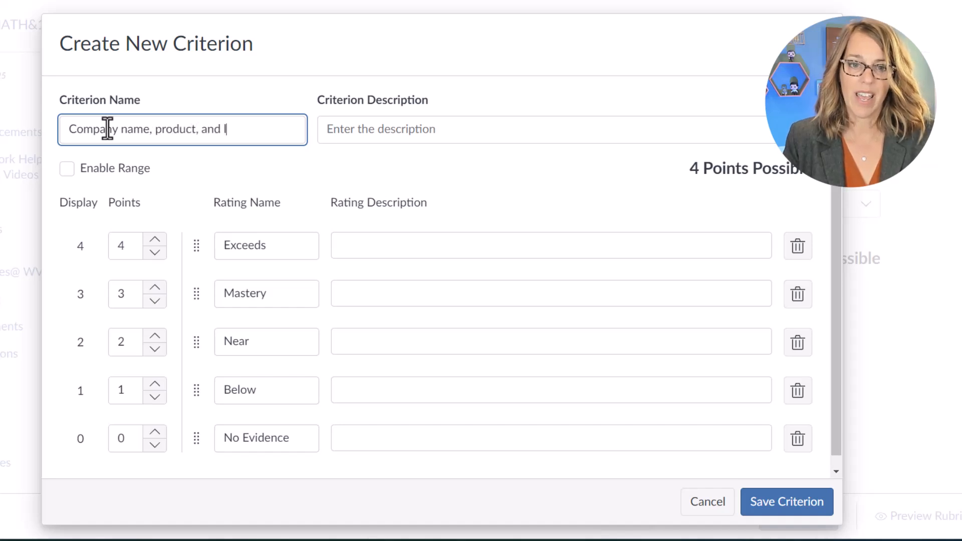
text(logo)
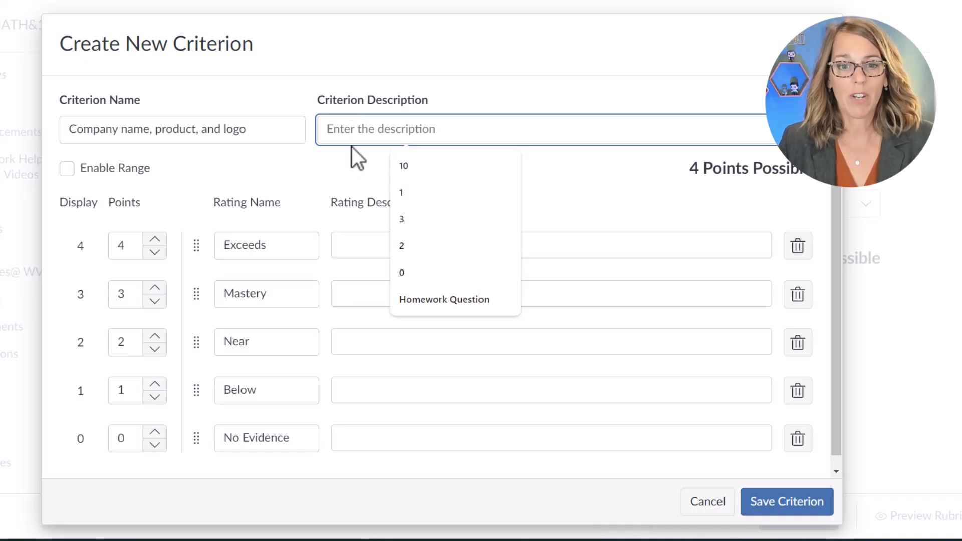
mouse_move(206, 243)
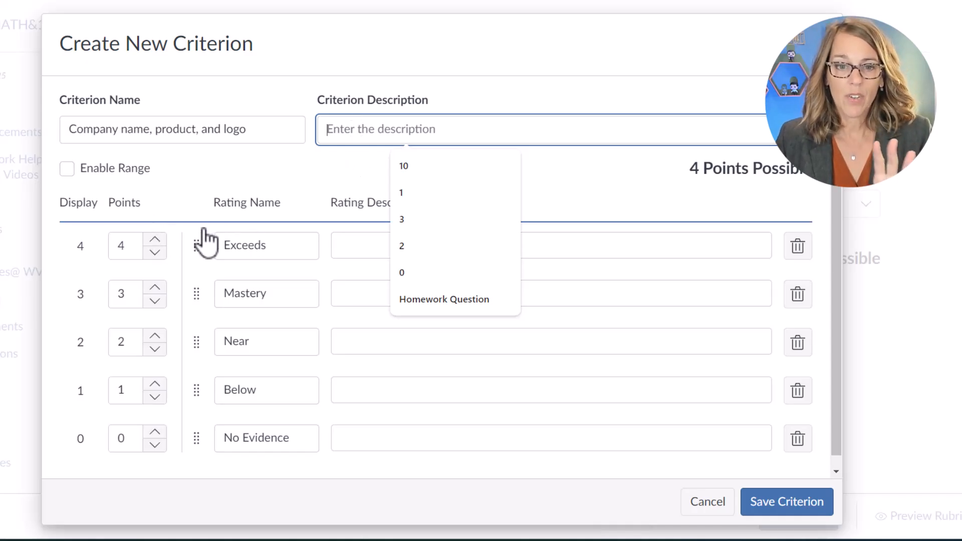
mouse_move(331, 325)
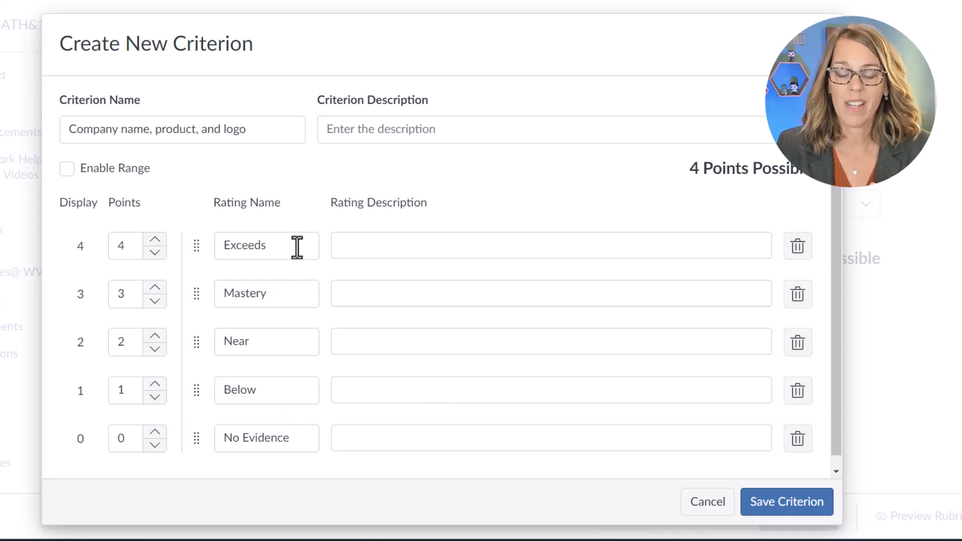
Delete the Exceeds and Near ratings, setting Mastery to 4 points and Below to 2
click(798, 246)
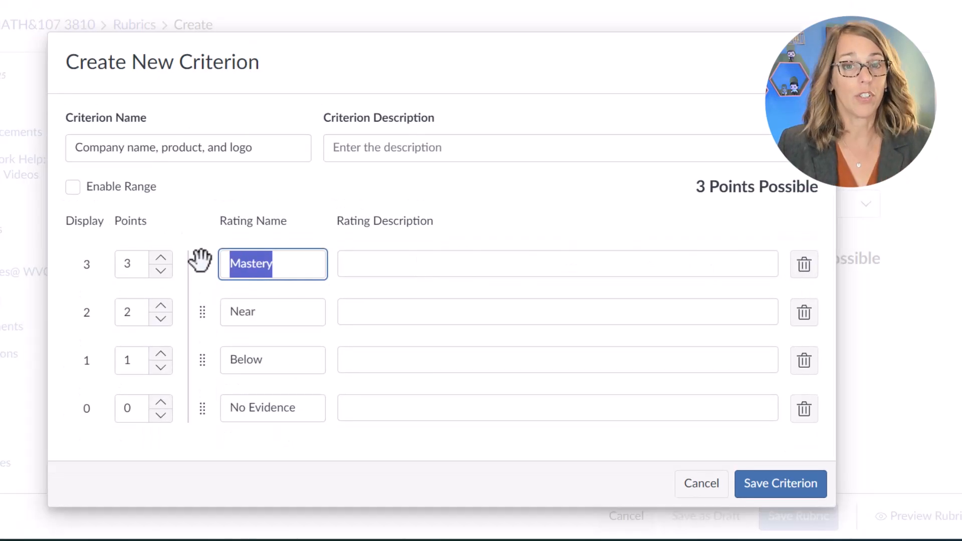
mouse_move(306, 292)
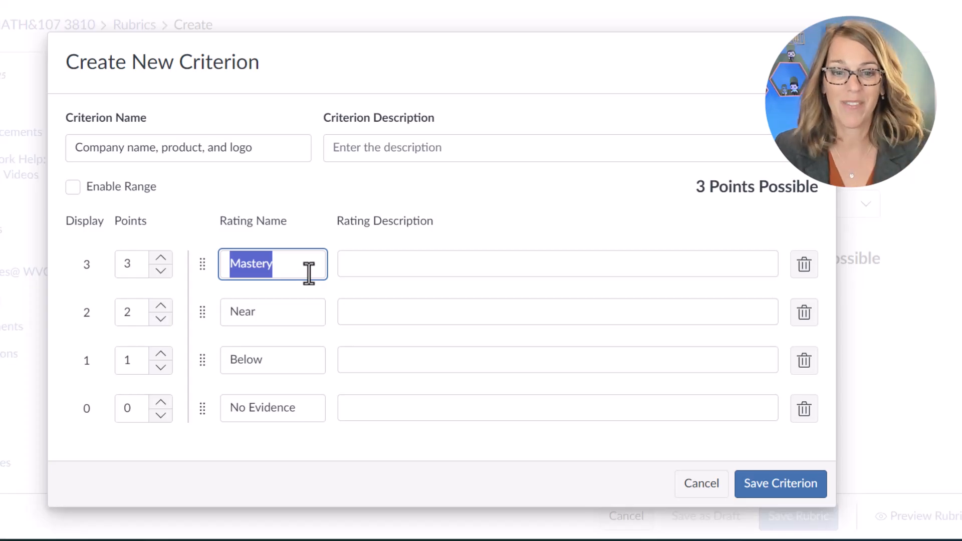
mouse_move(235, 319)
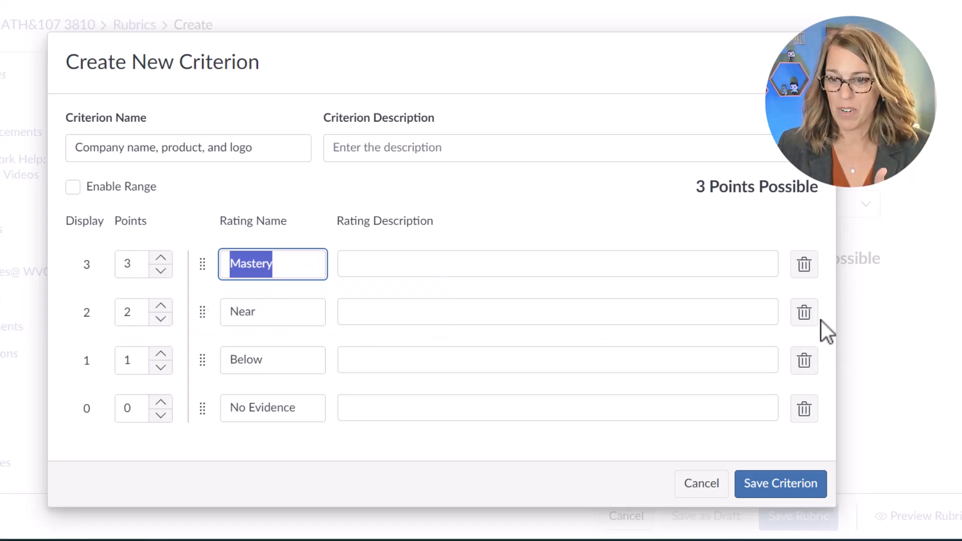
click(803, 312)
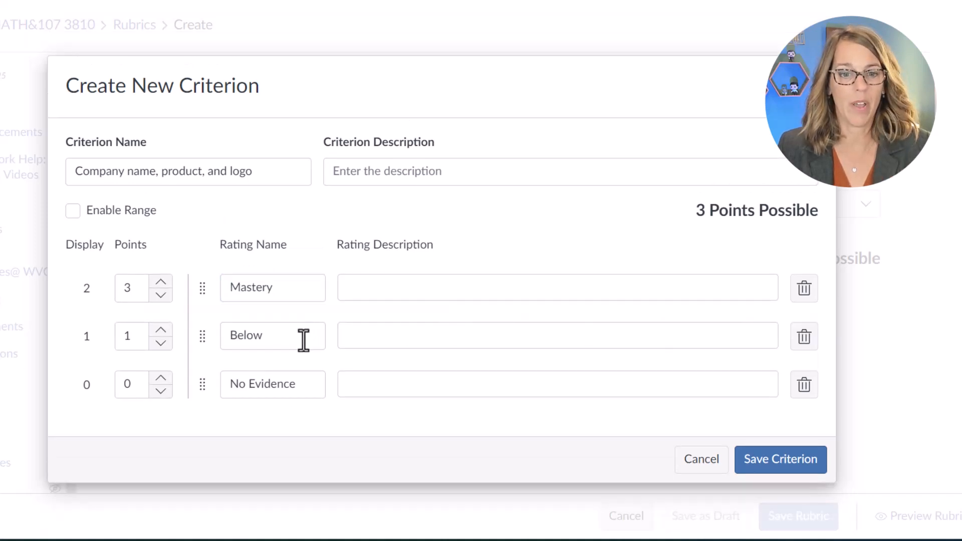
mouse_move(181, 306)
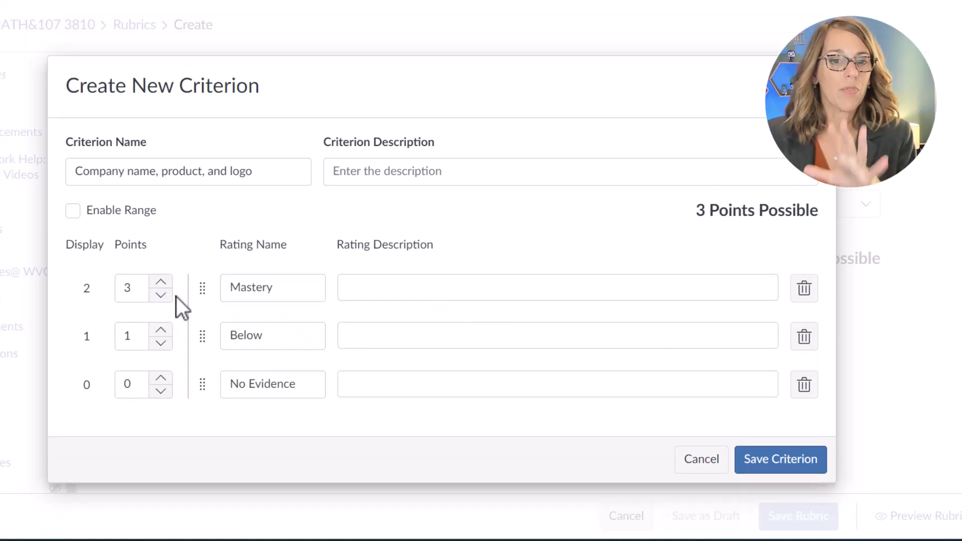
click(161, 282)
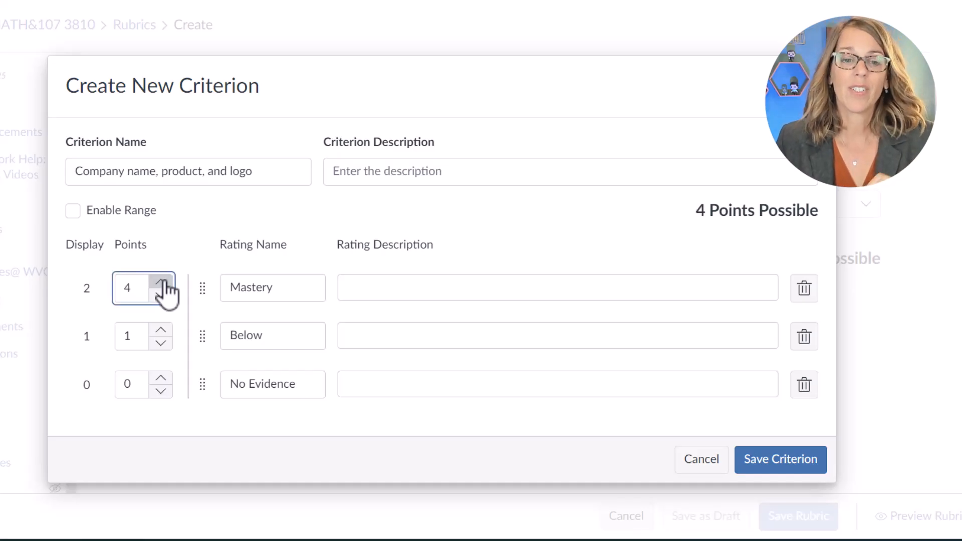
mouse_move(161, 346)
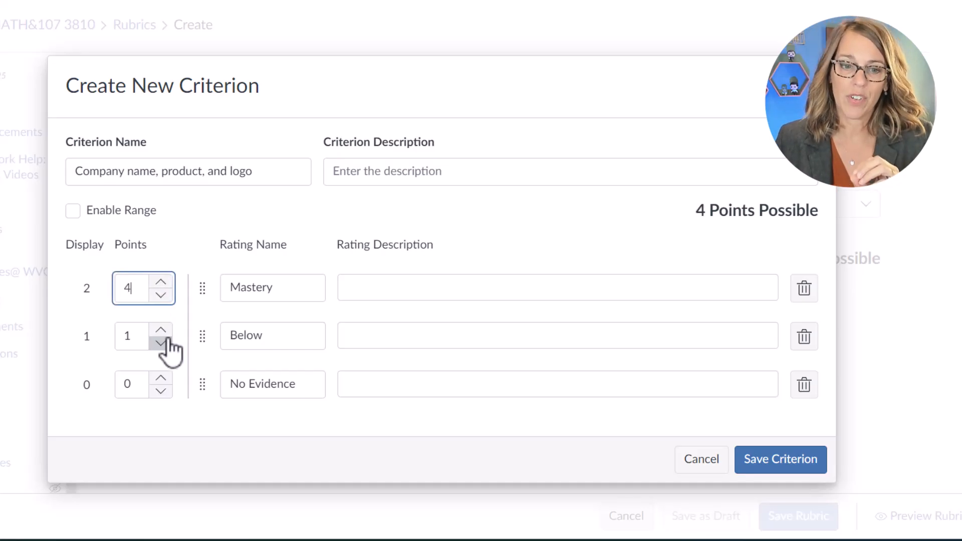
click(160, 329)
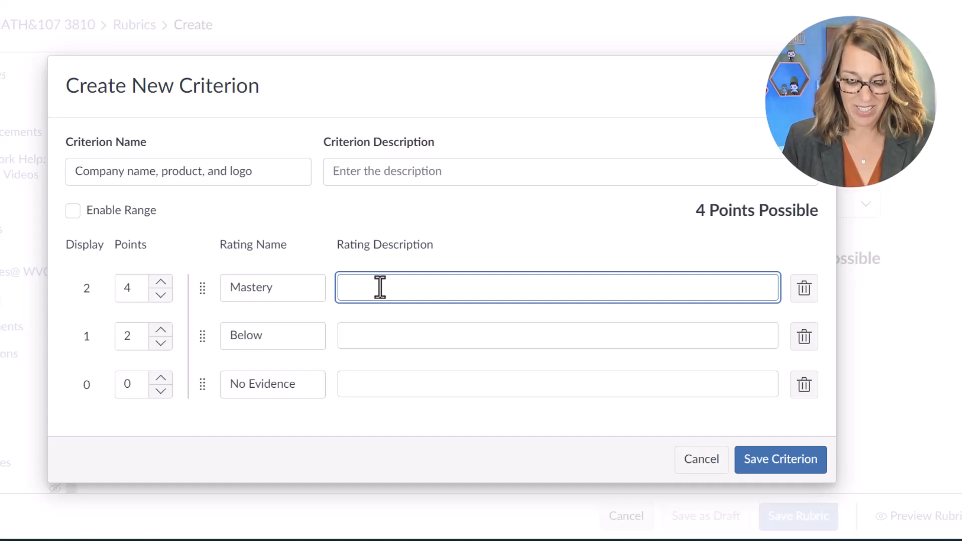
Describe Mastery as following part A instructions, including details and a photo of the logo
text(Follows)
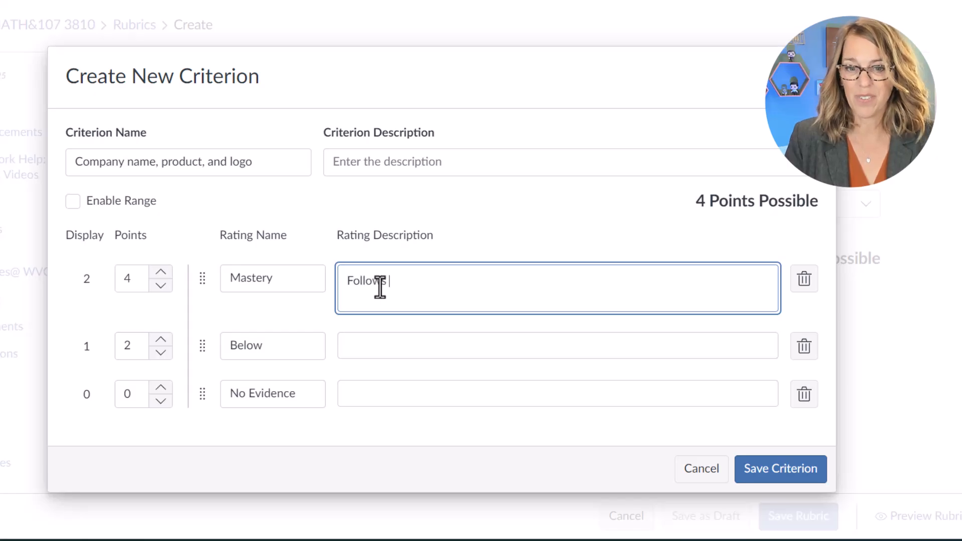
text(instructions f)
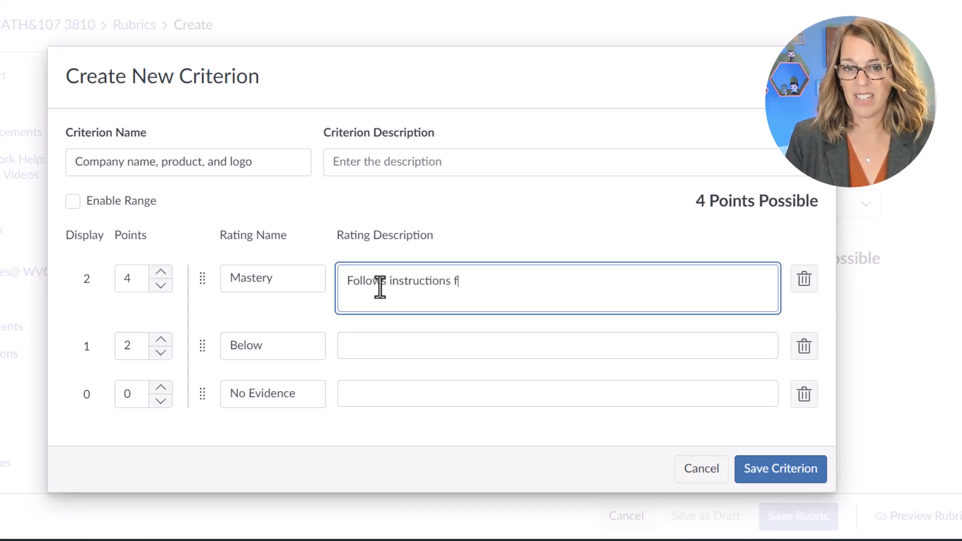
text(or part A)
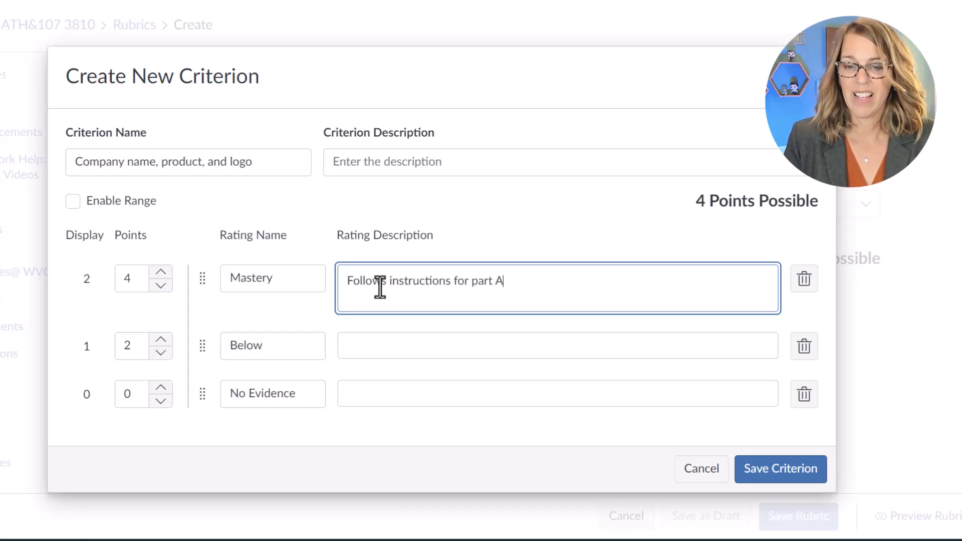
text(, including det)
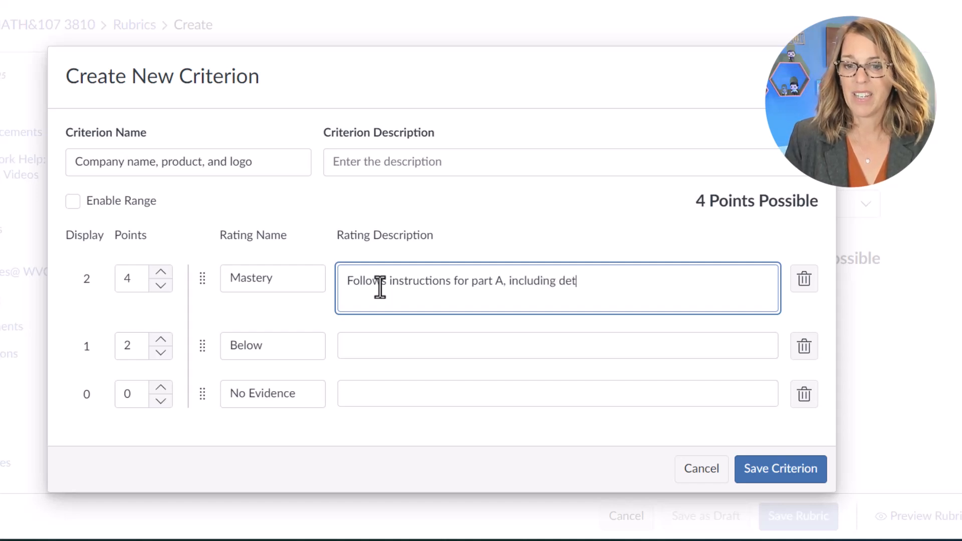
text(ails and)
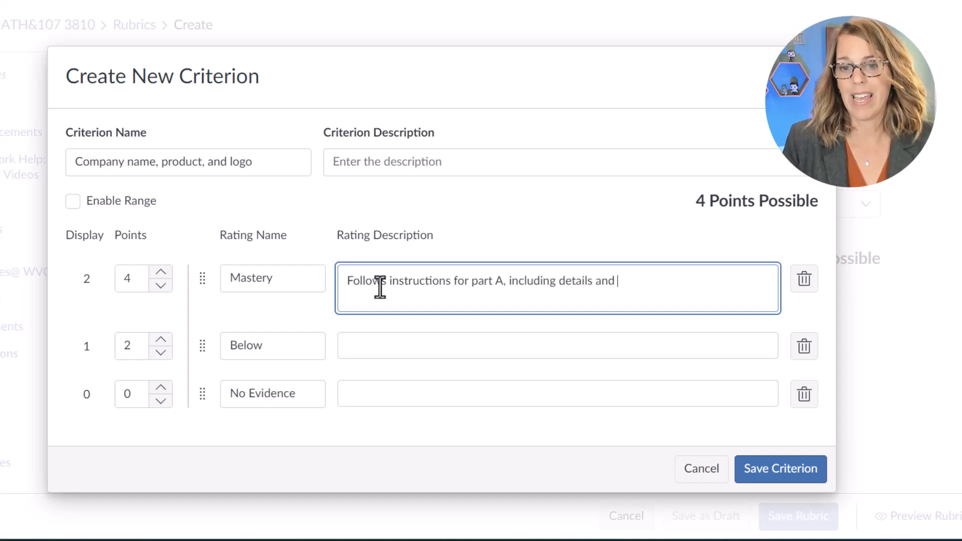
text(a photo of the log)
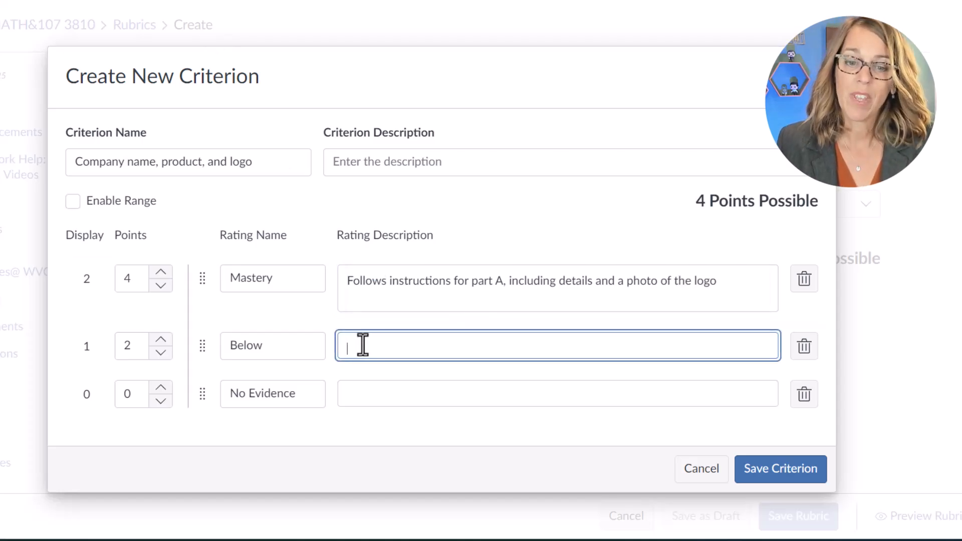
text(o)
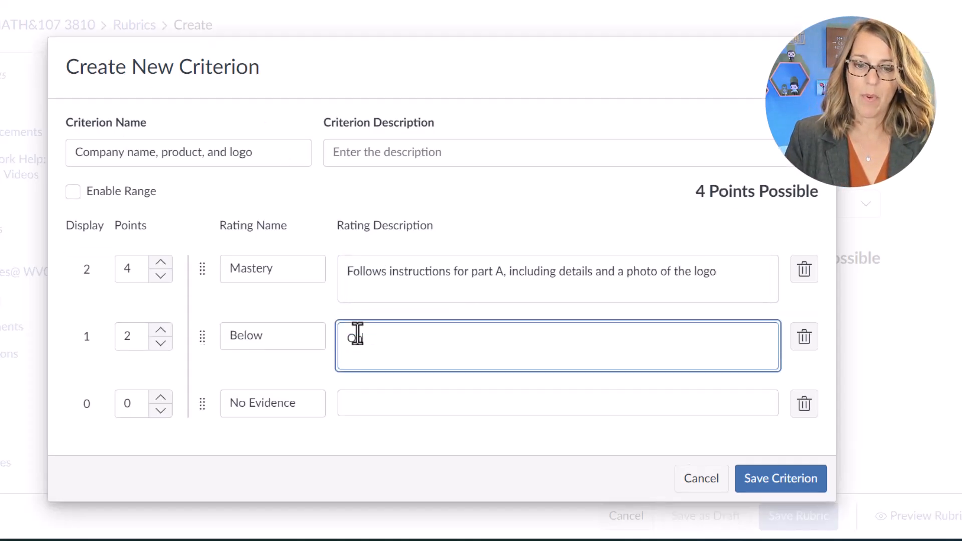
Describe the Below rating as 'Meets less than 50% of the expectations'
text(Only meet)
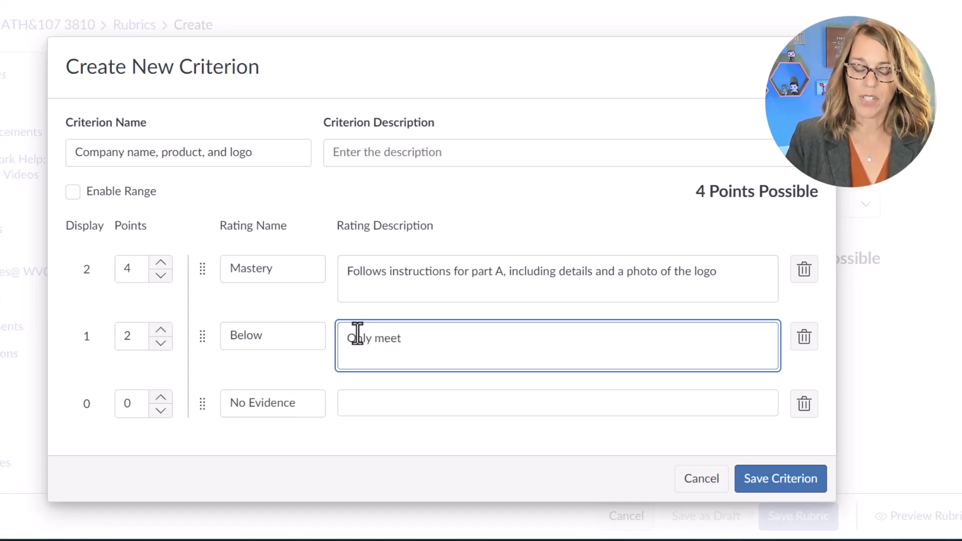
text(Meets le)
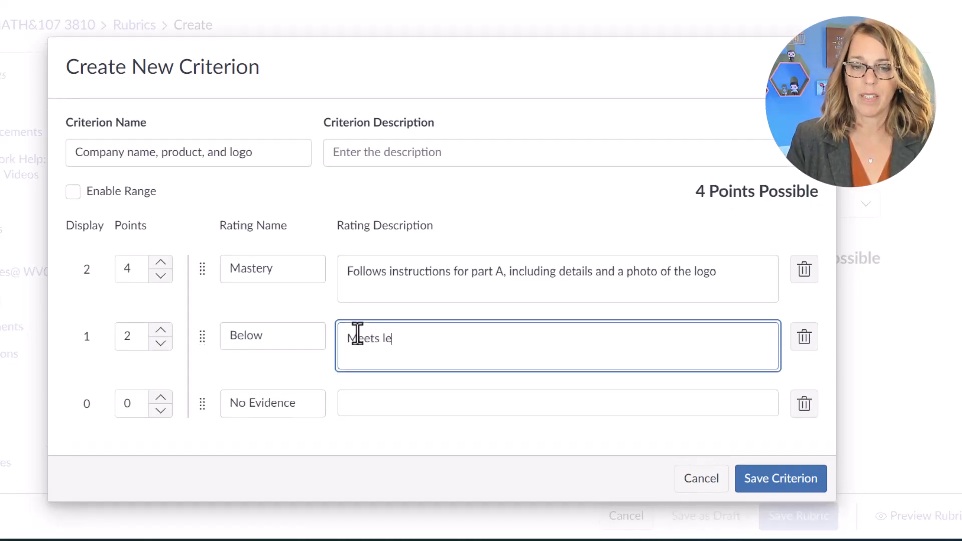
text(ss than 50%)
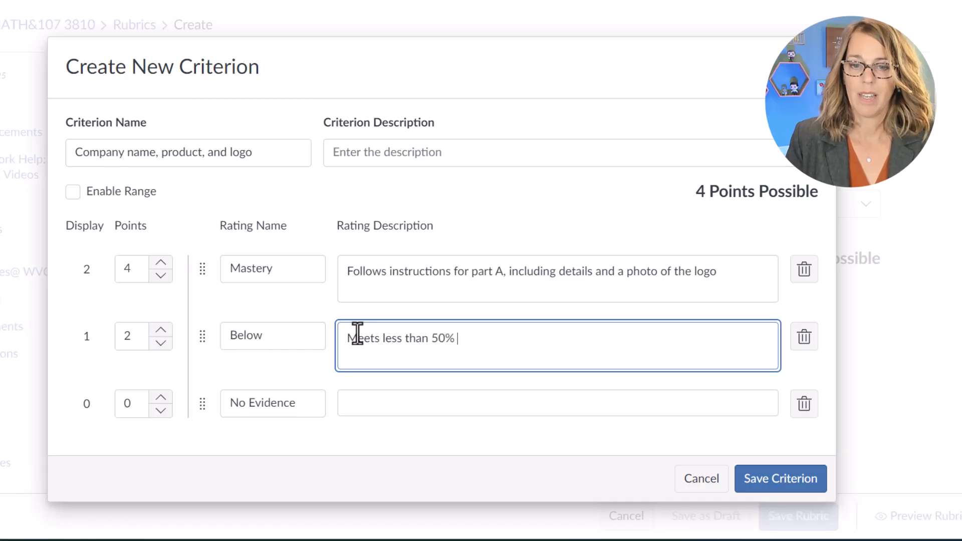
text(of the ex)
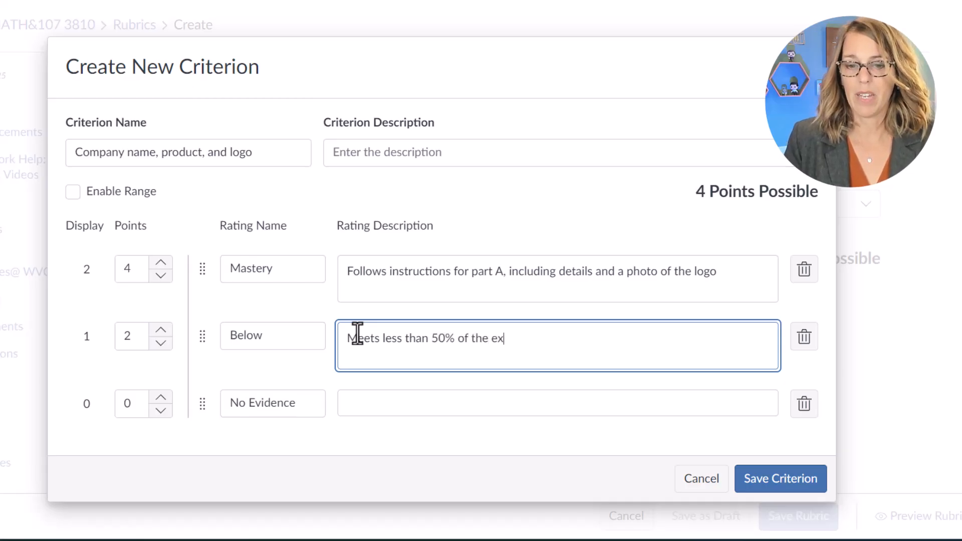
text(pectations)
click(558, 402)
text(Unattempted)
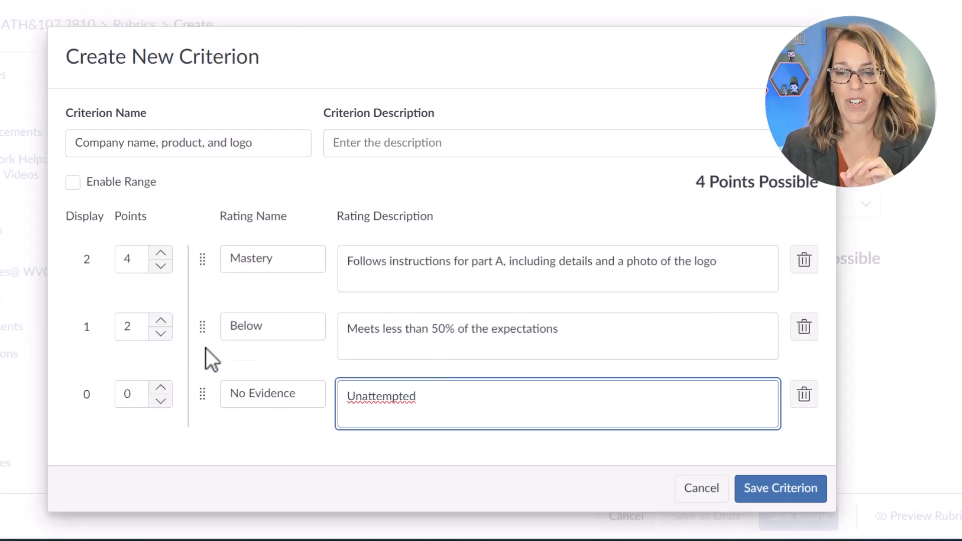
mouse_move(803, 259)
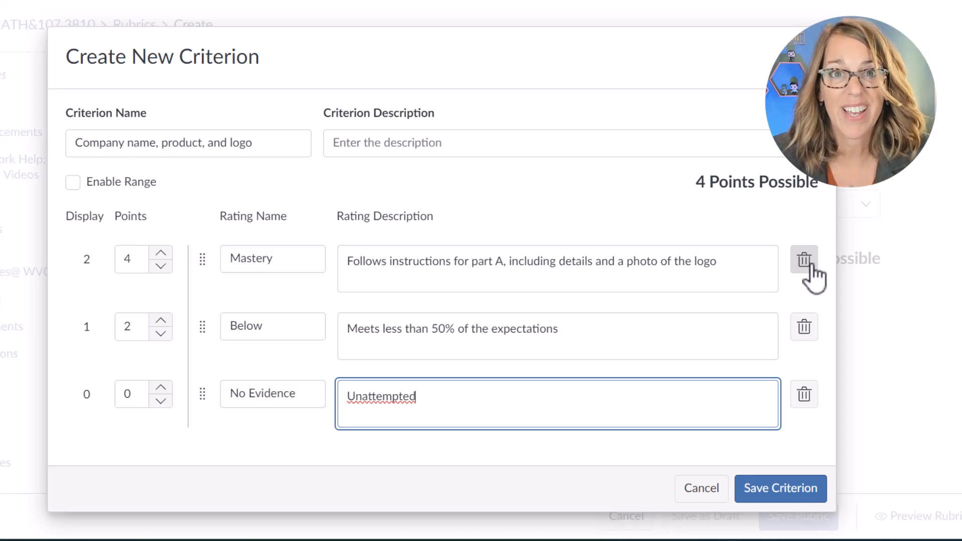
mouse_move(442, 302)
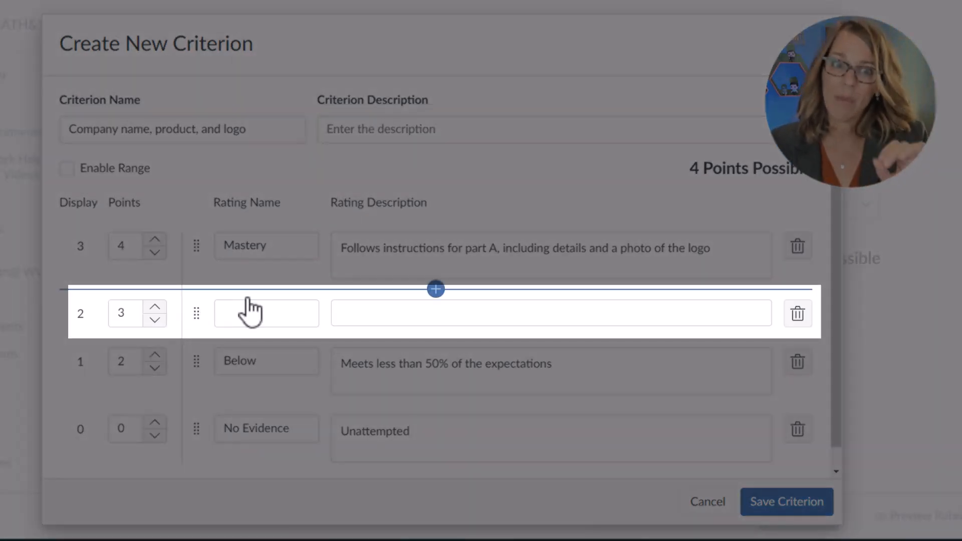
Name the new 3-point rating Meets, described as 'Meets 75% of the expectations'
click(266, 312)
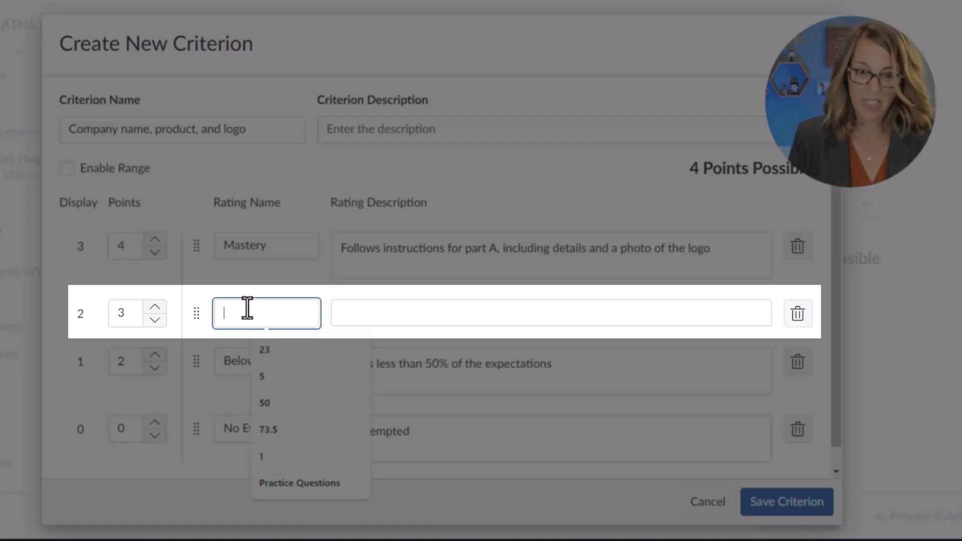
text(Meets)
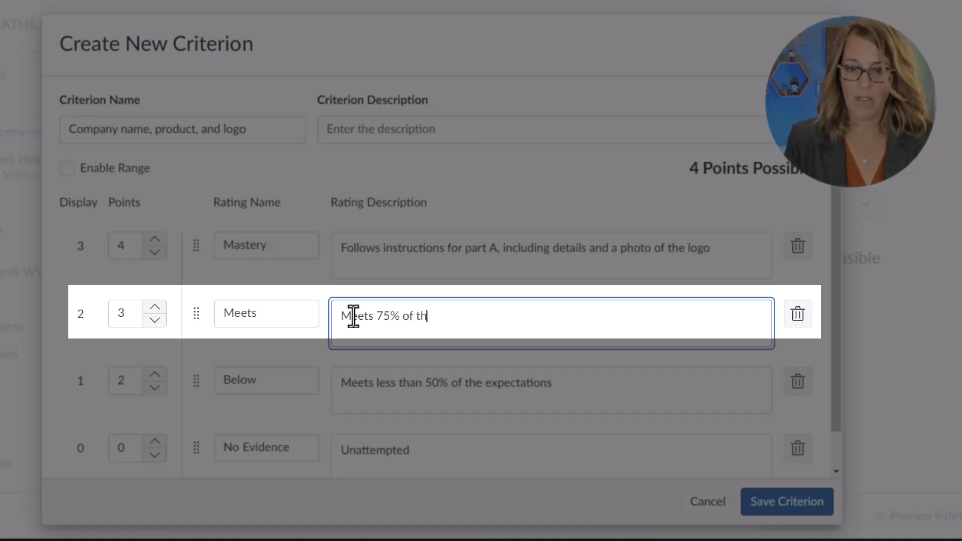
text(e expectations)
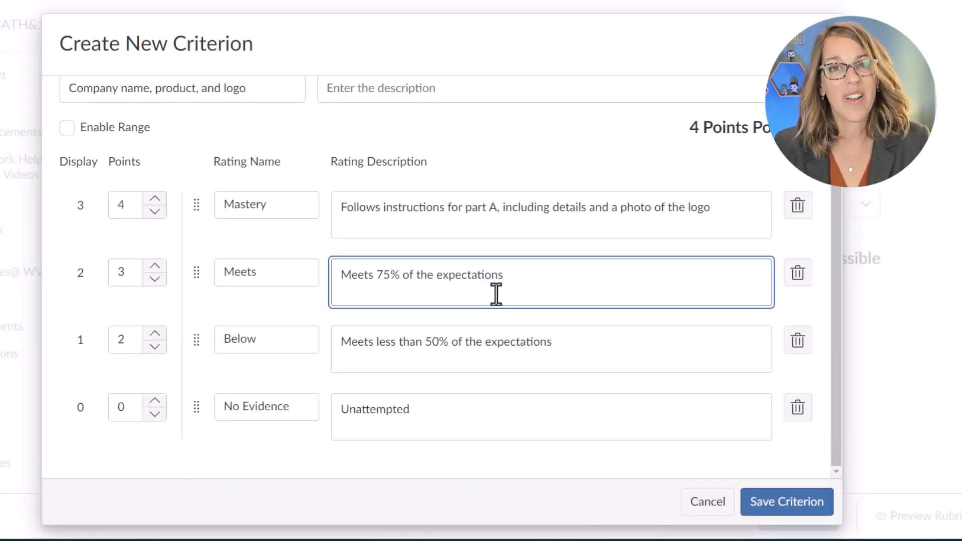
mouse_move(500, 396)
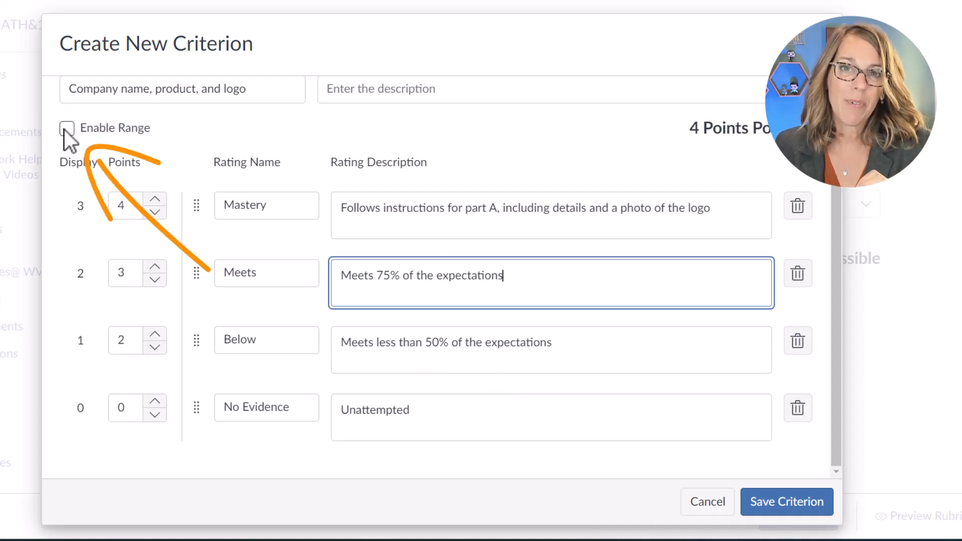
click(67, 127)
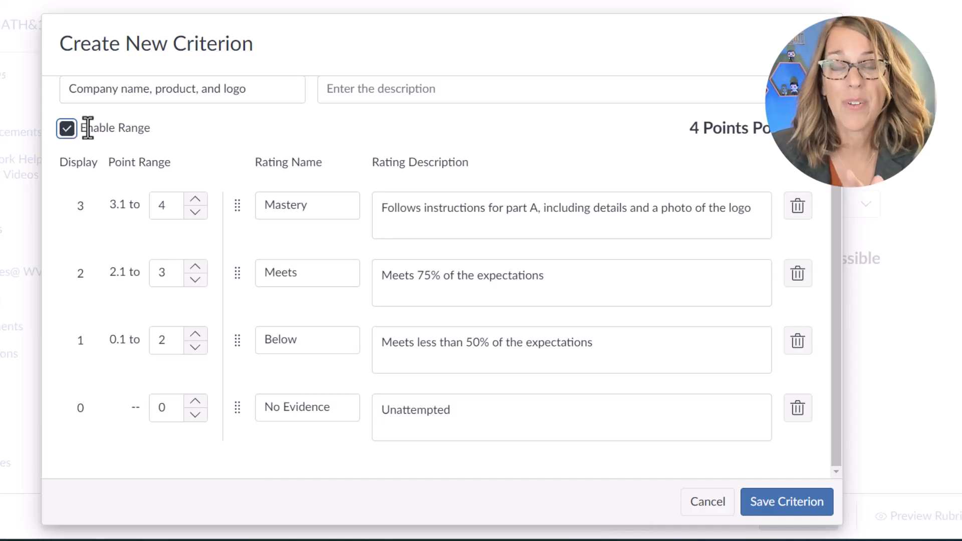
click(66, 128)
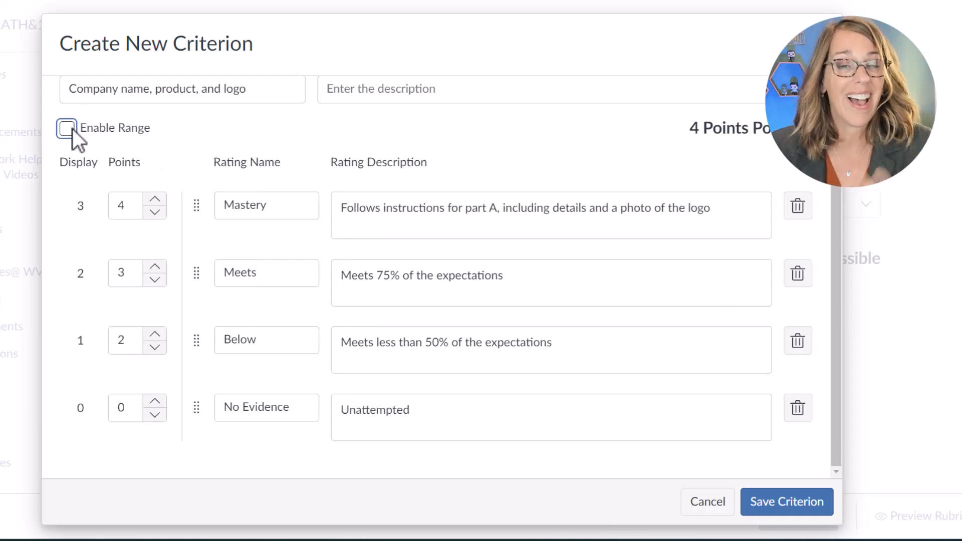
mouse_move(787, 501)
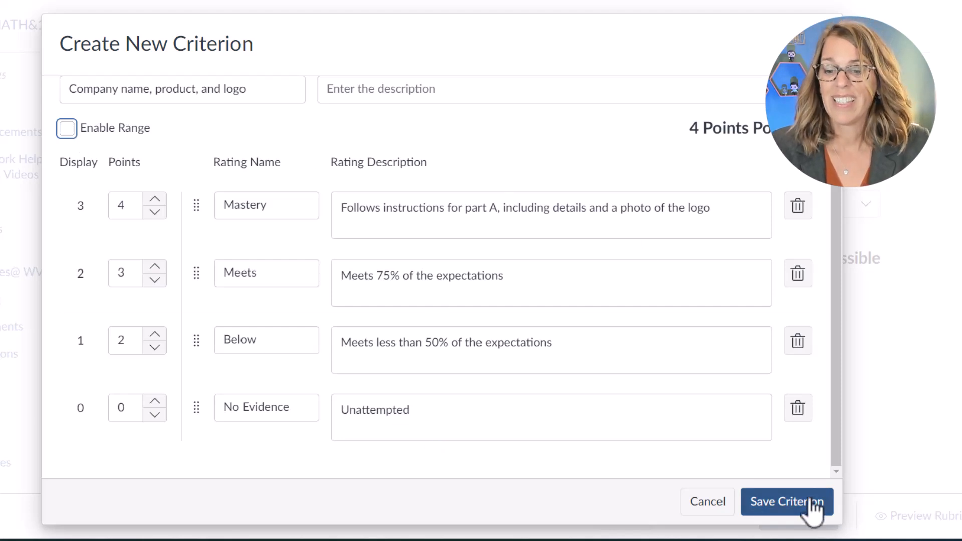
Save the 4-point logo criterion to the rubric and duplicate it
click(786, 501)
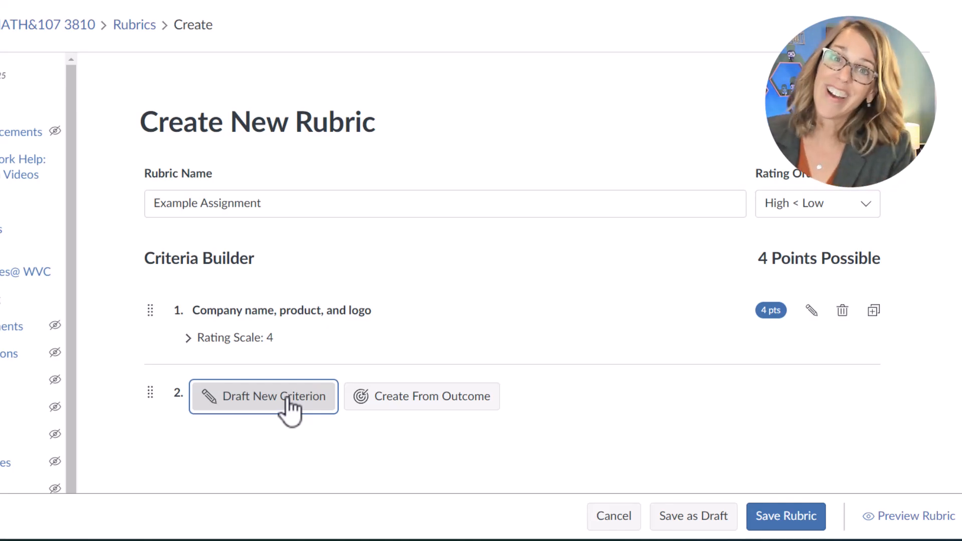
mouse_move(871, 310)
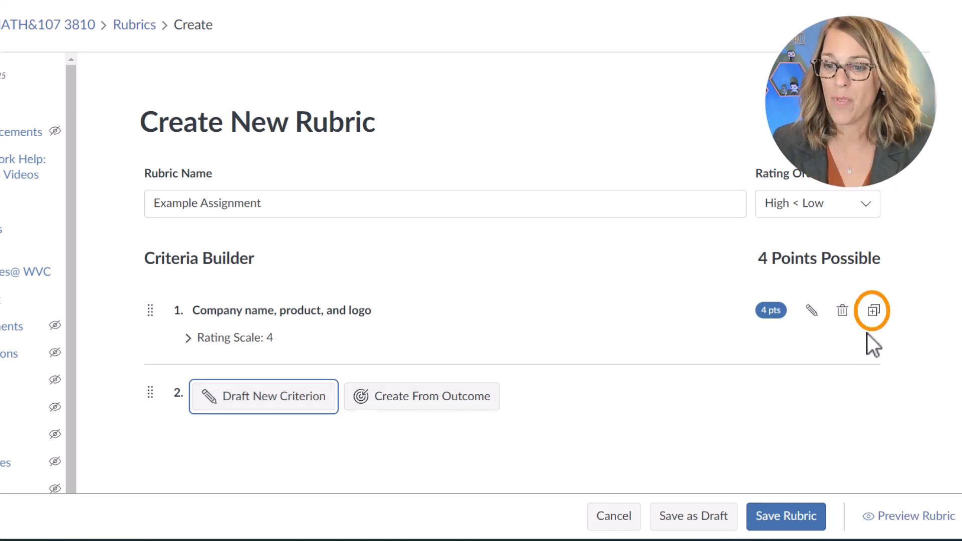
mouse_move(871, 311)
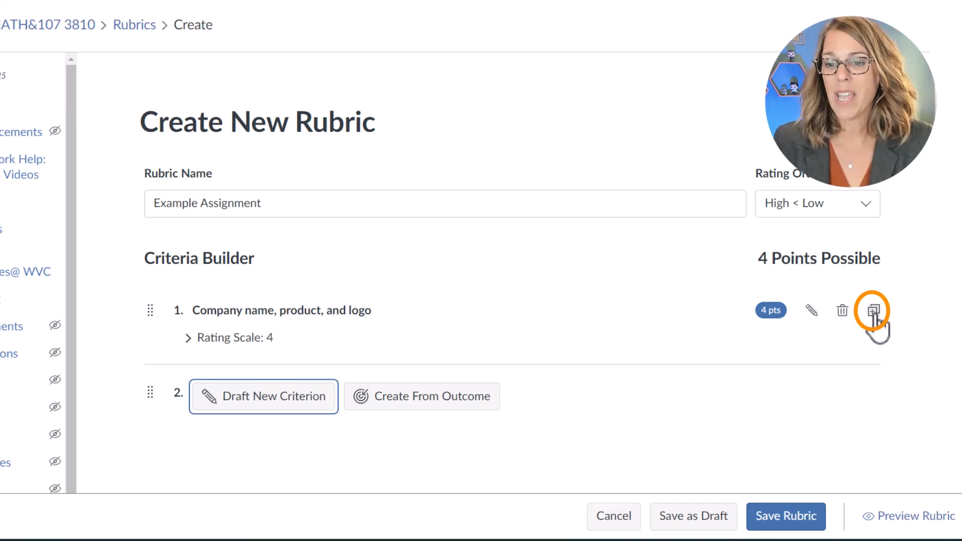
click(874, 311)
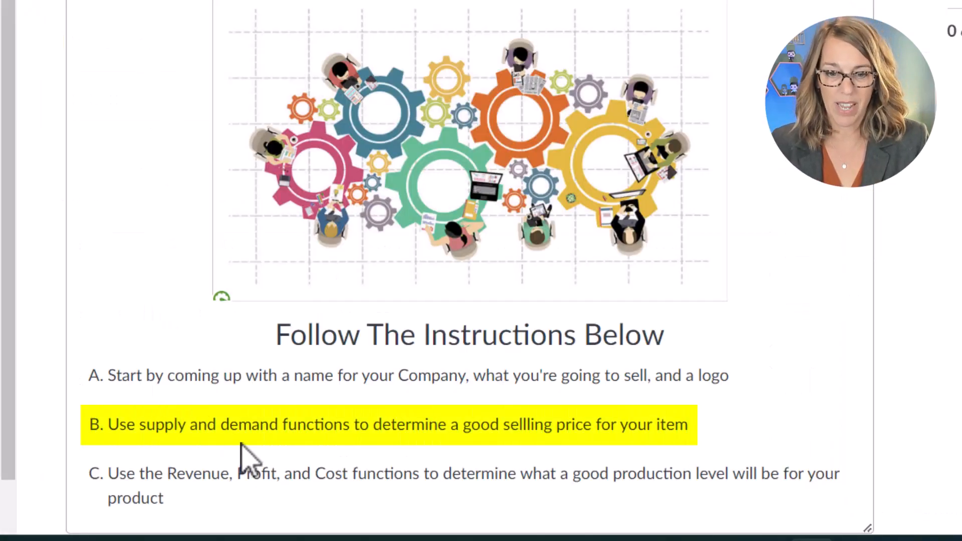
mouse_move(445, 410)
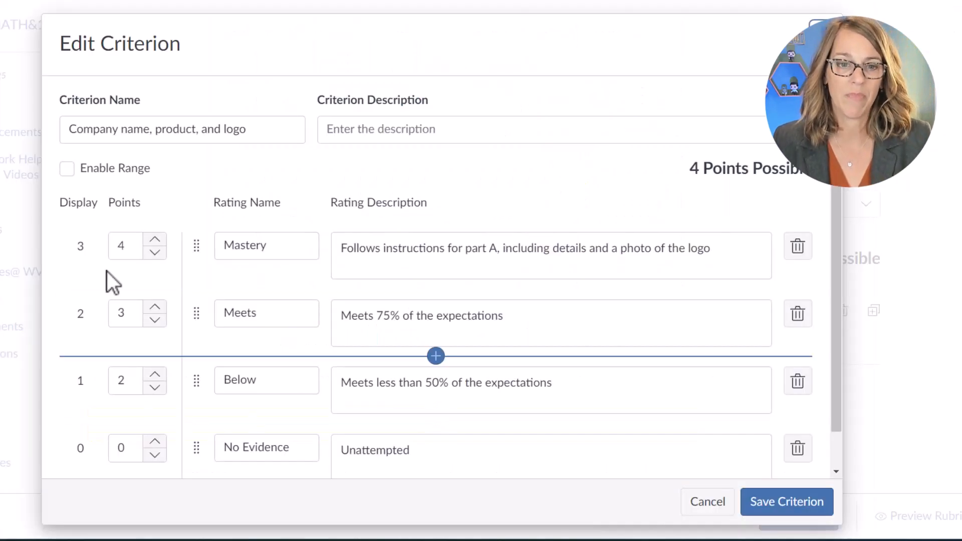
Rename the copy 'Item Selling Price', described as 'Use supply and demand models to compute'
triple_click(181, 129)
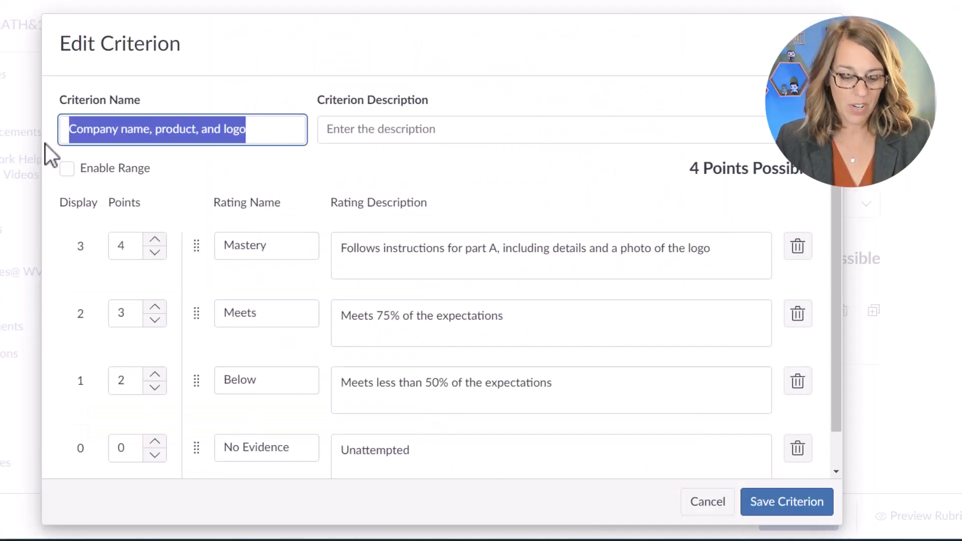
text(Items)
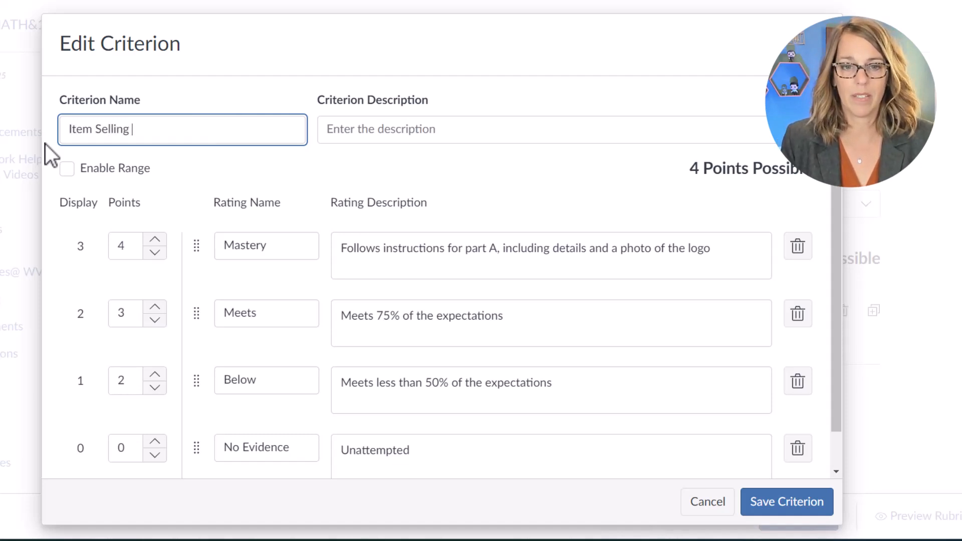
text(Price)
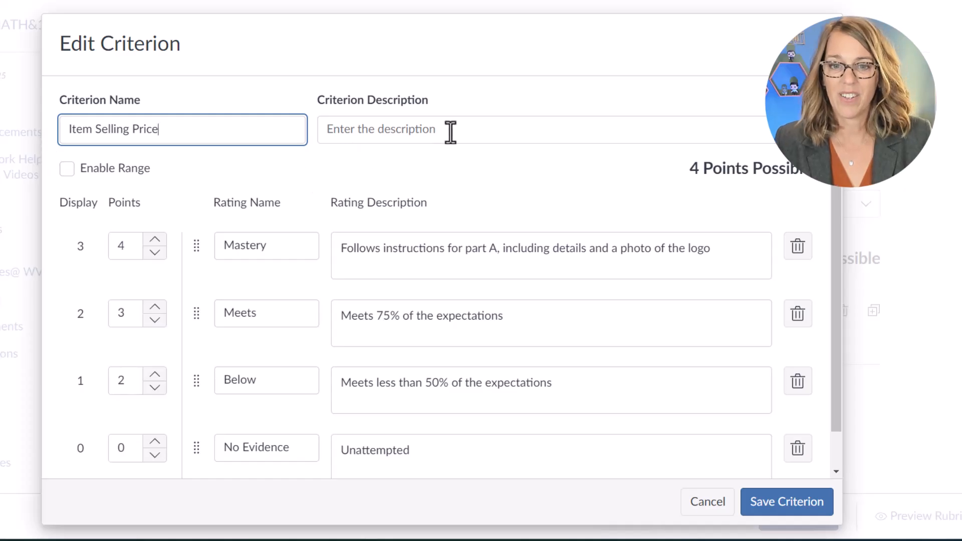
text(Use)
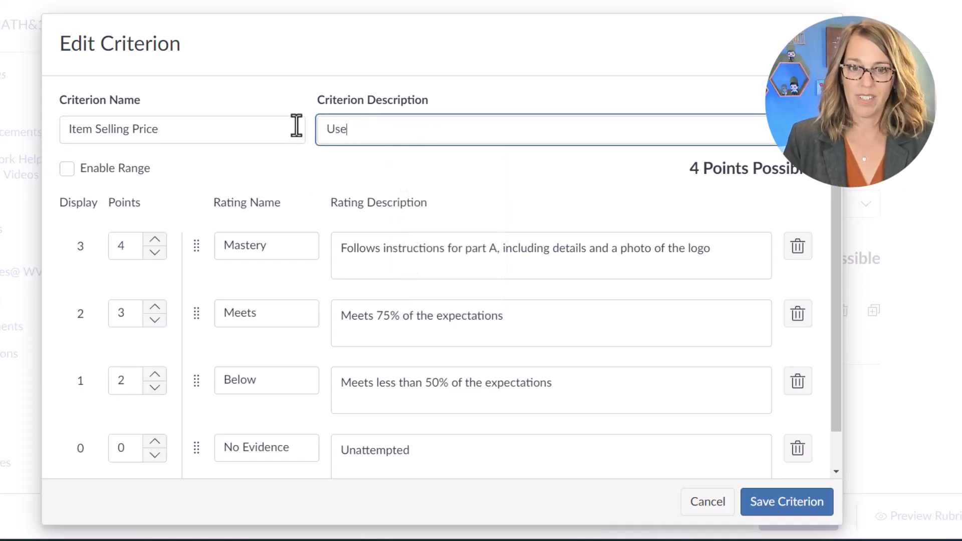
text(supply and de)
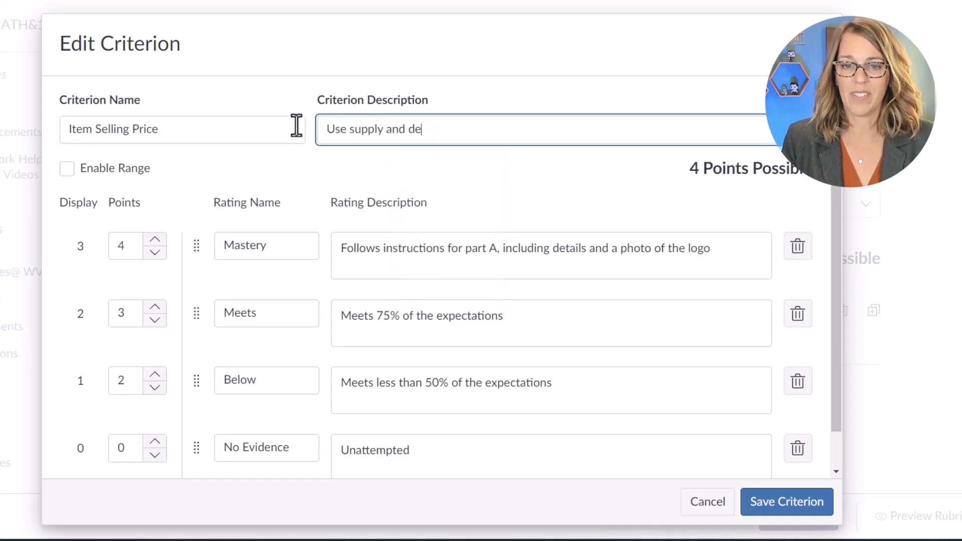
text(mand models to)
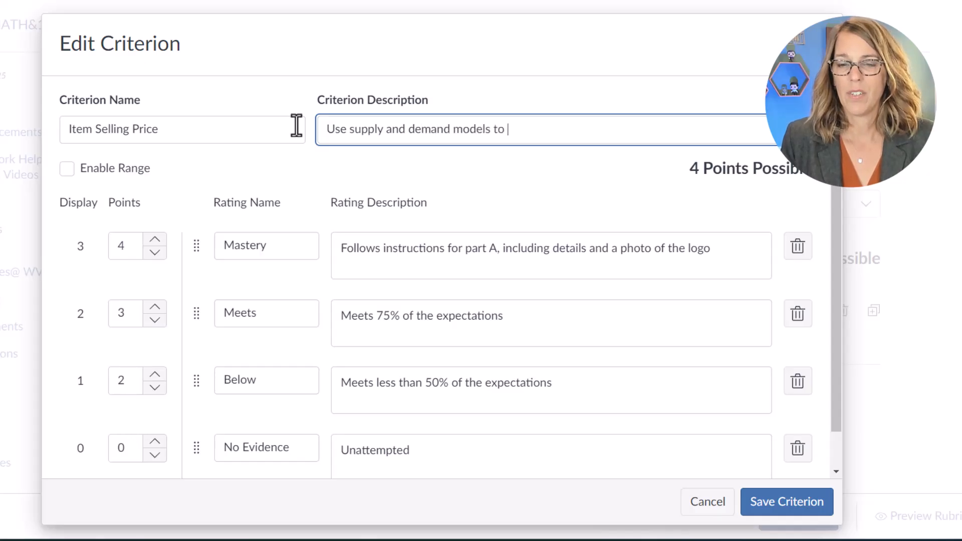
text(compute)
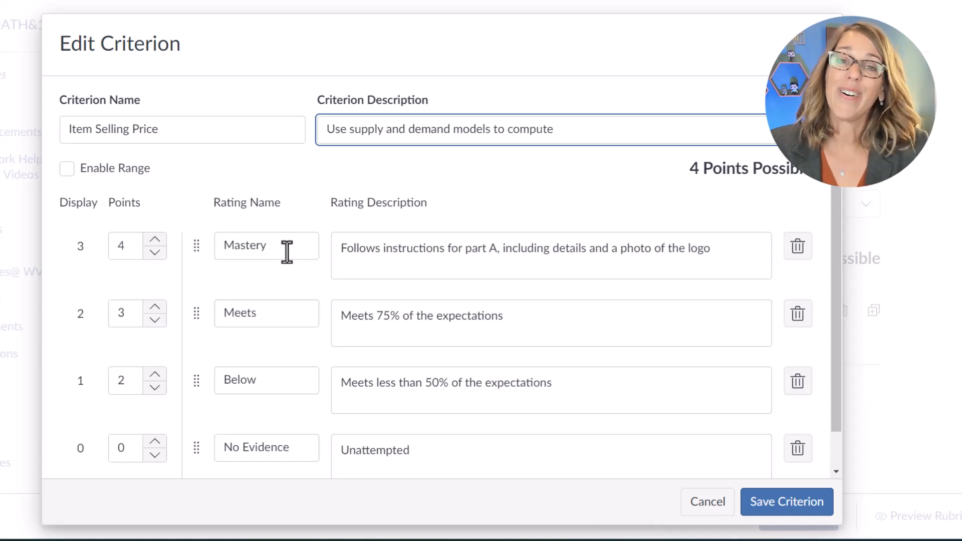
mouse_move(262, 321)
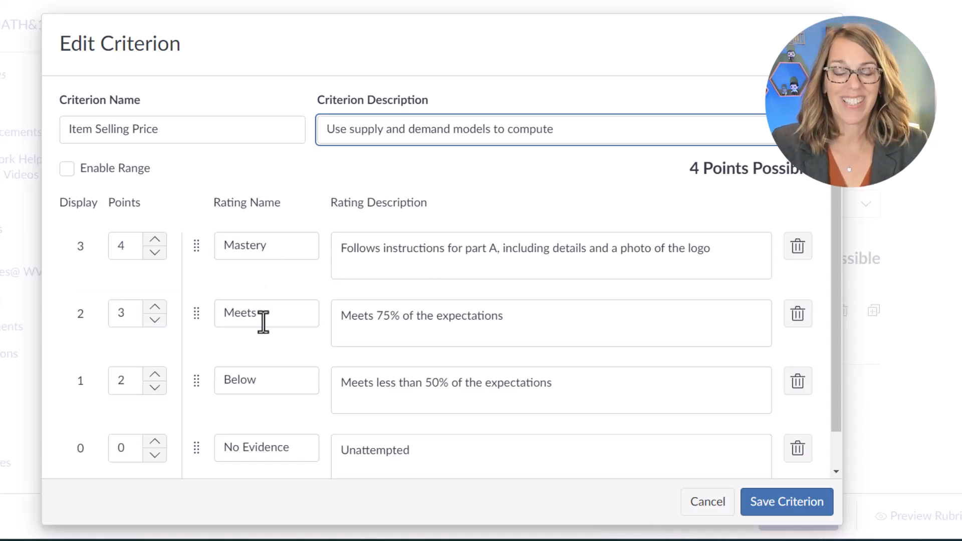
mouse_move(520, 336)
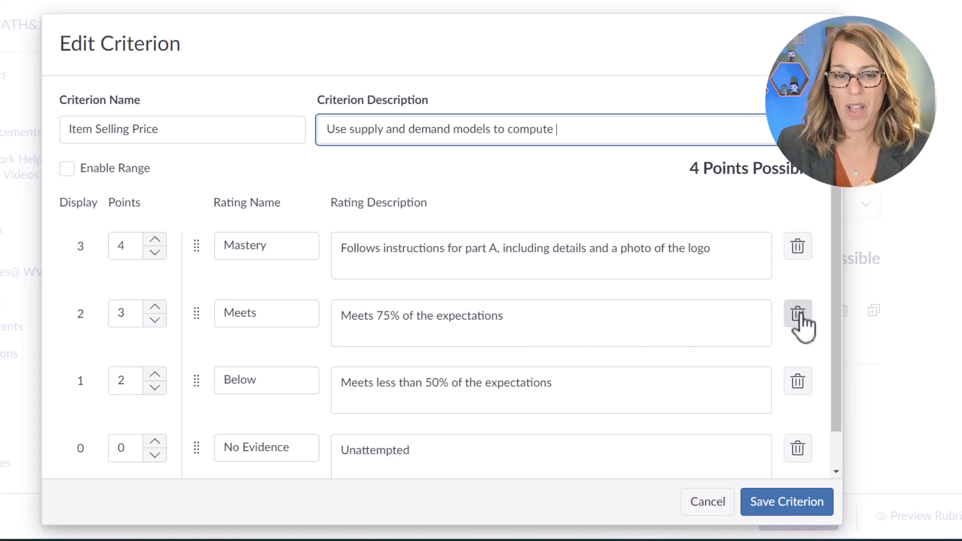
Remove the Meets rating, rename Below to Meets, lower Mastery to 3, and save the criterion
click(797, 312)
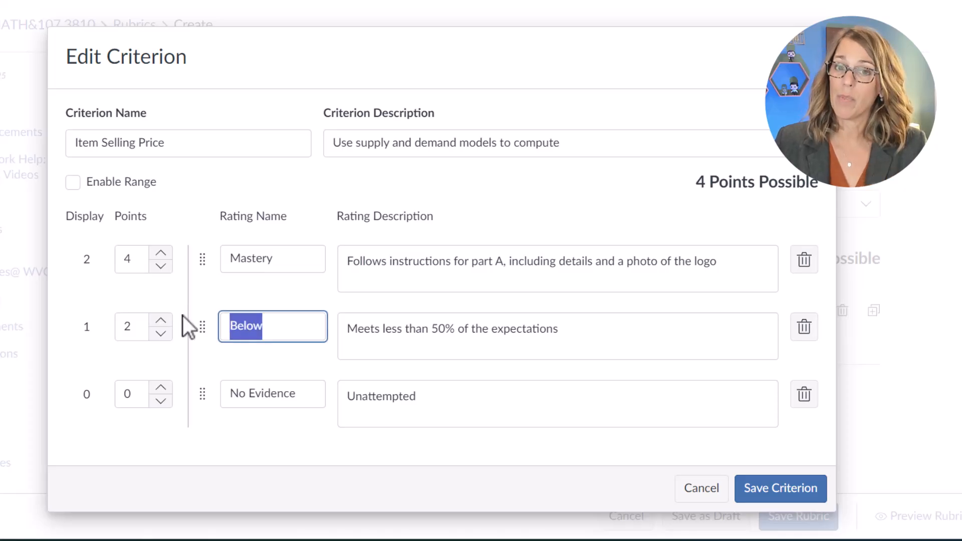
text(Near)
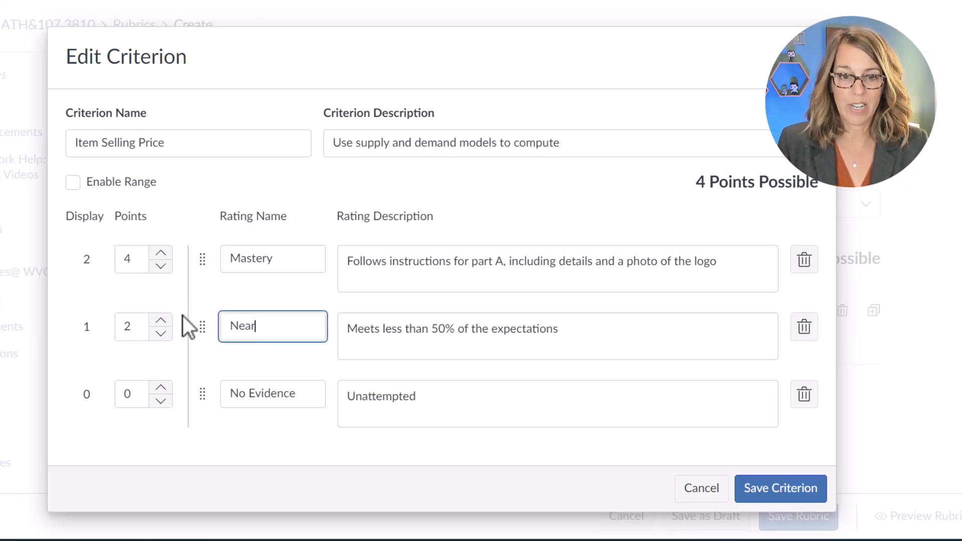
text(Mee)
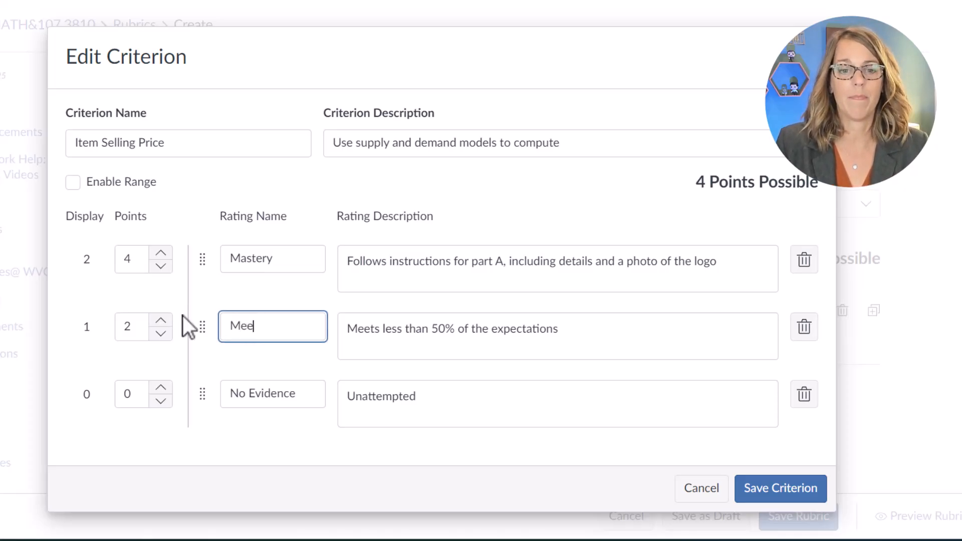
text(ts)
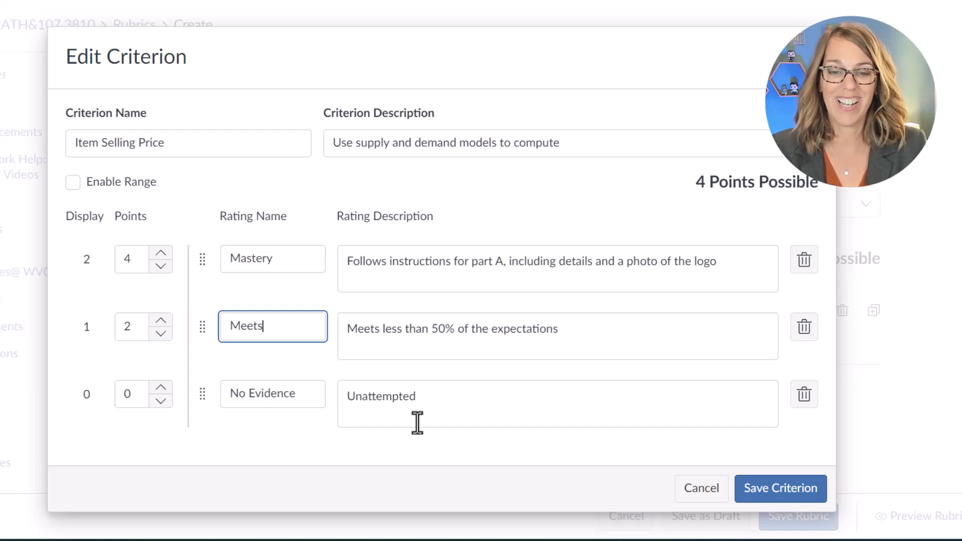
mouse_move(442, 357)
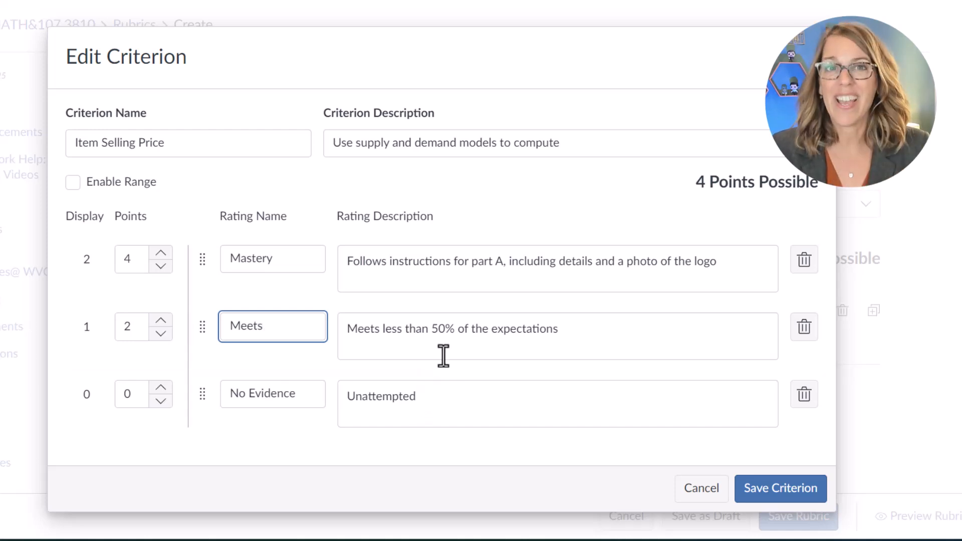
mouse_move(331, 344)
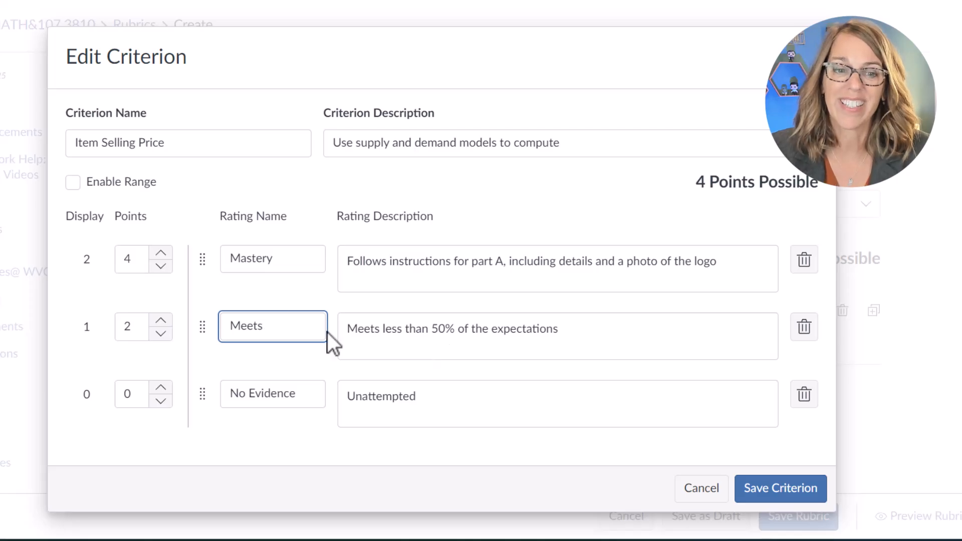
mouse_move(161, 252)
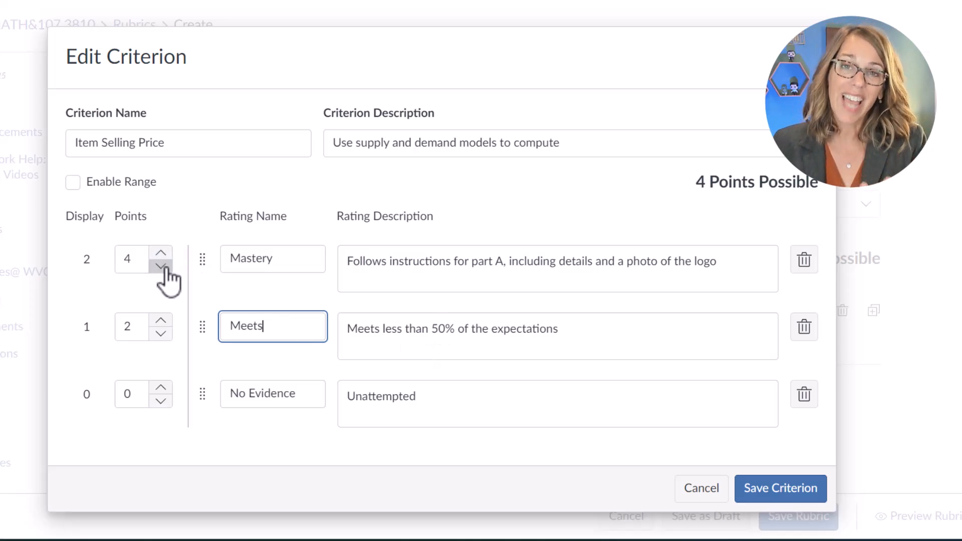
click(160, 268)
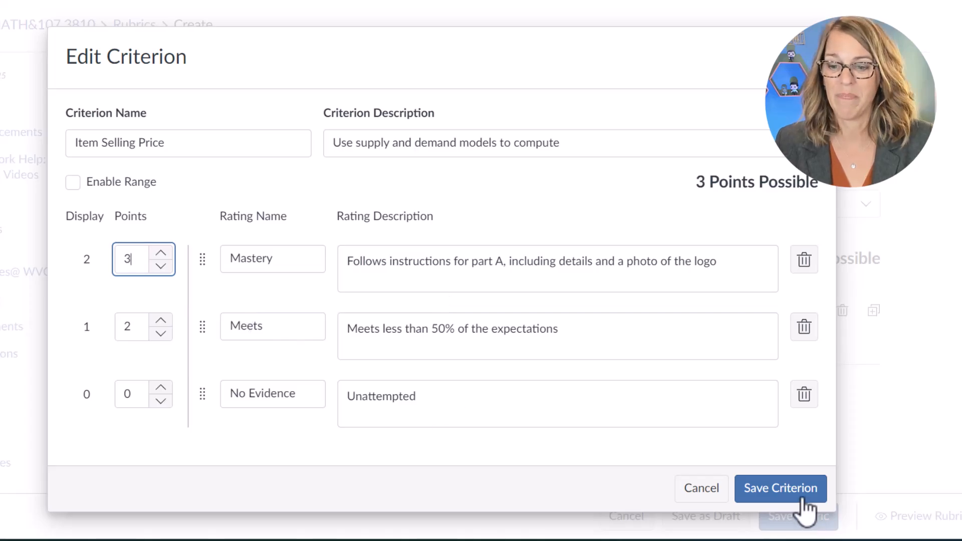
click(780, 488)
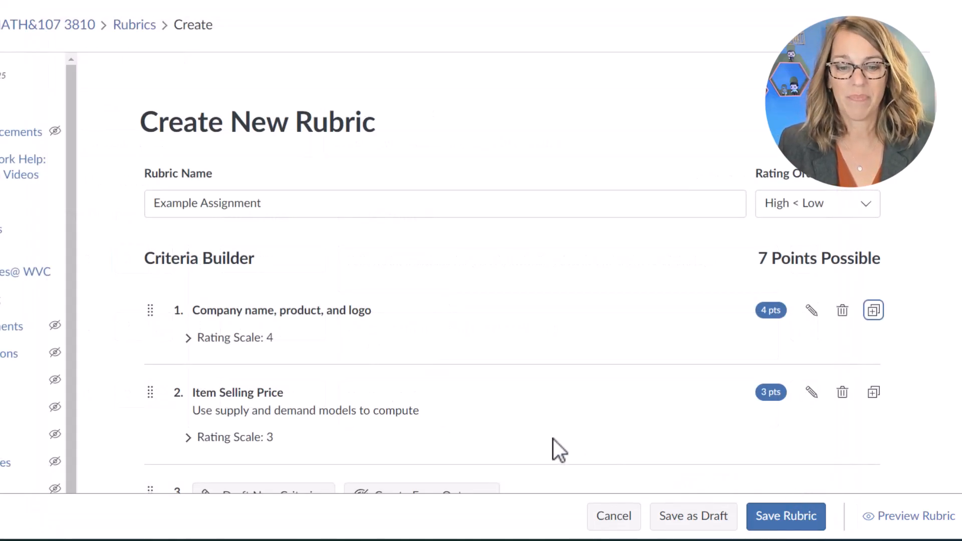
scroll(down, 3)
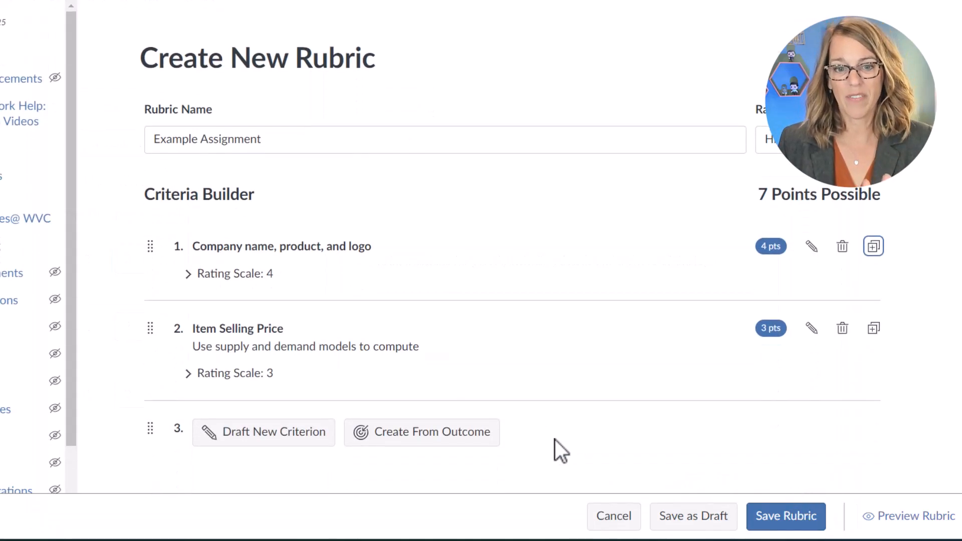
mouse_move(255, 316)
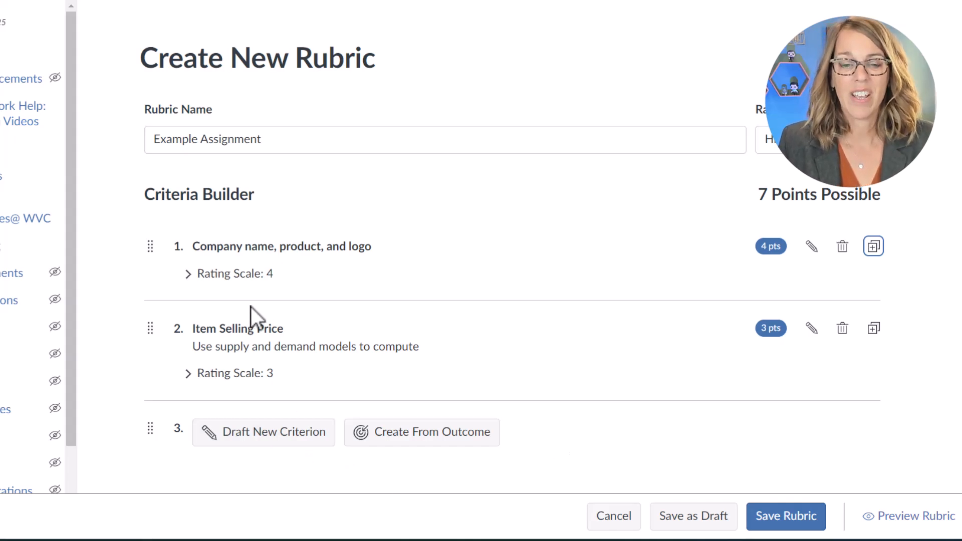
mouse_move(289, 295)
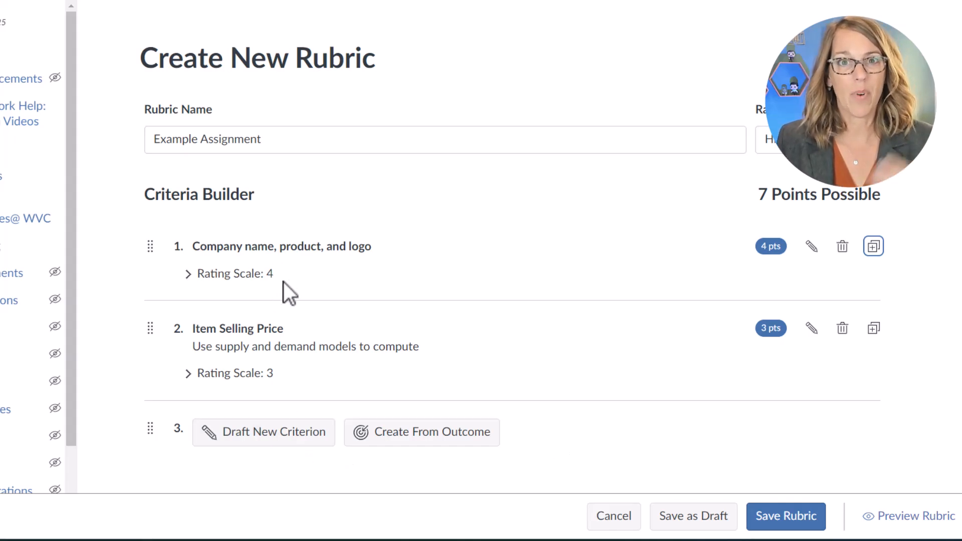
mouse_move(287, 288)
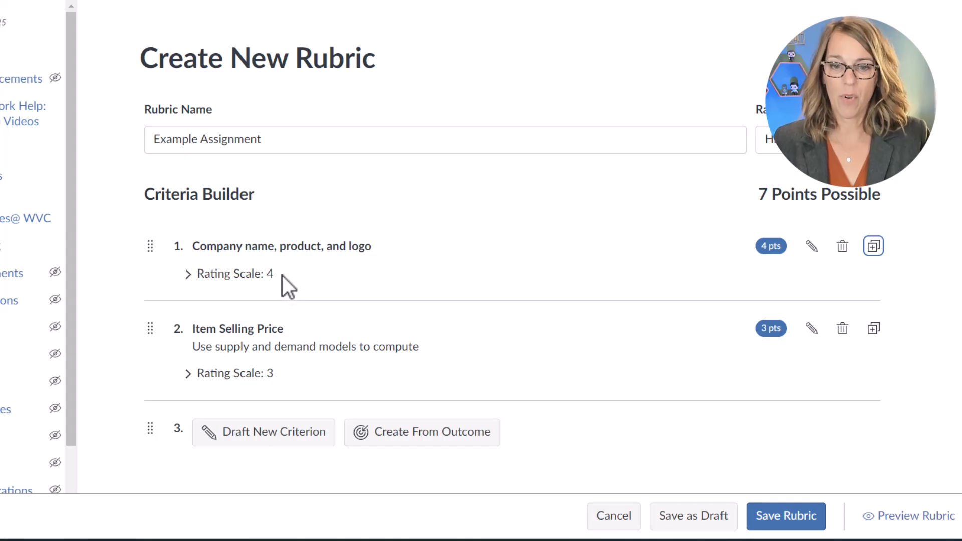
mouse_move(796, 336)
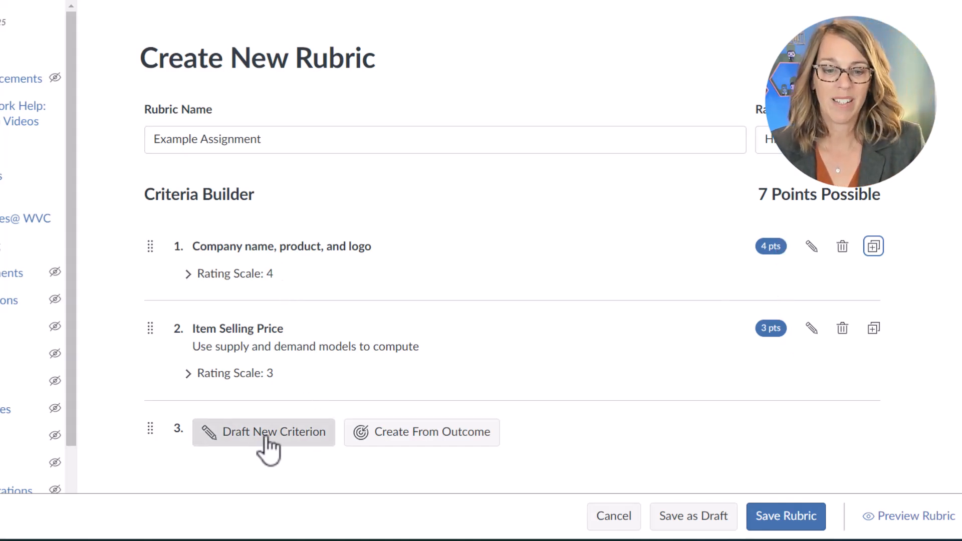
Draft a third criterion named 'Production Level' with the five default ratings
click(263, 431)
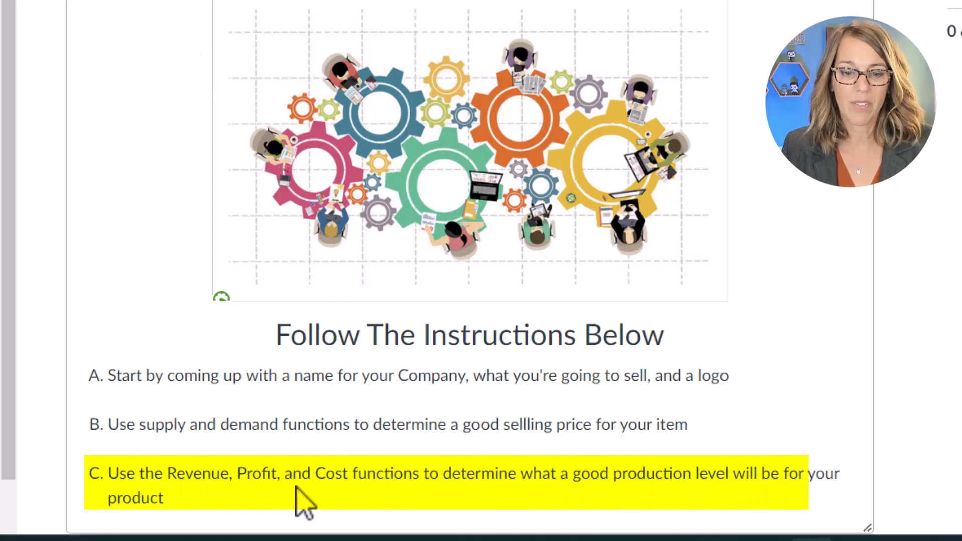
mouse_move(641, 516)
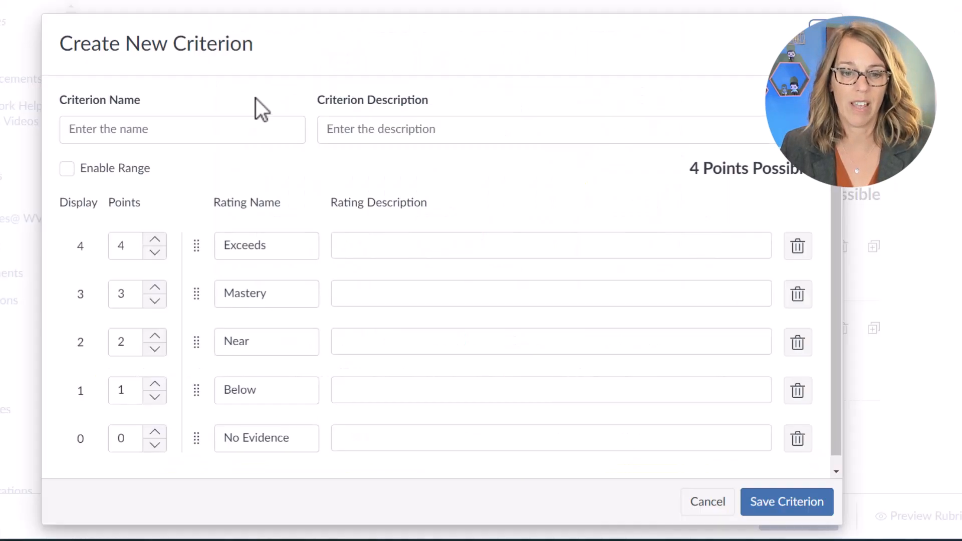
click(181, 129)
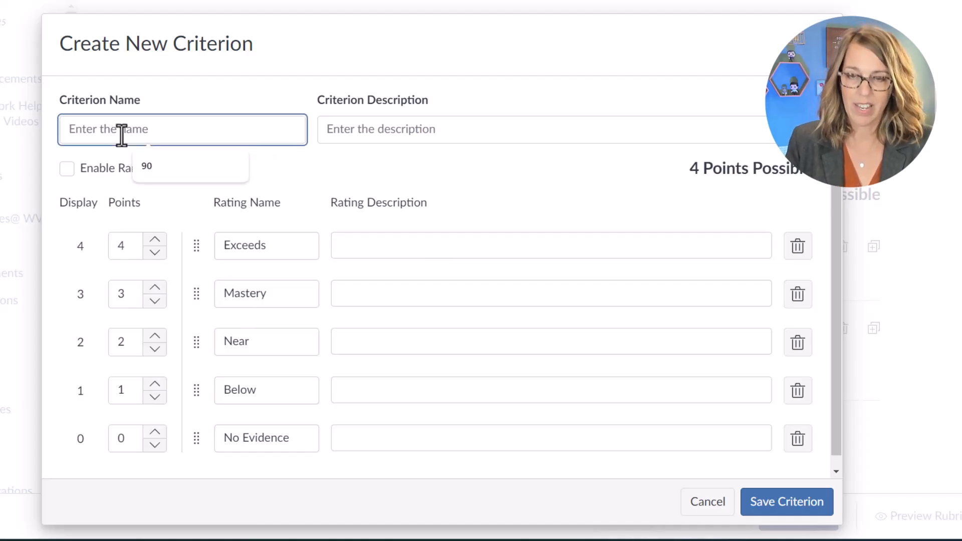
text(Prod)
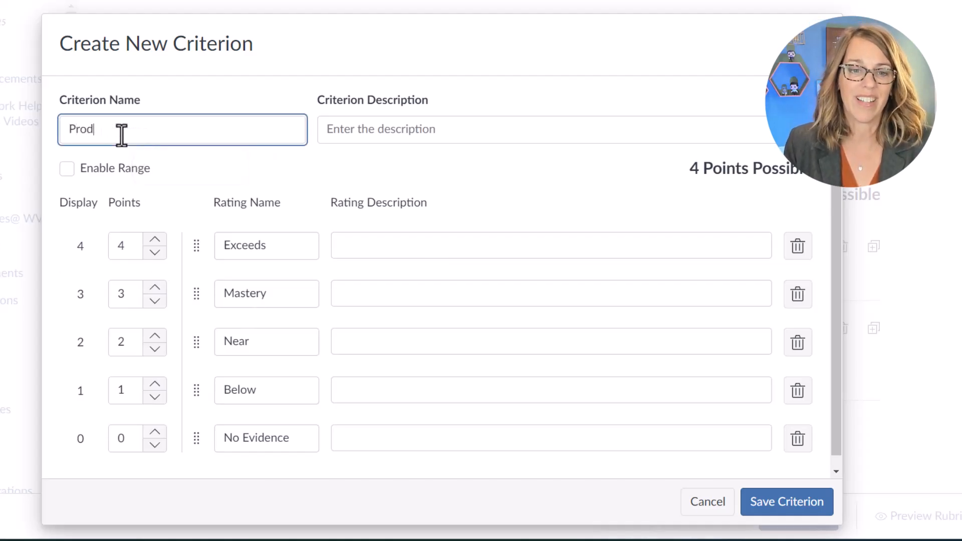
text(uction Level)
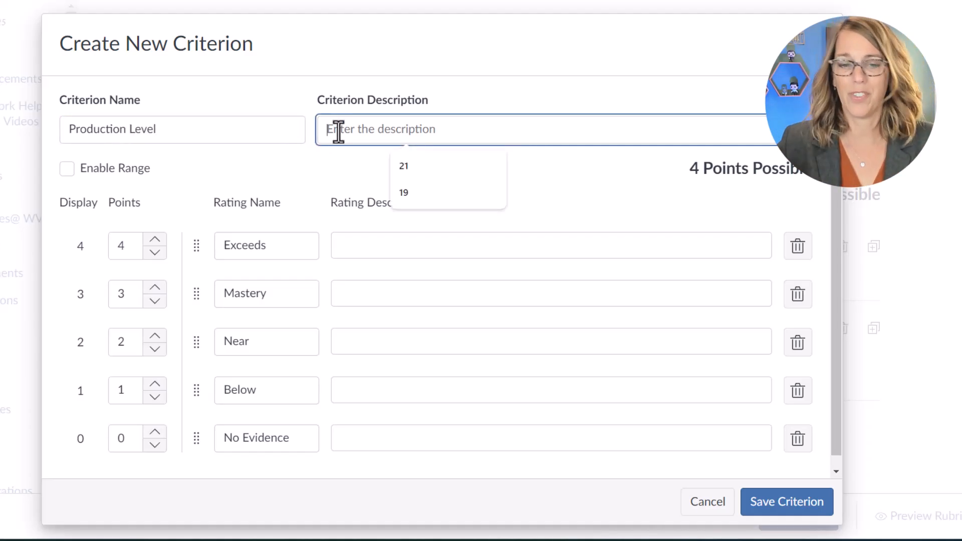
mouse_move(162, 245)
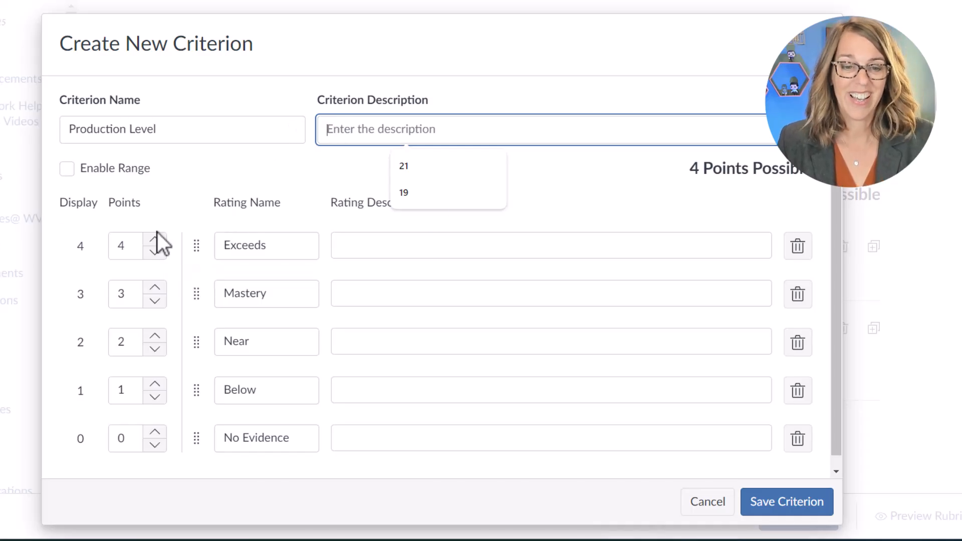
mouse_move(406, 277)
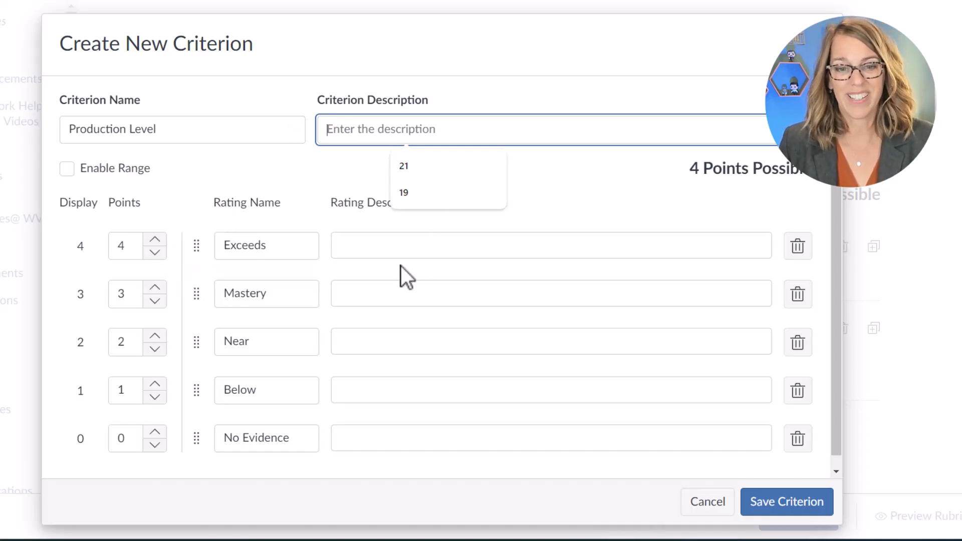
Remove the Exceeds rating, rename Near to Meets, and begin Mastery's rating description
click(797, 246)
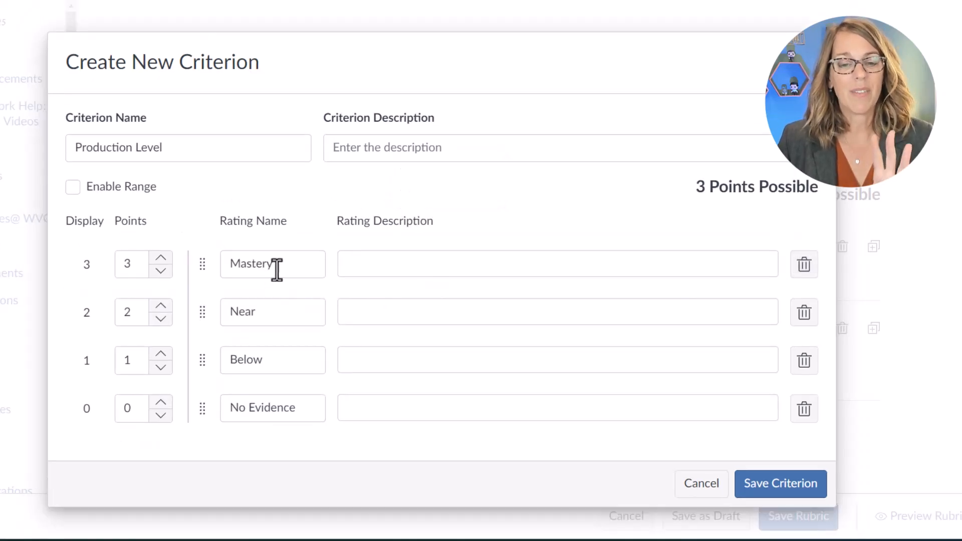
mouse_move(301, 359)
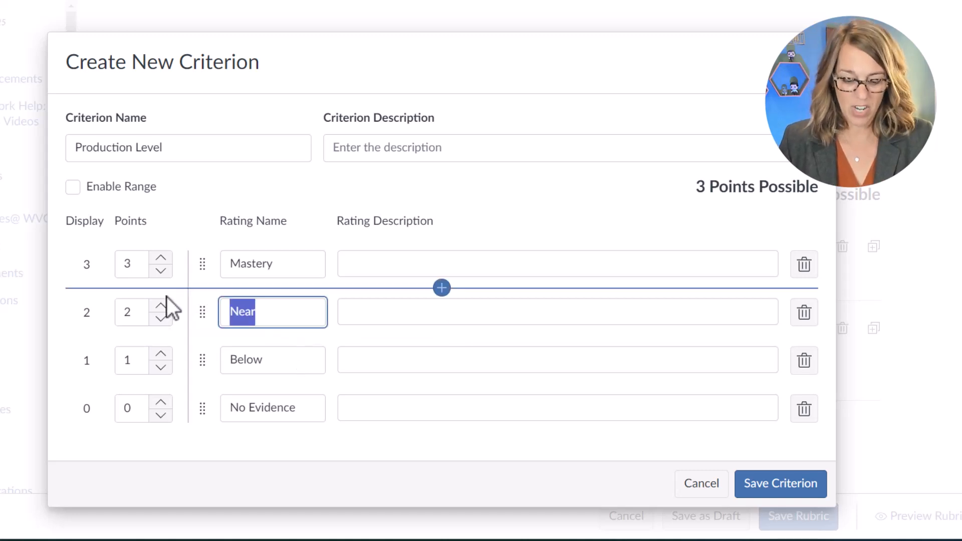
text(Meets)
click(558, 408)
text(Unattempted)
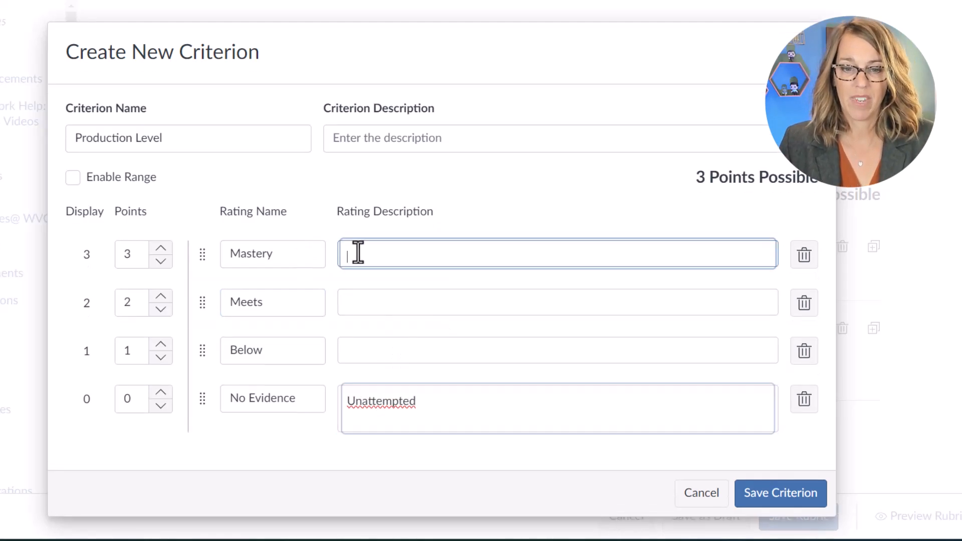
text(De)
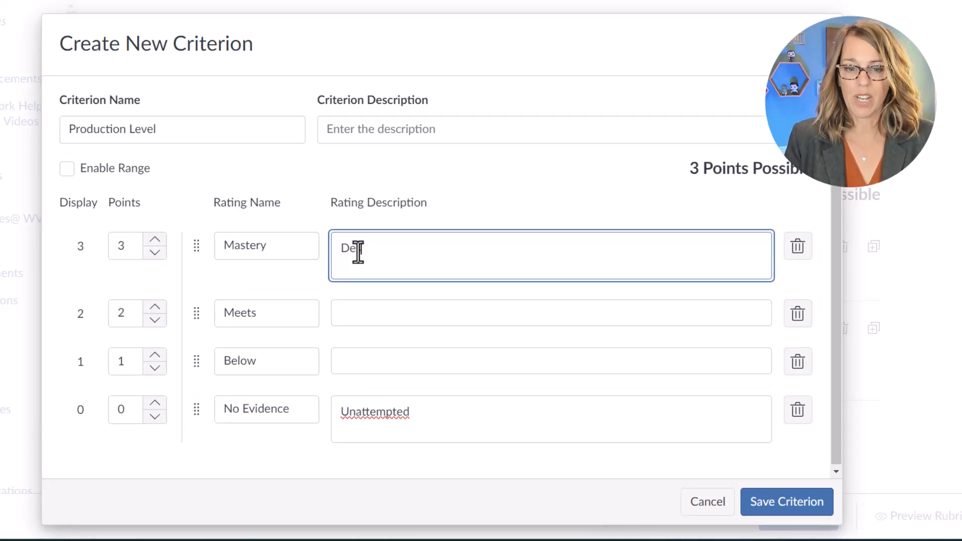
text(scriptions)
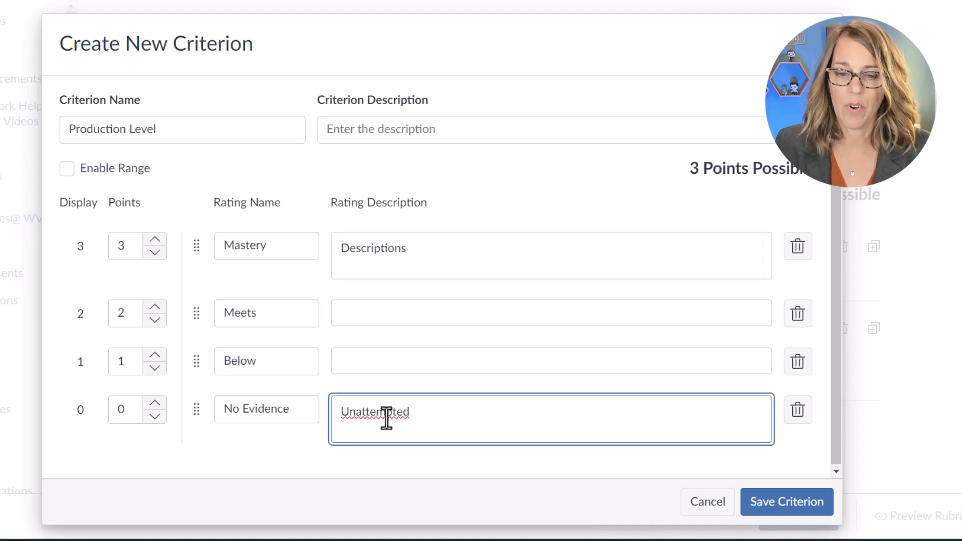
mouse_move(376, 312)
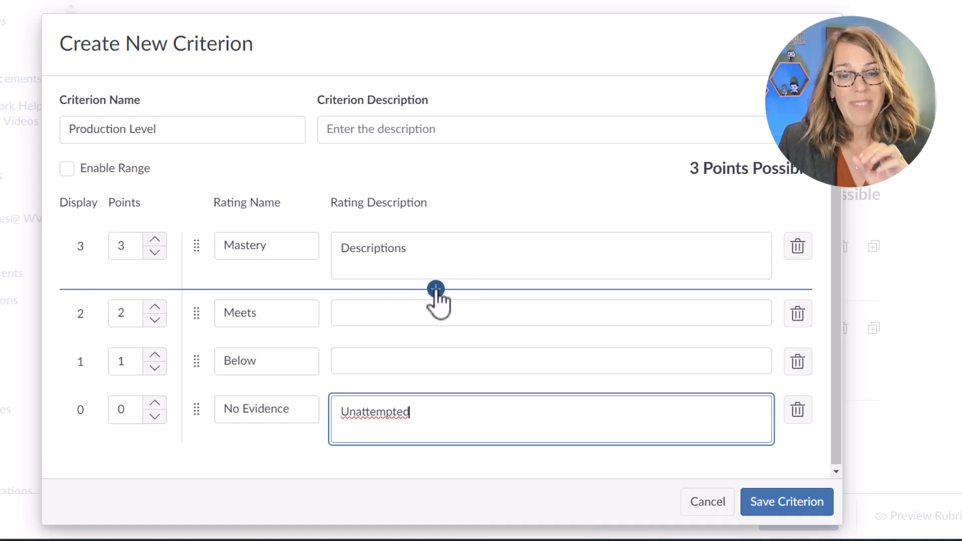
mouse_move(178, 389)
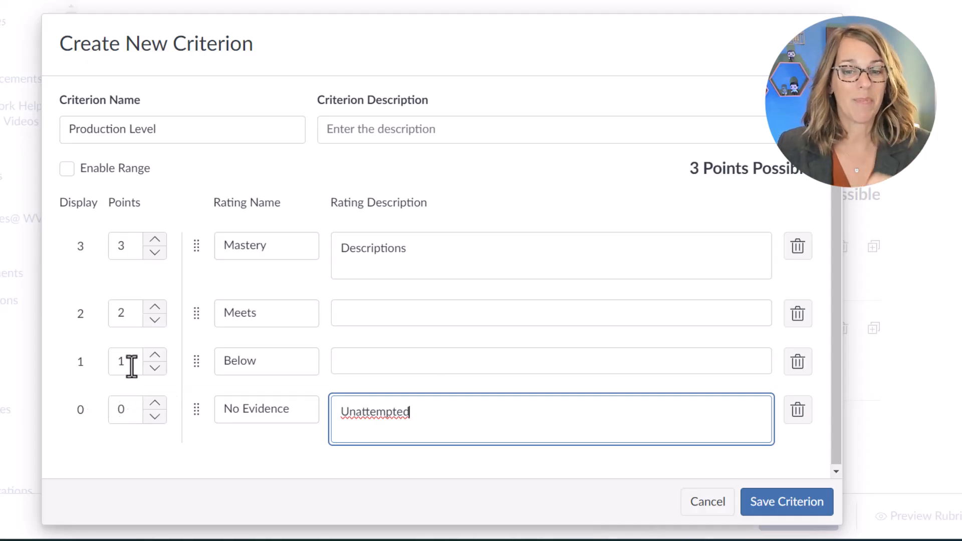
mouse_move(436, 288)
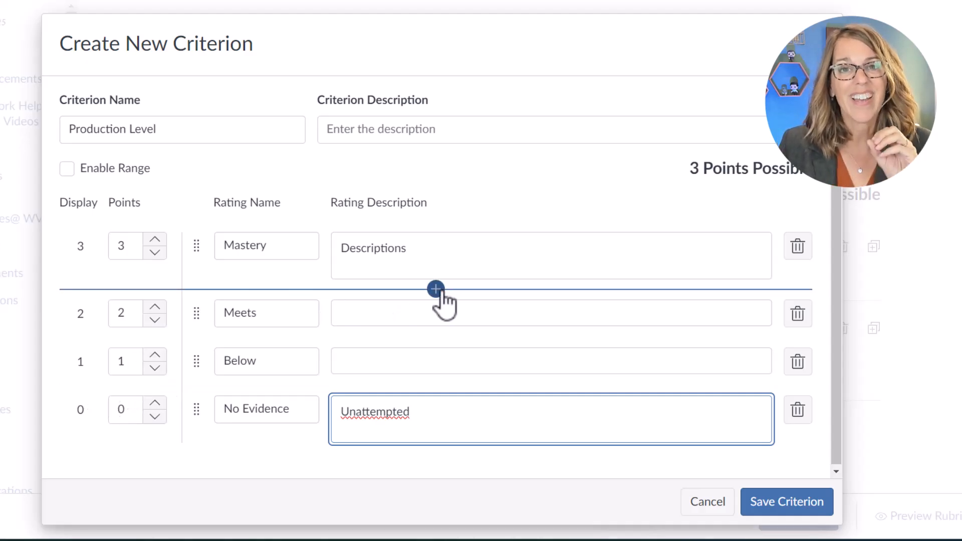
click(435, 288)
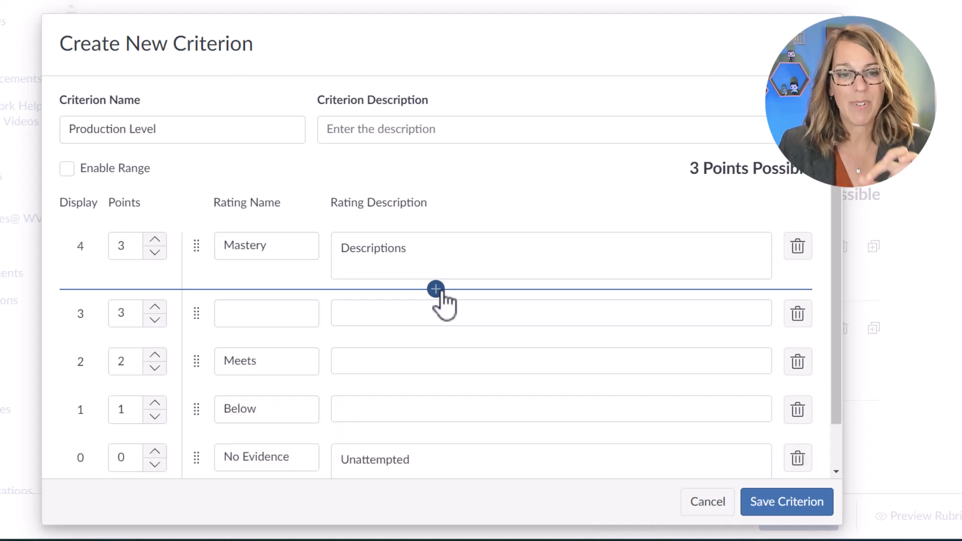
mouse_move(137, 313)
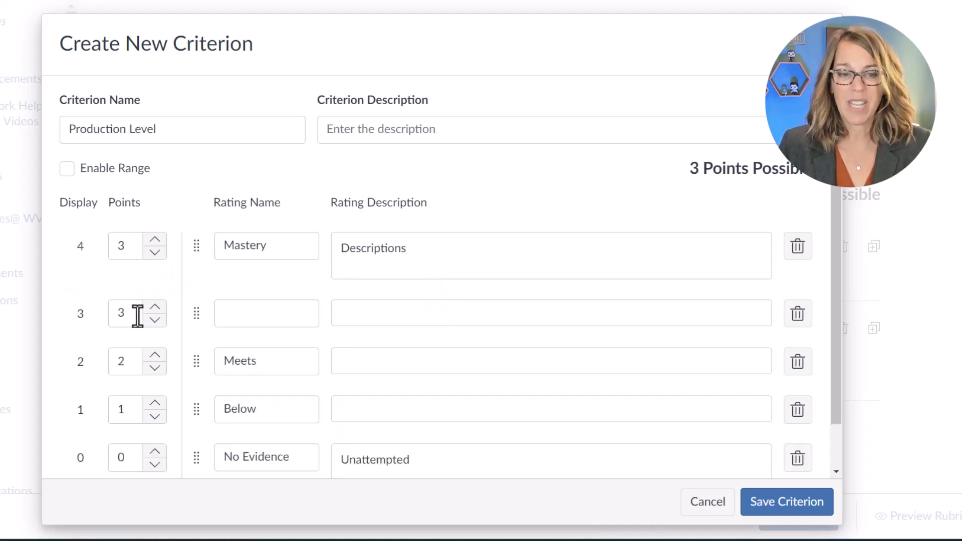
click(129, 313)
text(2.5)
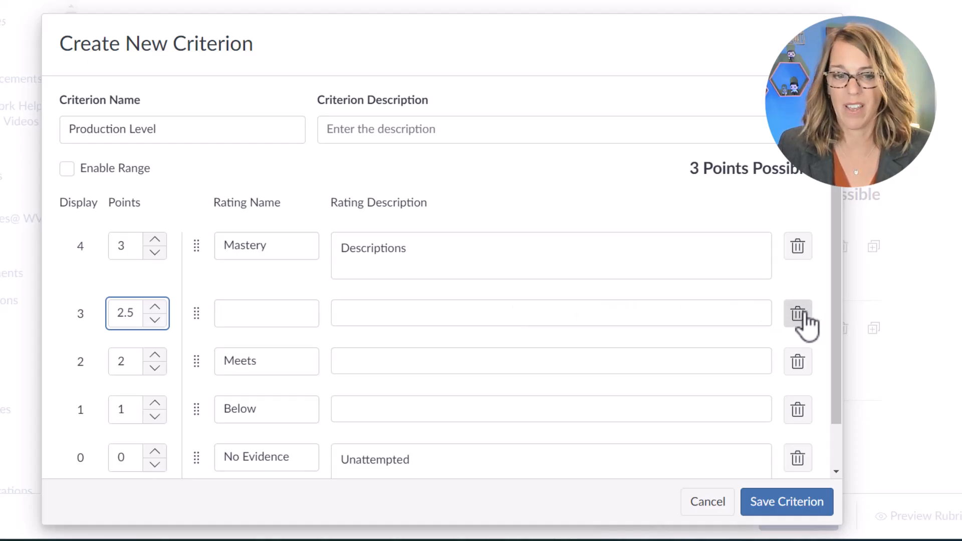
click(797, 312)
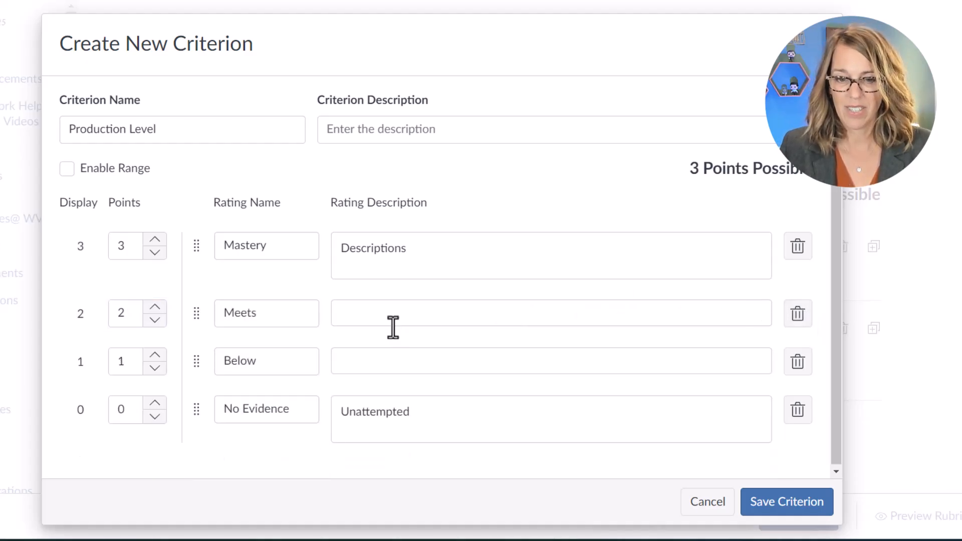
Save the Production Level criterion, bringing the rubric to three criteria totaling 10 points
click(786, 501)
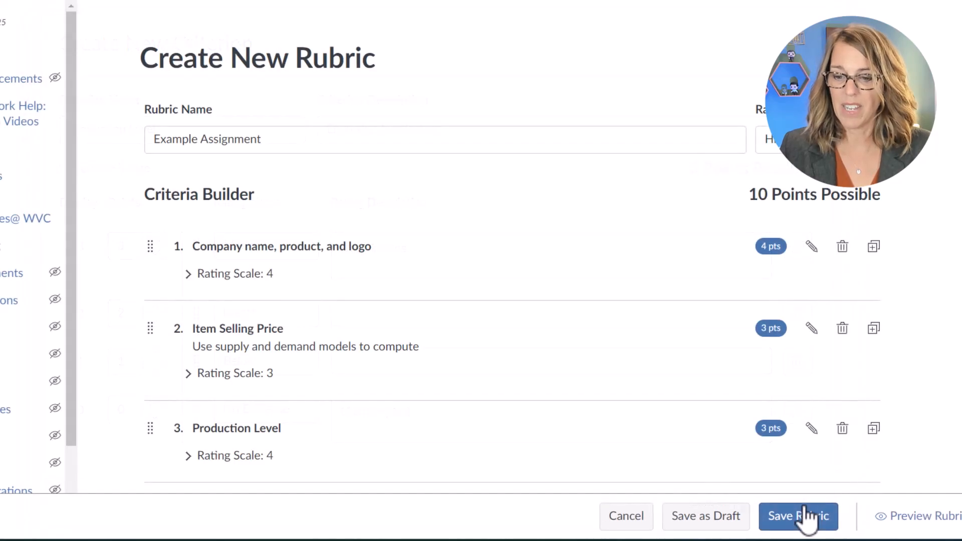
mouse_move(811, 185)
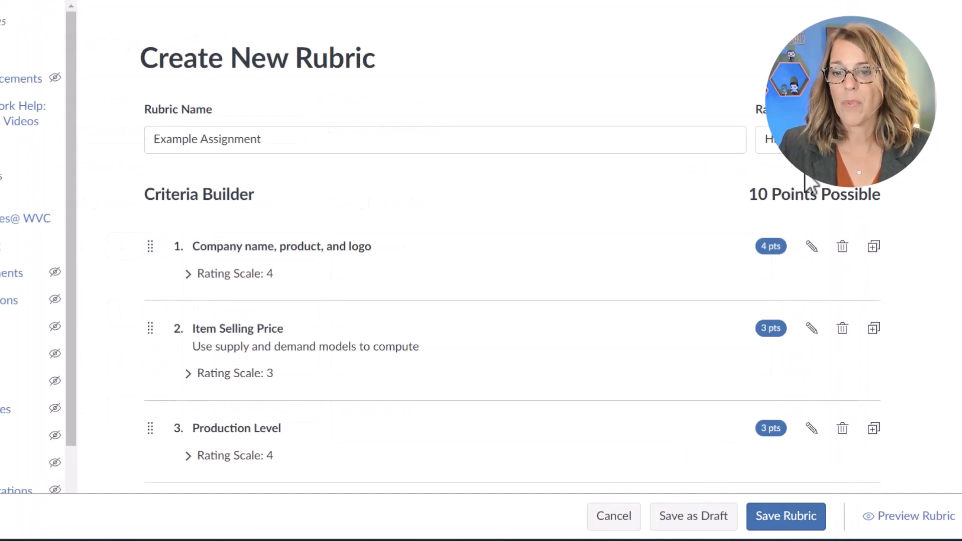
mouse_move(745, 180)
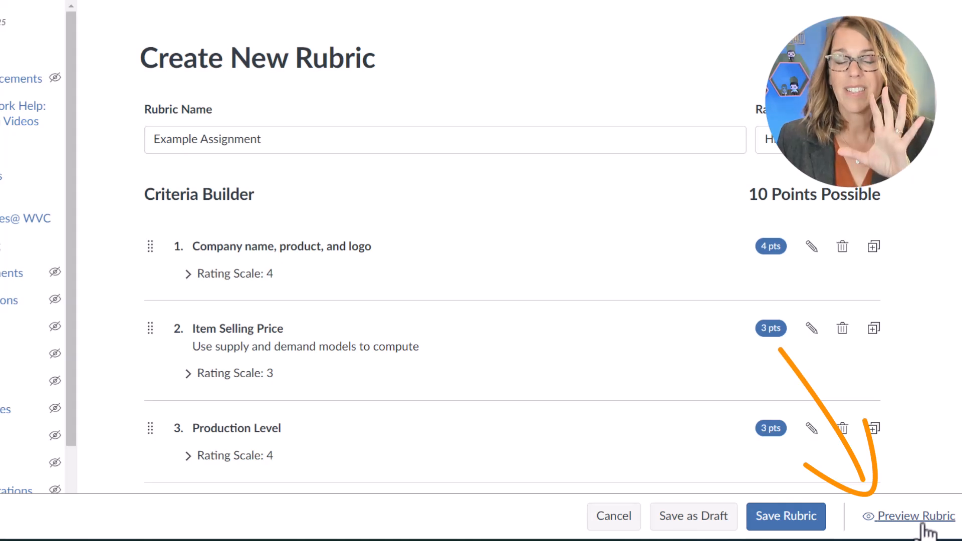
Preview the Example Assignment rubric to see its criteria and rating columns
click(914, 515)
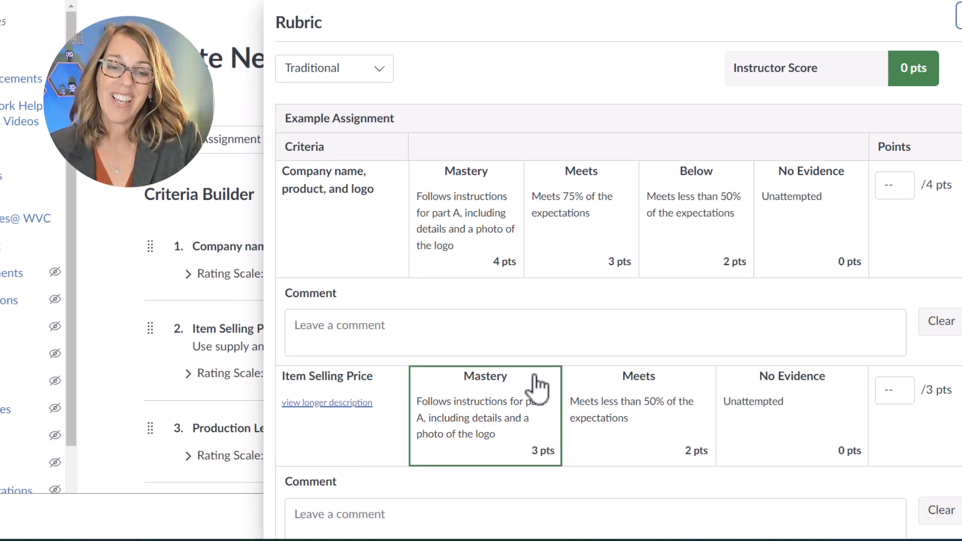
mouse_move(453, 497)
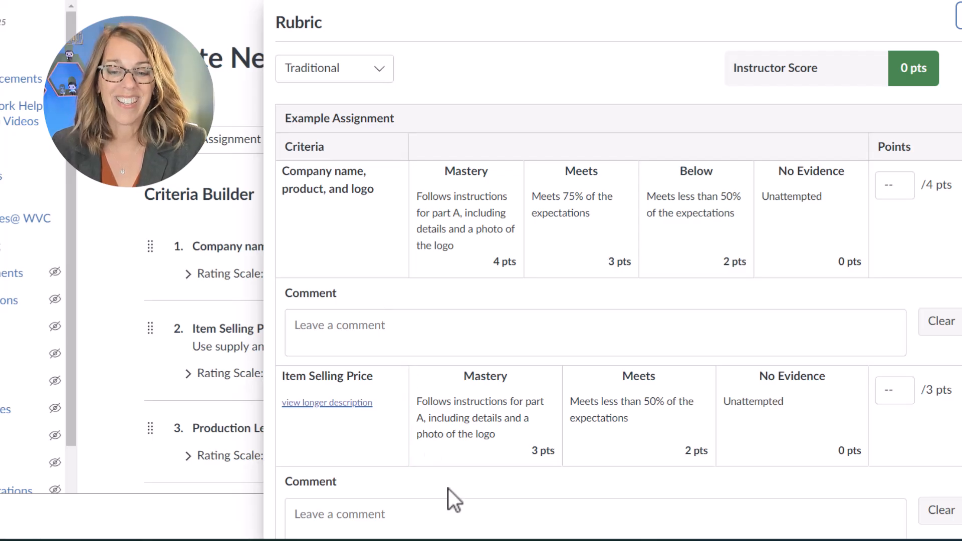
mouse_move(497, 497)
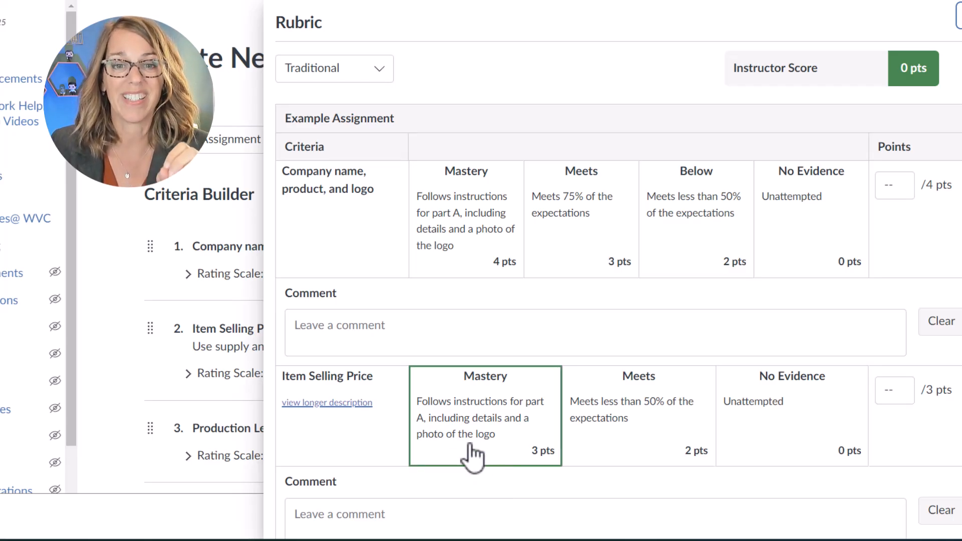
mouse_move(383, 80)
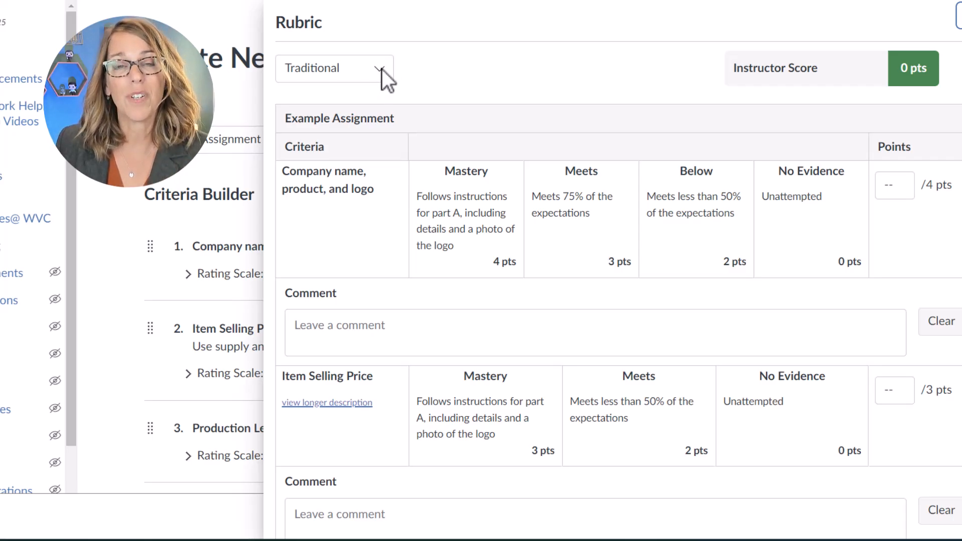
mouse_move(486, 319)
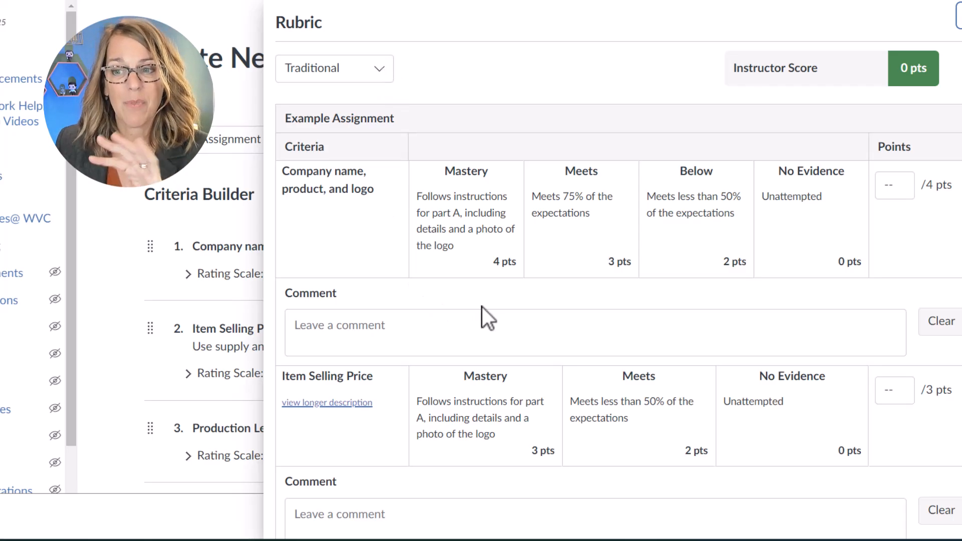
mouse_move(385, 63)
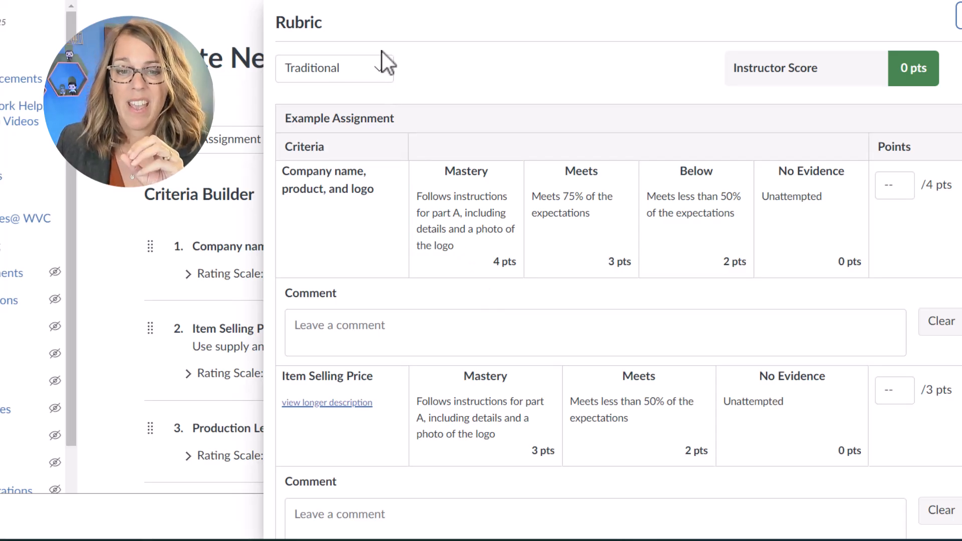
View the rubric preview in the Horizontal layout, then the Vertical layout
click(335, 68)
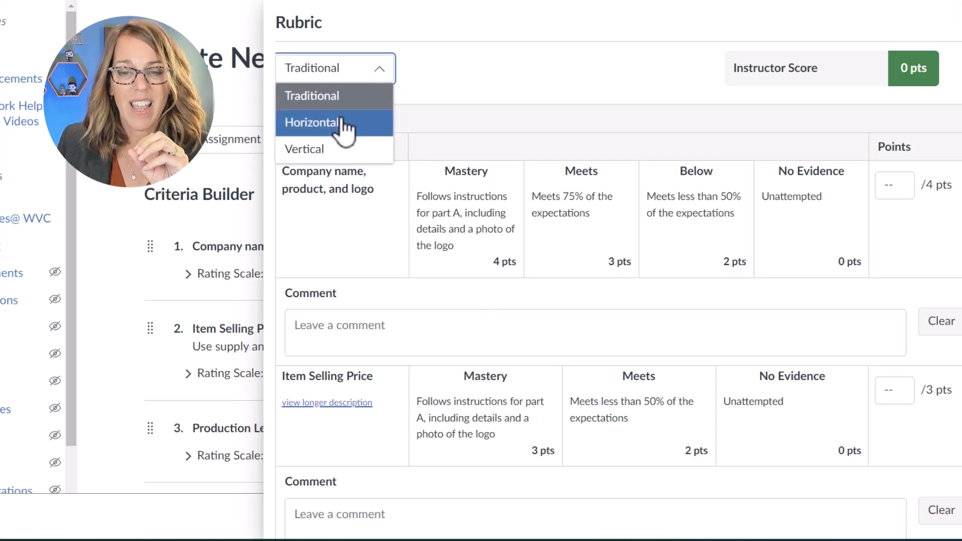
click(312, 122)
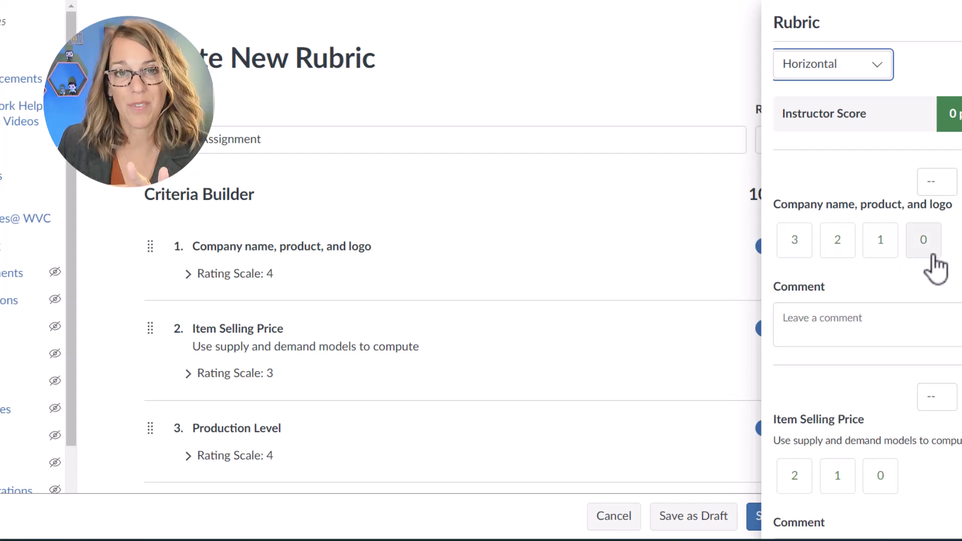
click(832, 64)
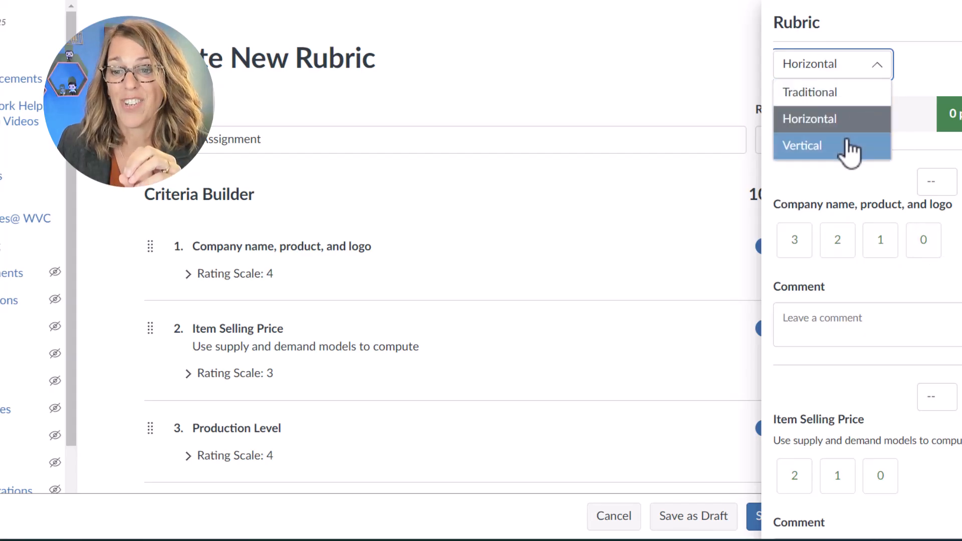
click(802, 146)
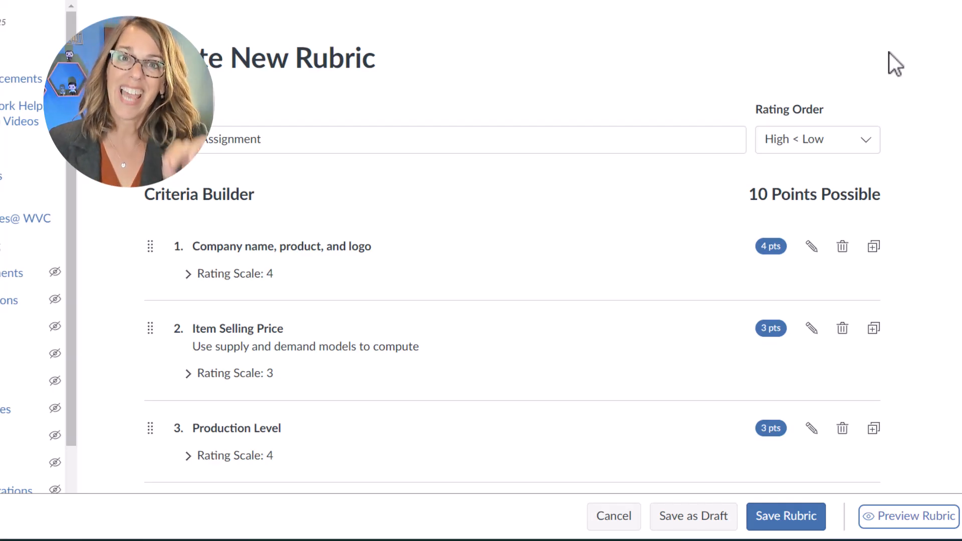
mouse_move(833, 365)
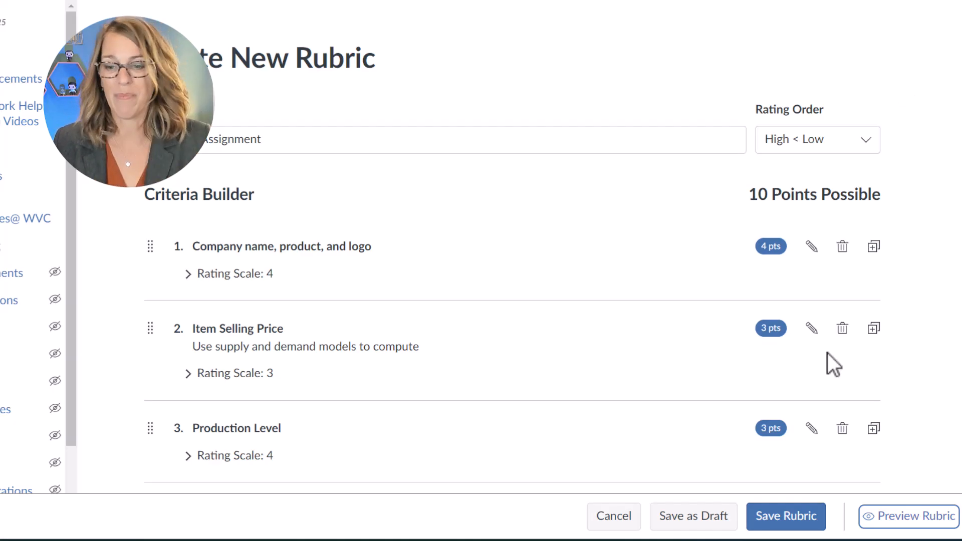
Save the Example Assignment rubric (10 points, 3 criteria) to the course Rubrics list
click(786, 516)
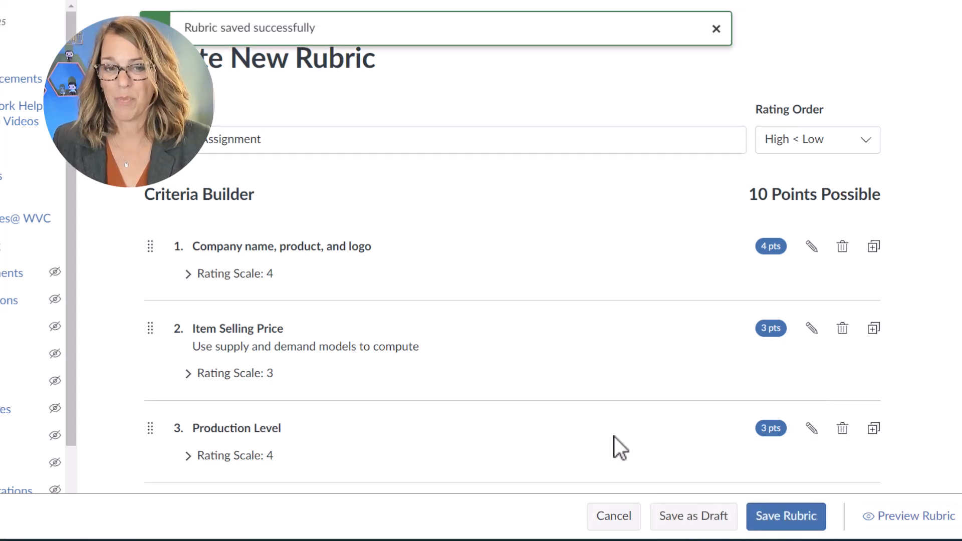
click(785, 515)
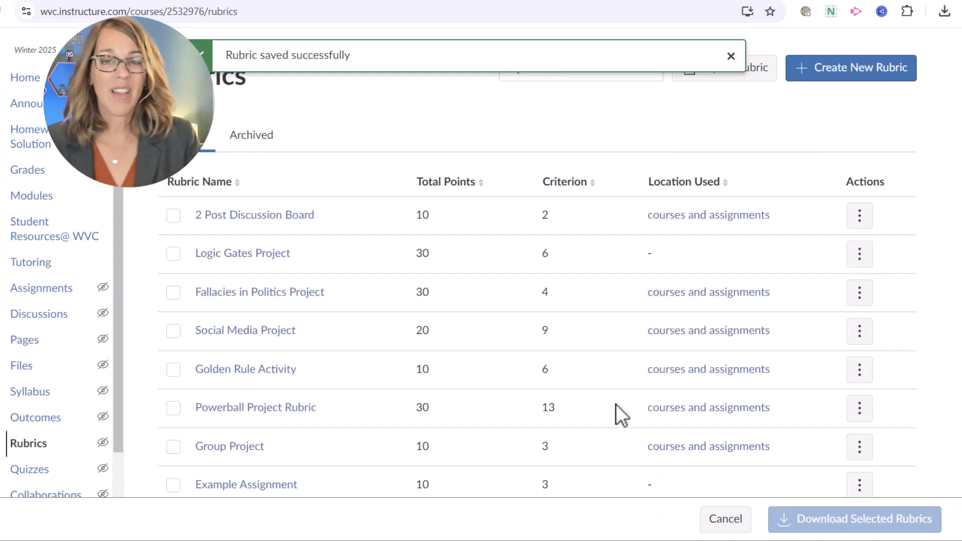
mouse_move(457, 292)
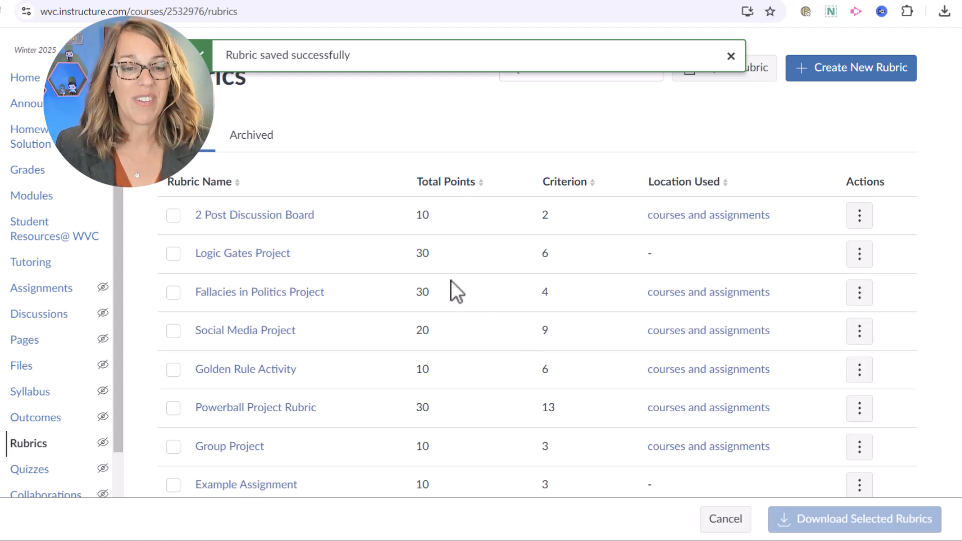
mouse_move(206, 273)
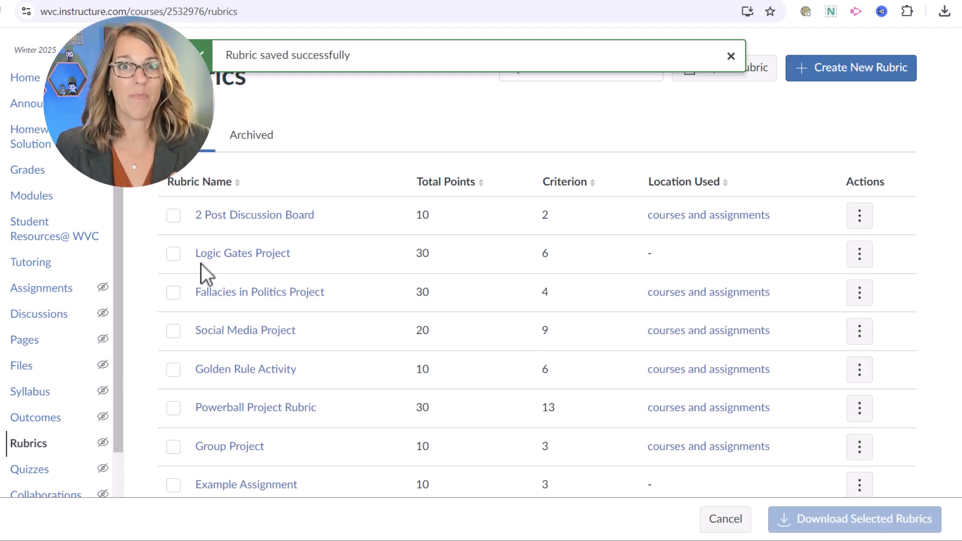
mouse_move(41, 288)
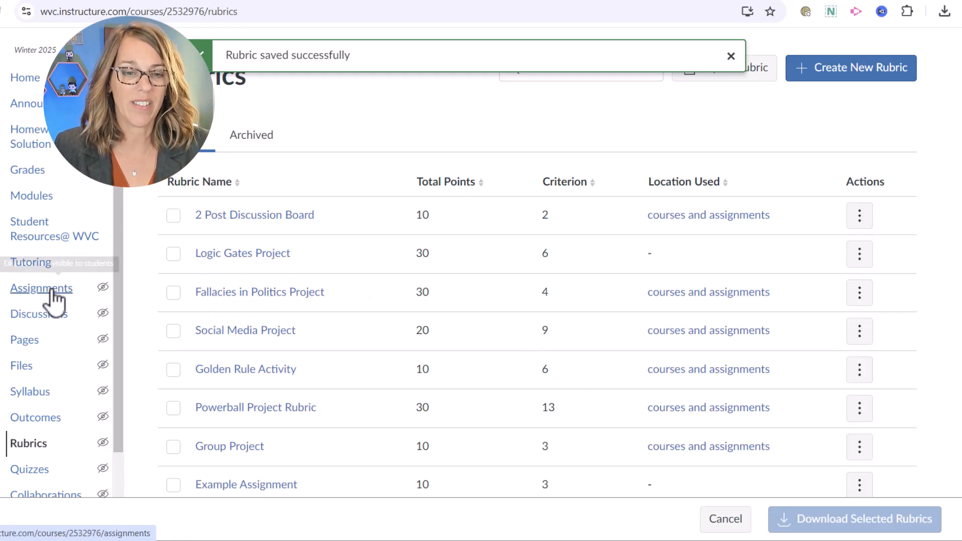
Open Example Assignment from the course Assignments list and scroll to its rubric area
click(41, 288)
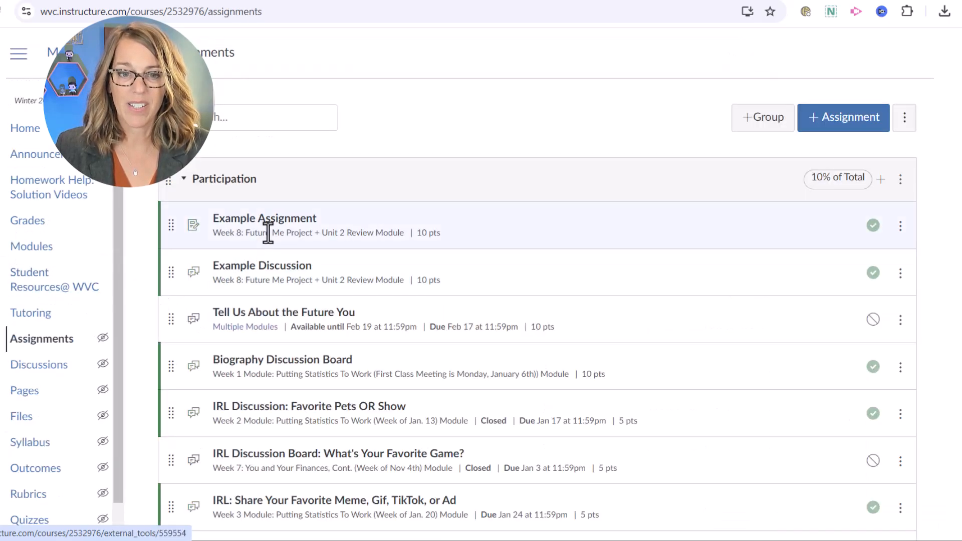
mouse_move(265, 218)
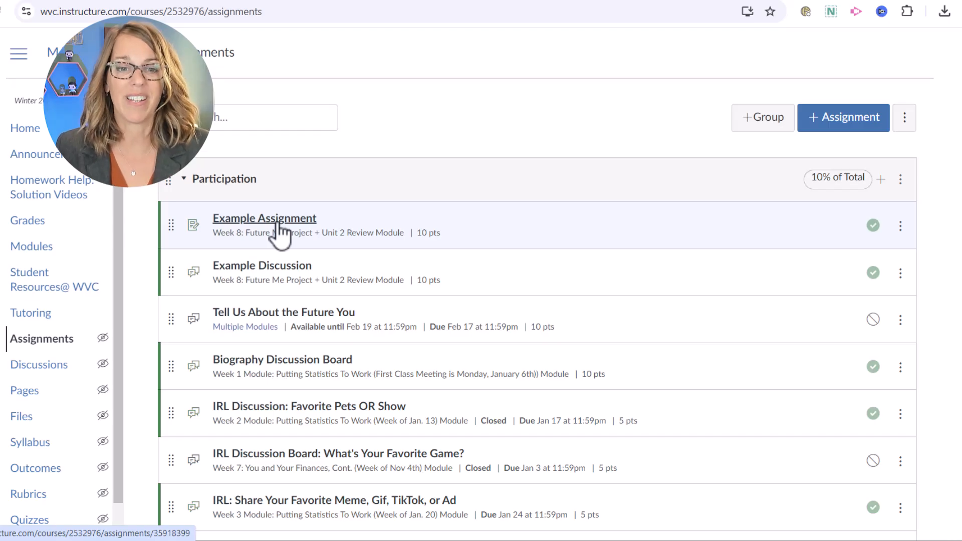
click(265, 218)
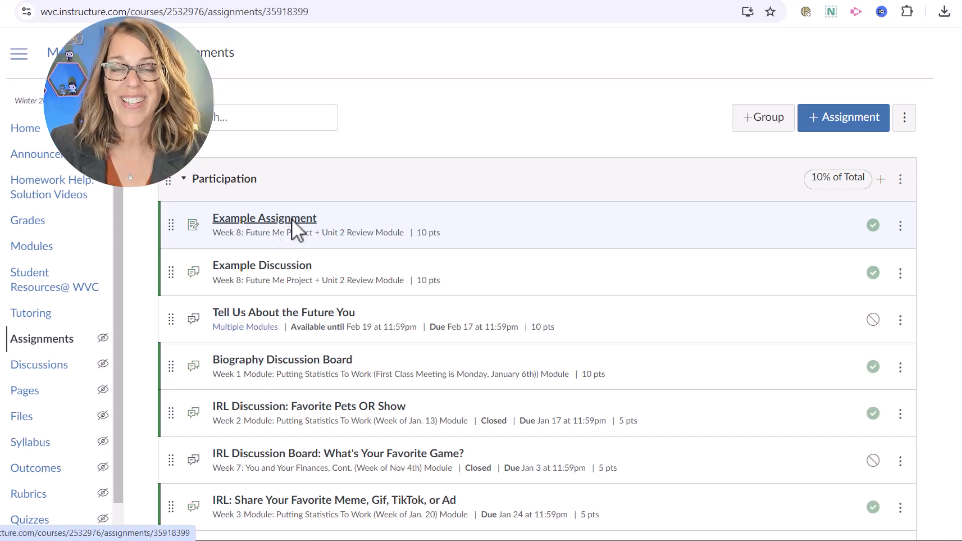
click(263, 218)
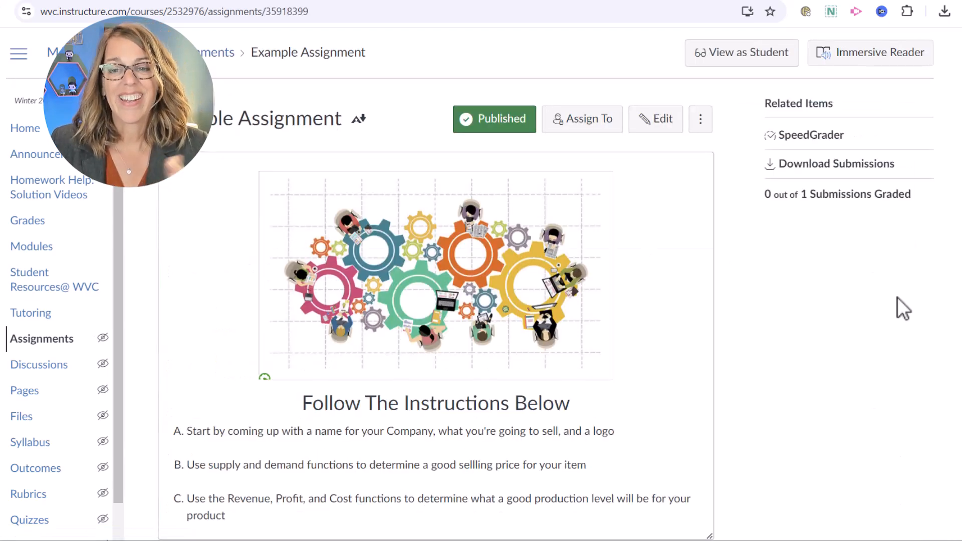
scroll(down, 3)
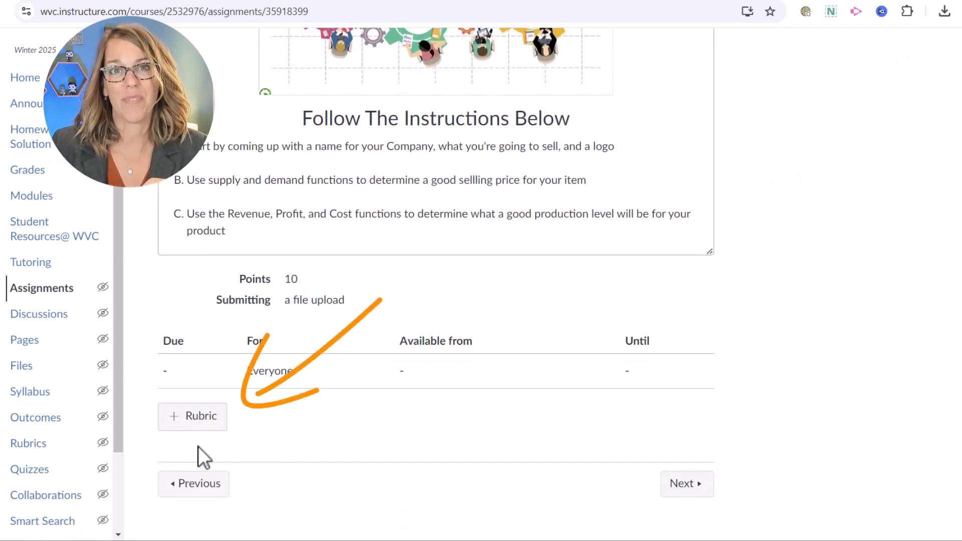
Start a new rubric on the assignment and rename its first criterion to Task A
click(192, 416)
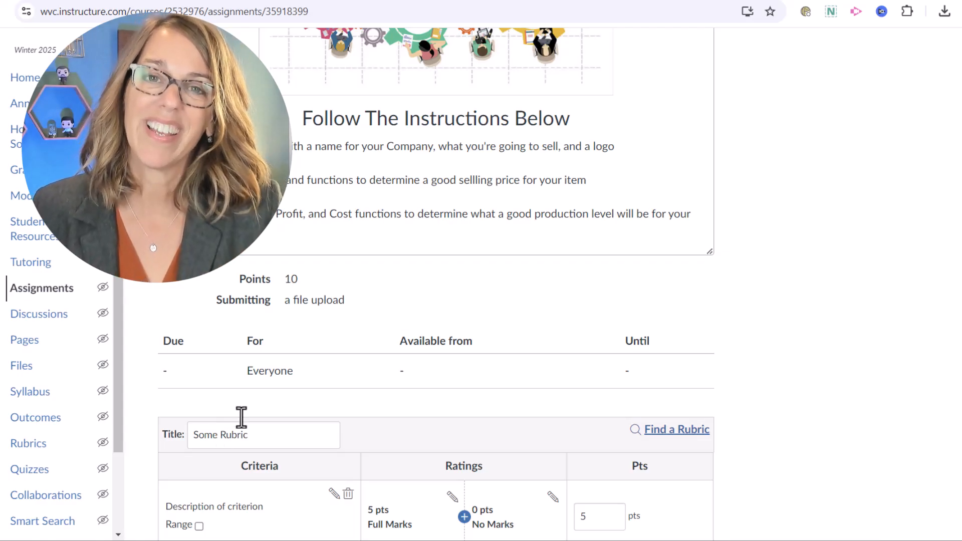
mouse_move(793, 412)
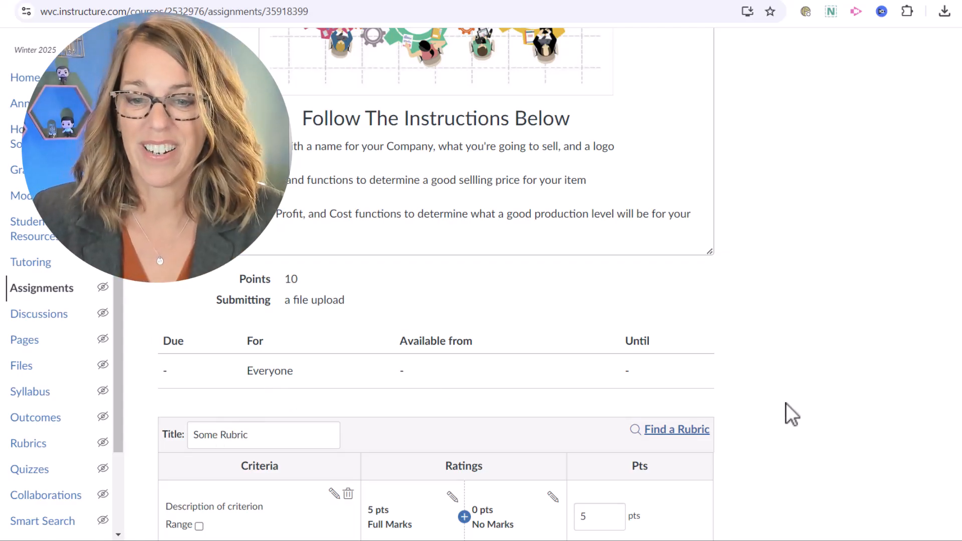
scroll(down, 3)
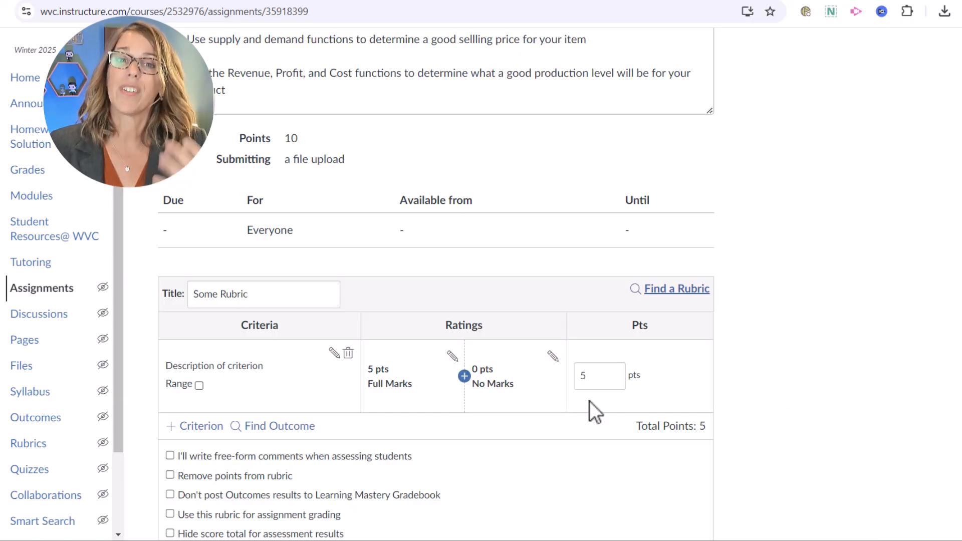
mouse_move(339, 372)
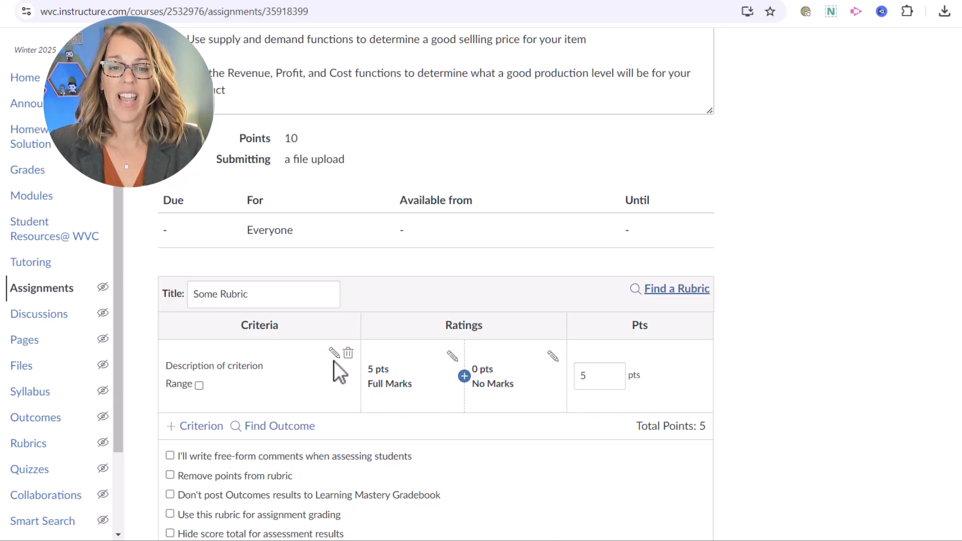
click(334, 352)
text(T)
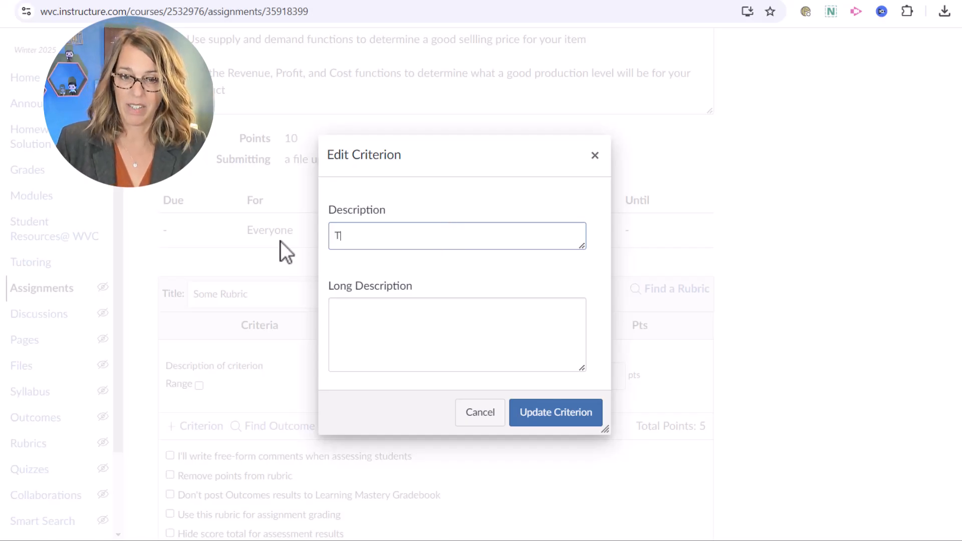
text(ask A)
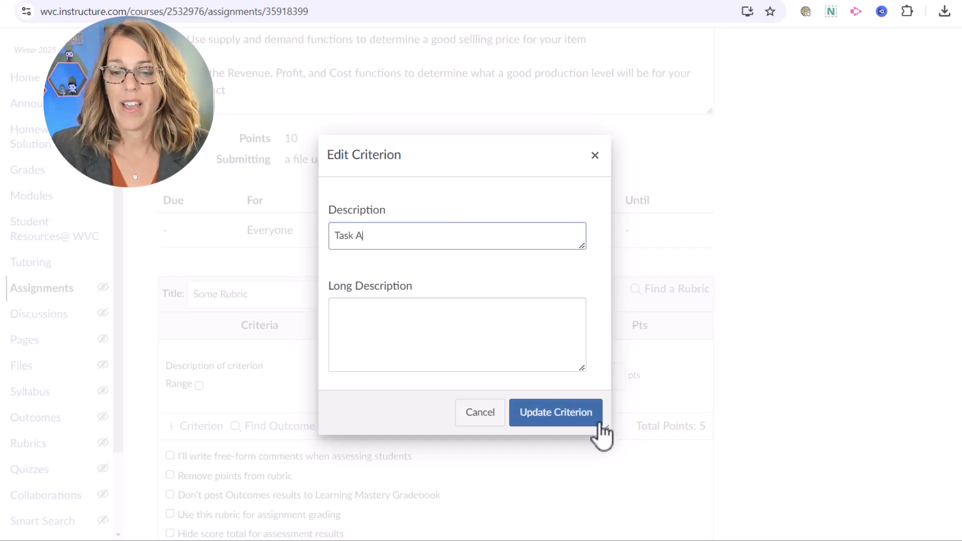
click(555, 412)
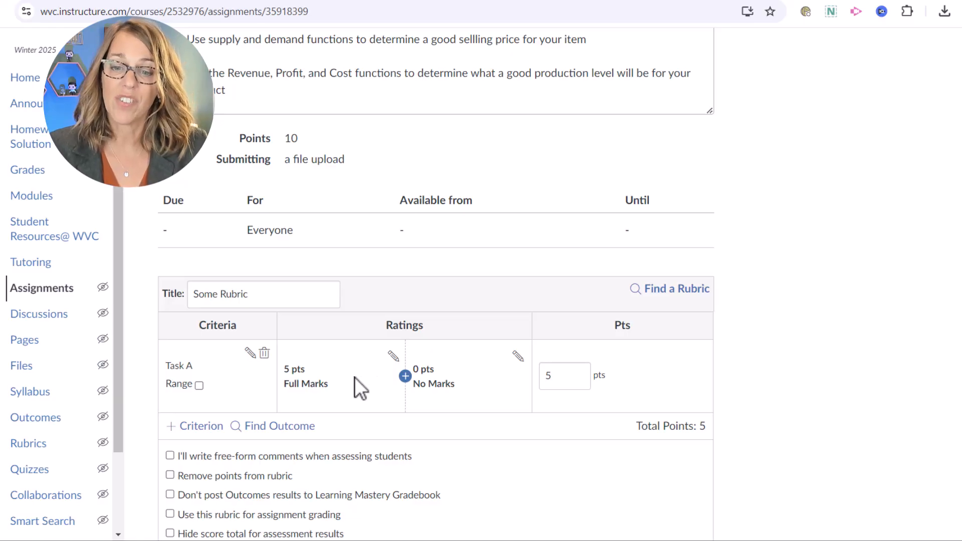
mouse_move(404, 375)
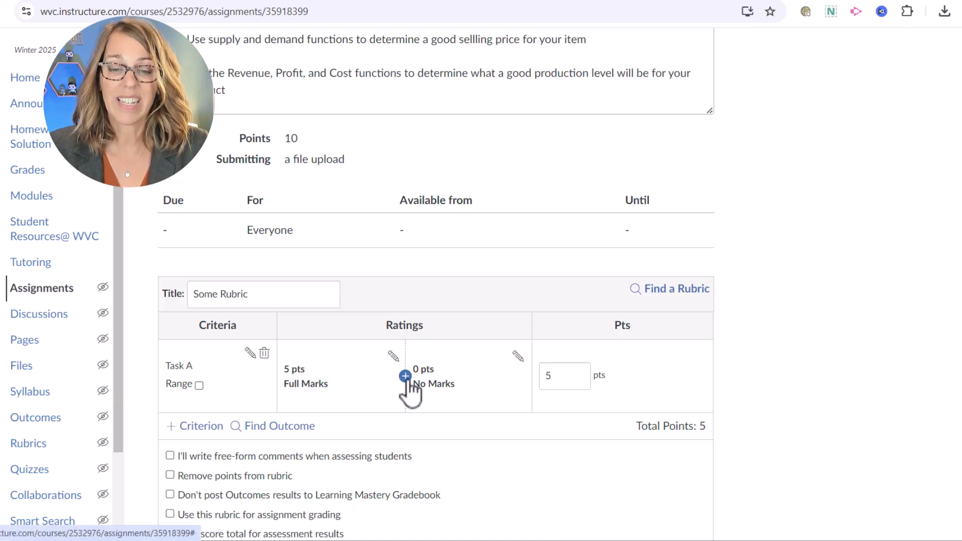
Add a 3-point Meets rating between Full Marks and No Marks for Task A
click(404, 377)
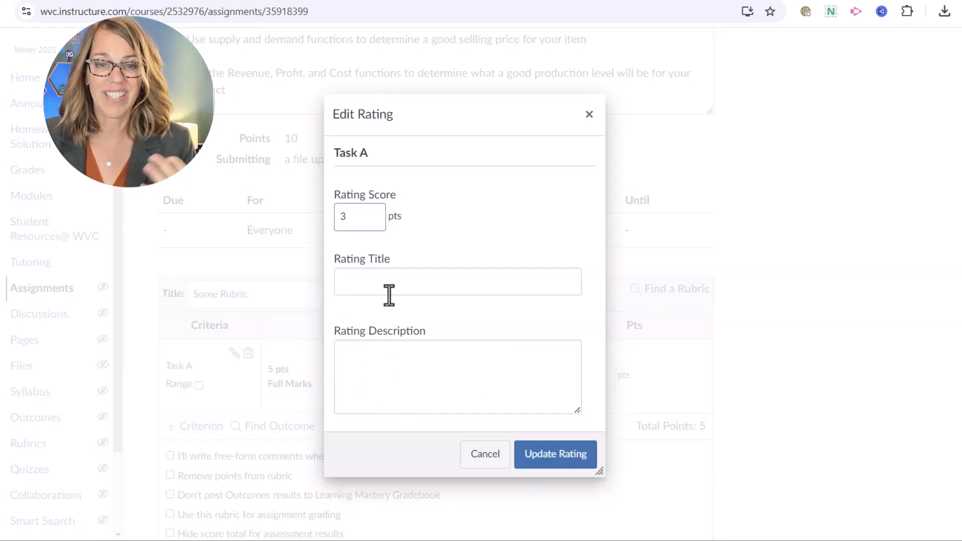
click(457, 282)
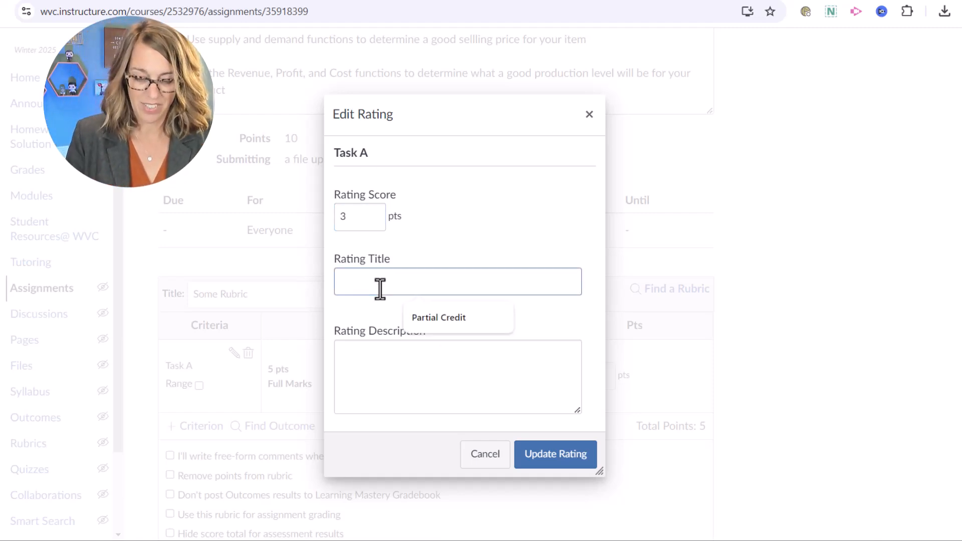
text(Meets)
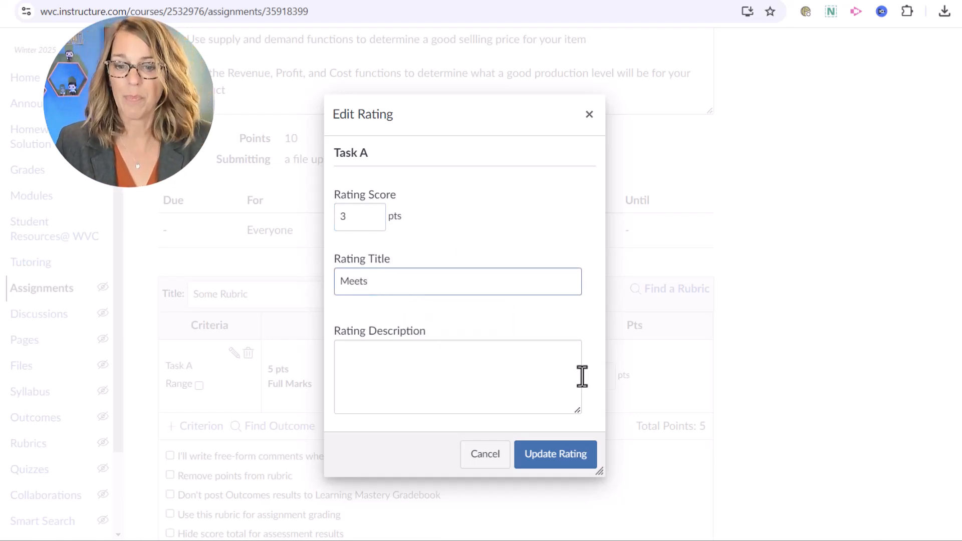
click(554, 454)
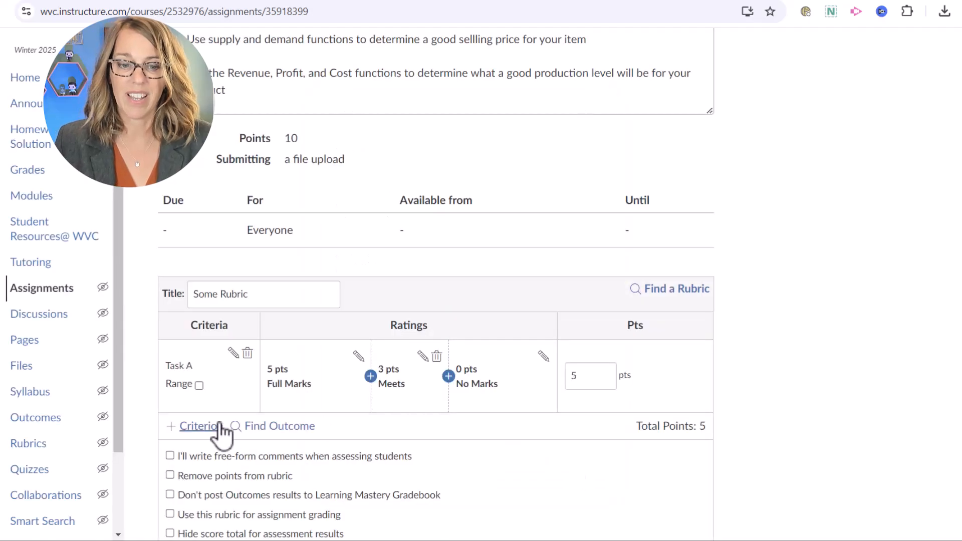
click(195, 425)
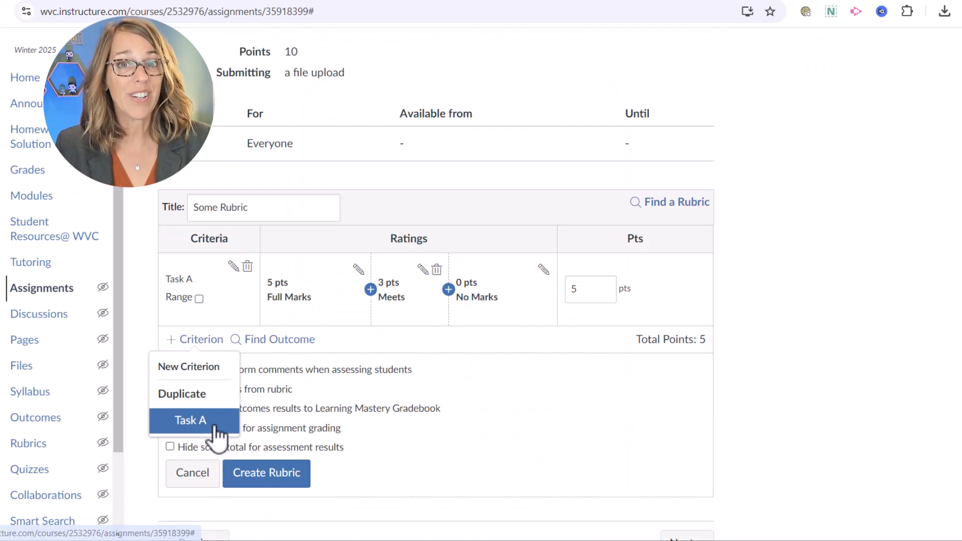
mouse_move(221, 410)
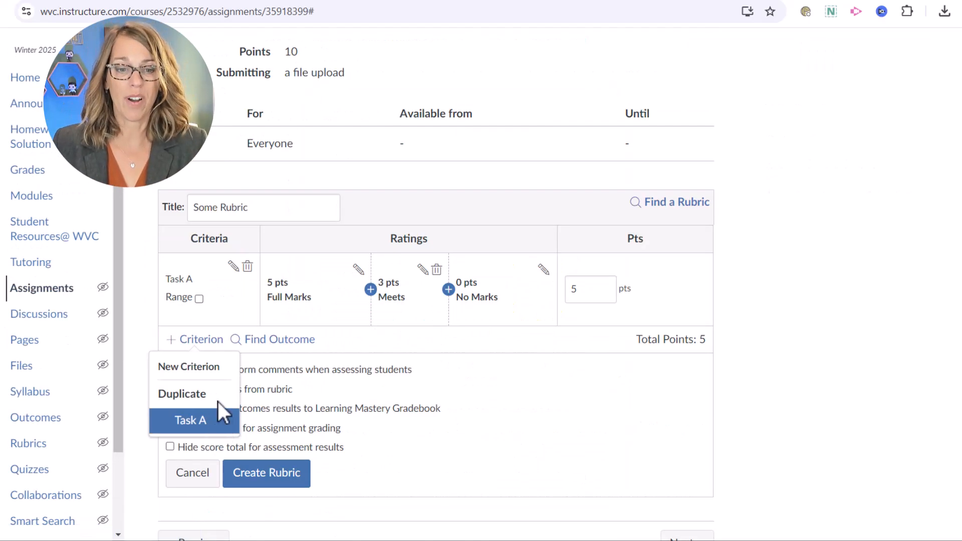
mouse_move(215, 374)
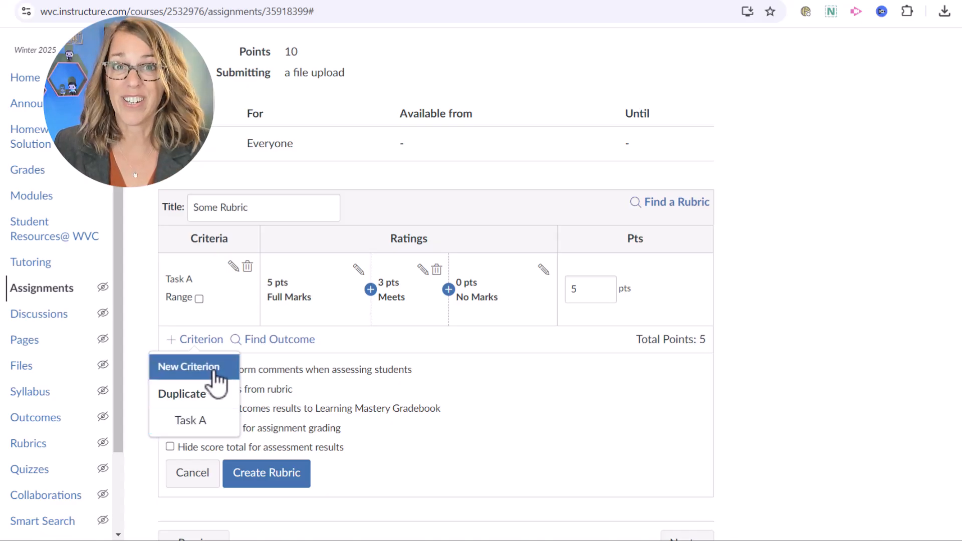
mouse_move(222, 411)
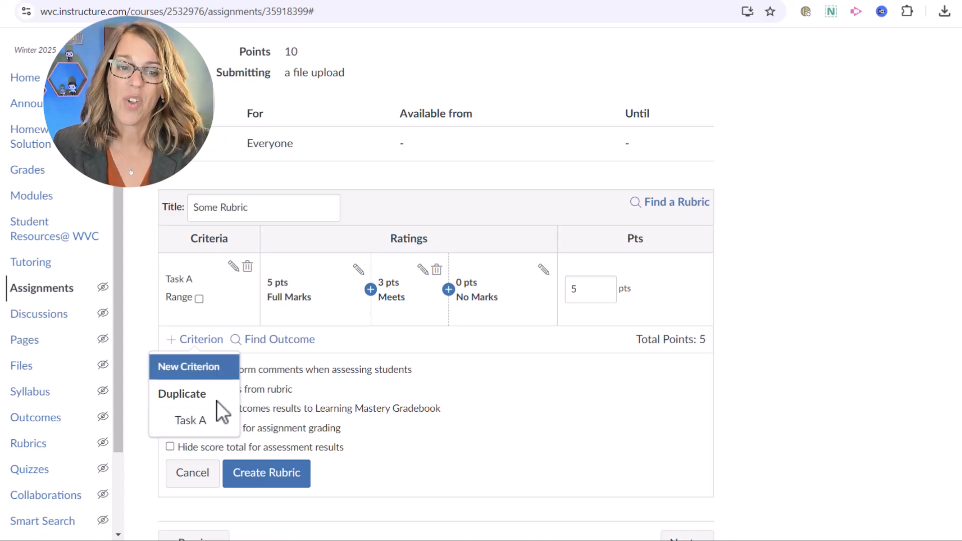
mouse_move(191, 420)
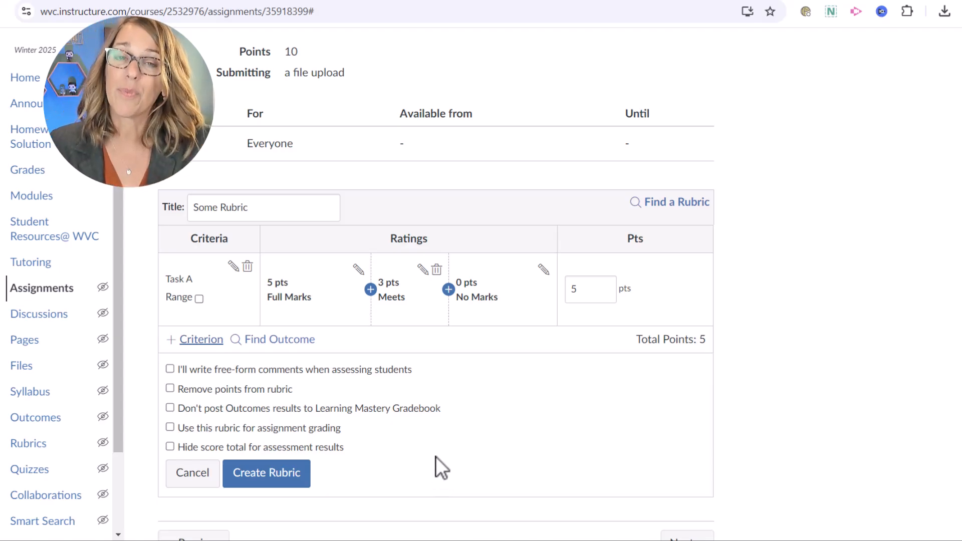
mouse_move(536, 368)
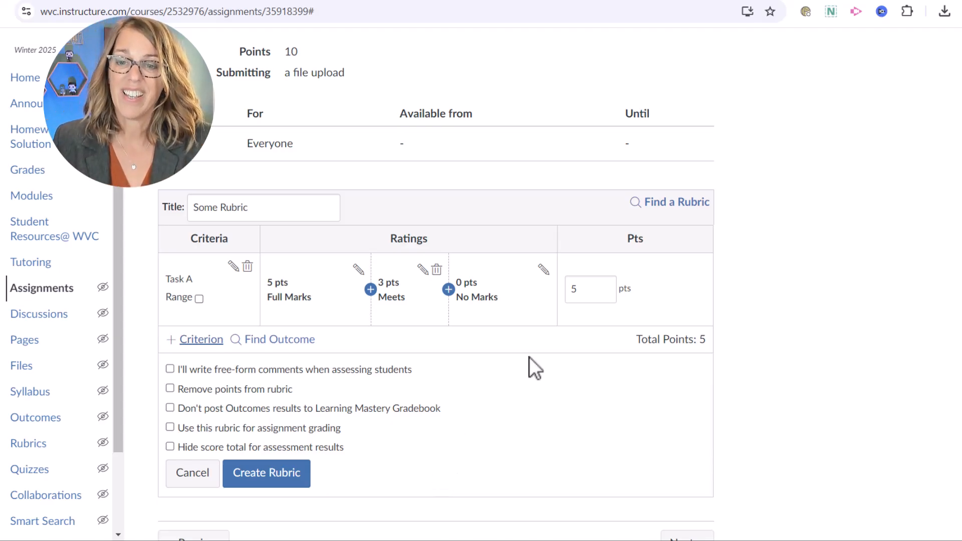
mouse_move(675, 201)
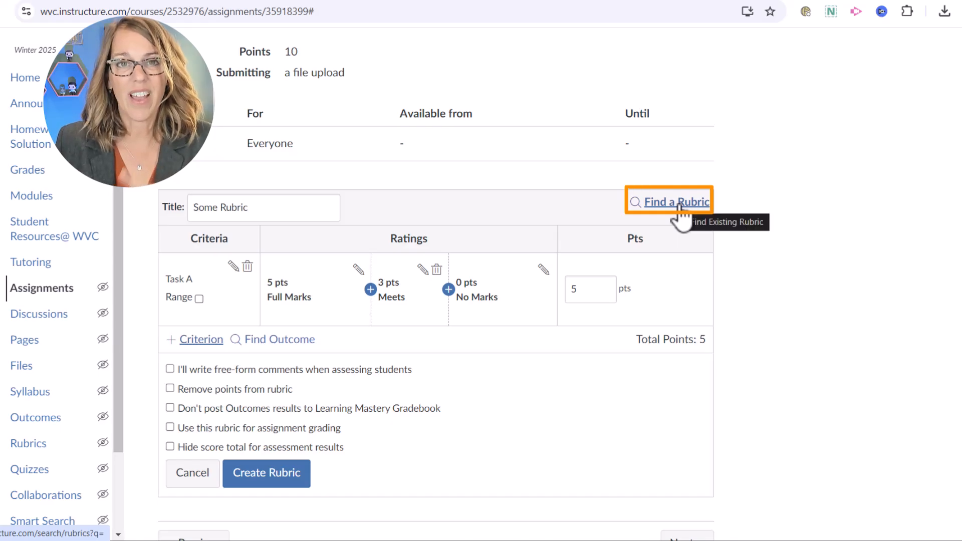
Open Find a Rubric and scroll through the list of courses
click(673, 201)
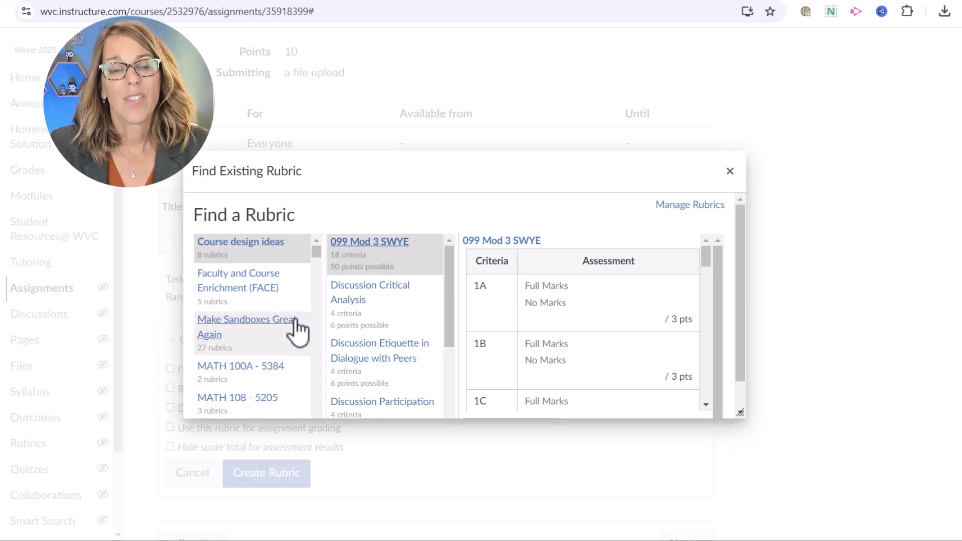
scroll(down, 3)
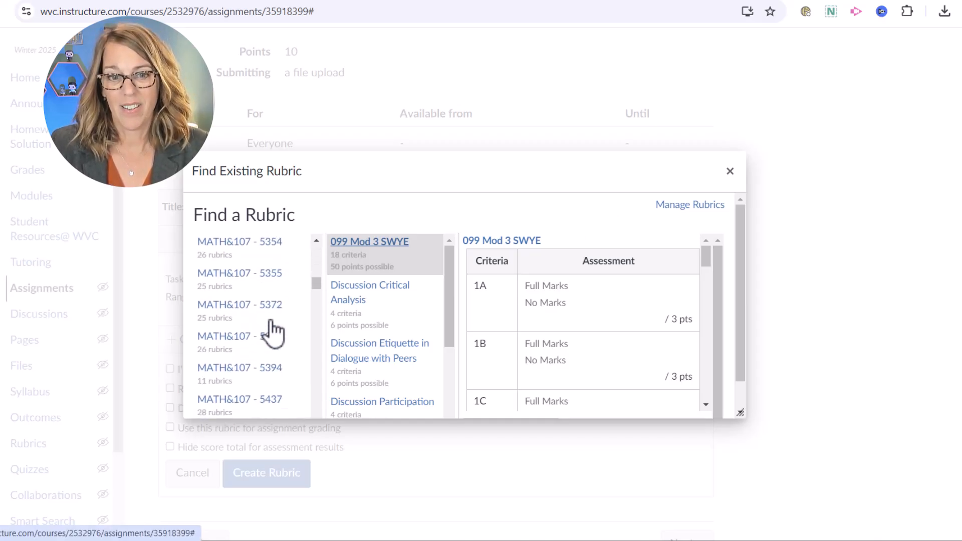
scroll(up, 3)
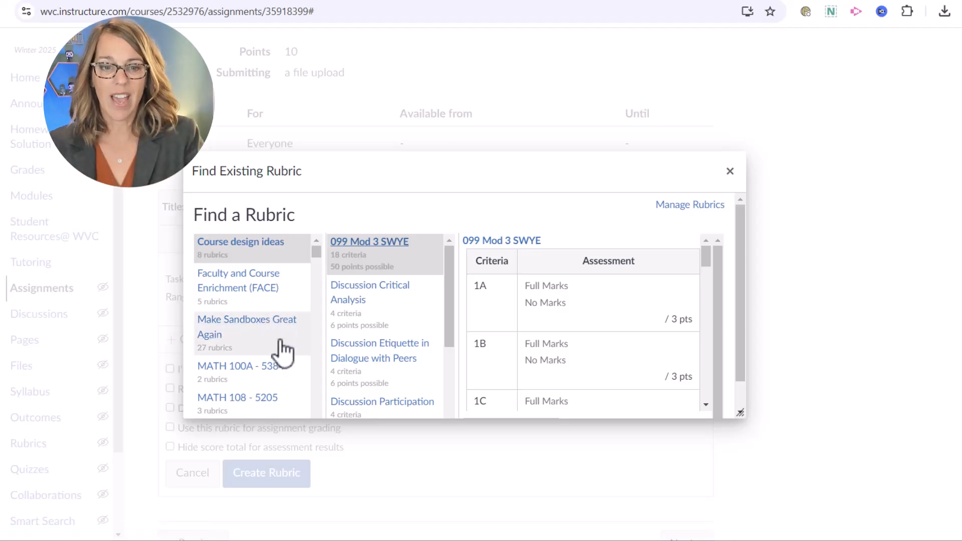
scroll(down, 3)
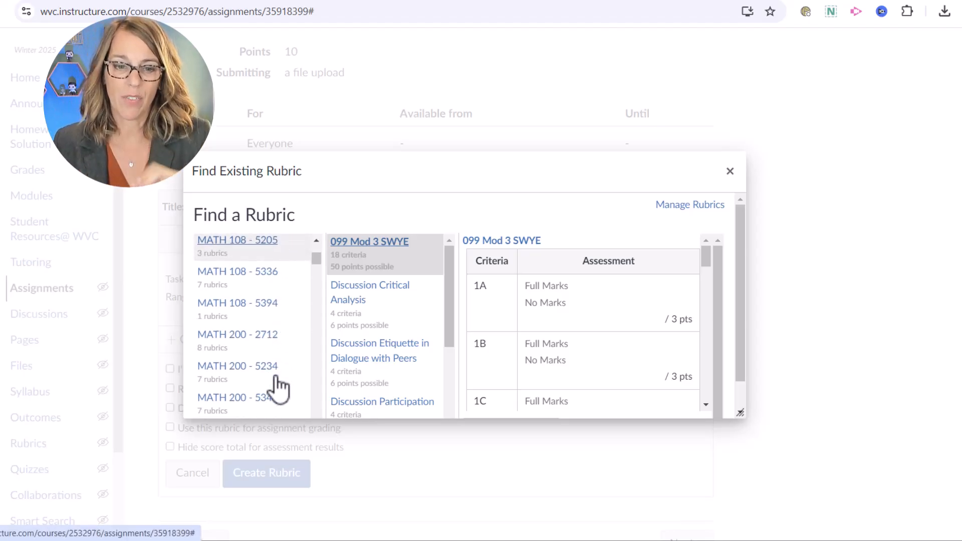
scroll(down, 3)
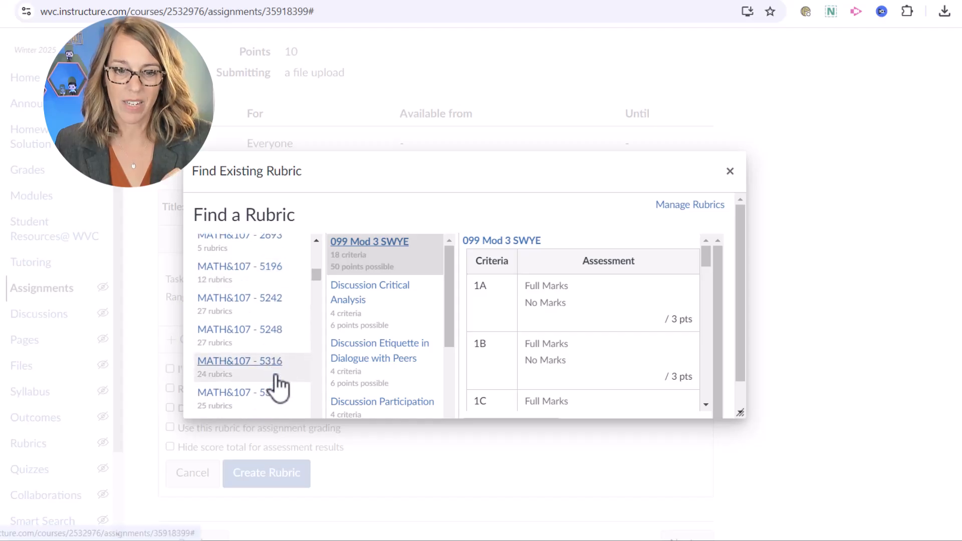
scroll(down, 3)
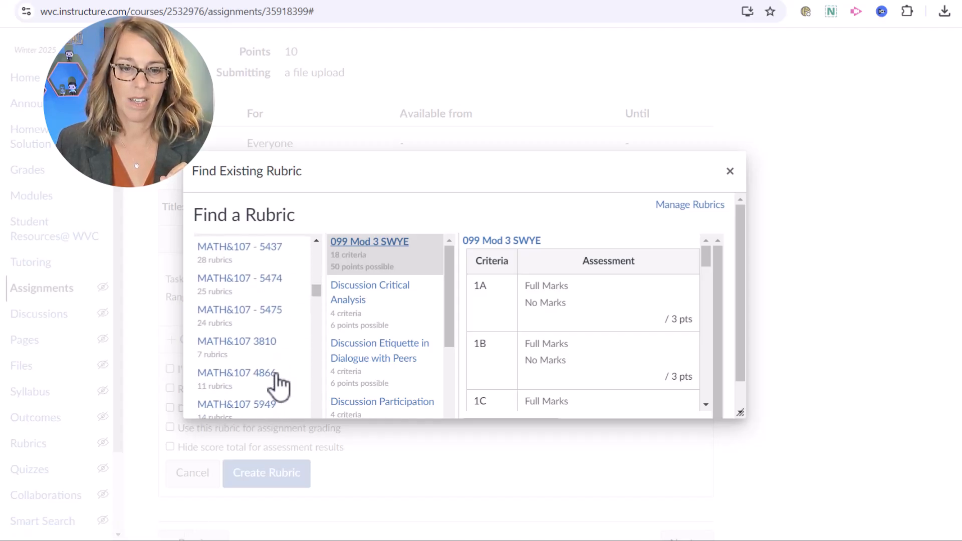
Select MATH&107 3810, preview Fallacies in Politics Project, then Example Assignment
click(236, 345)
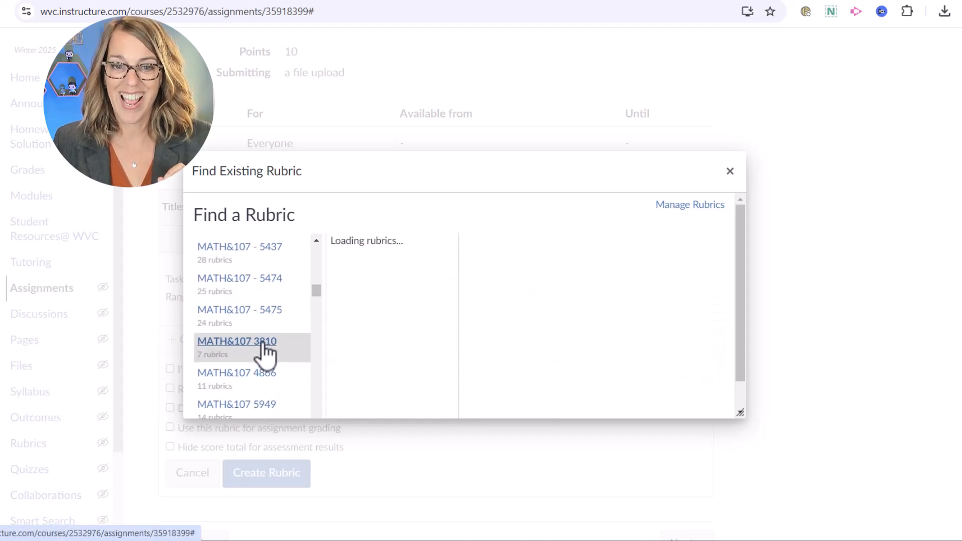
click(236, 341)
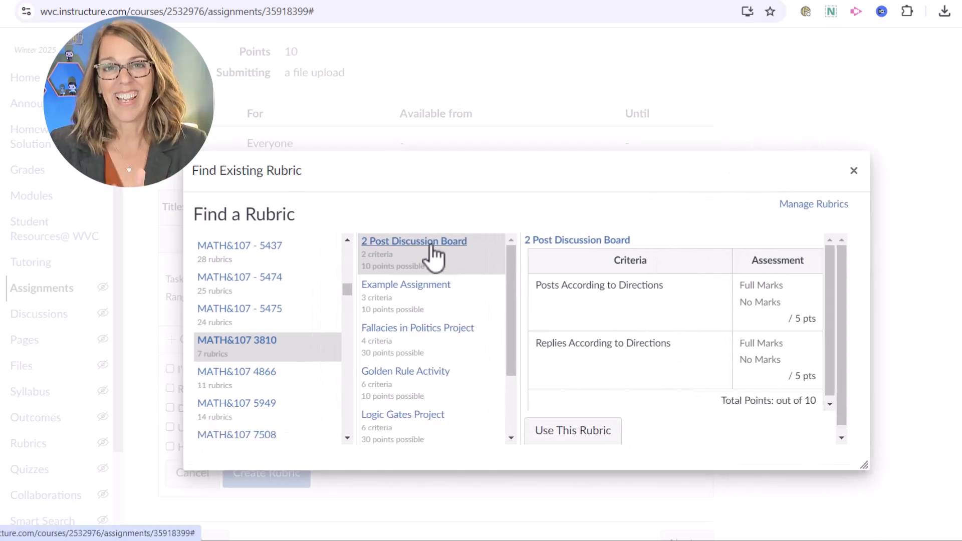
mouse_move(690, 308)
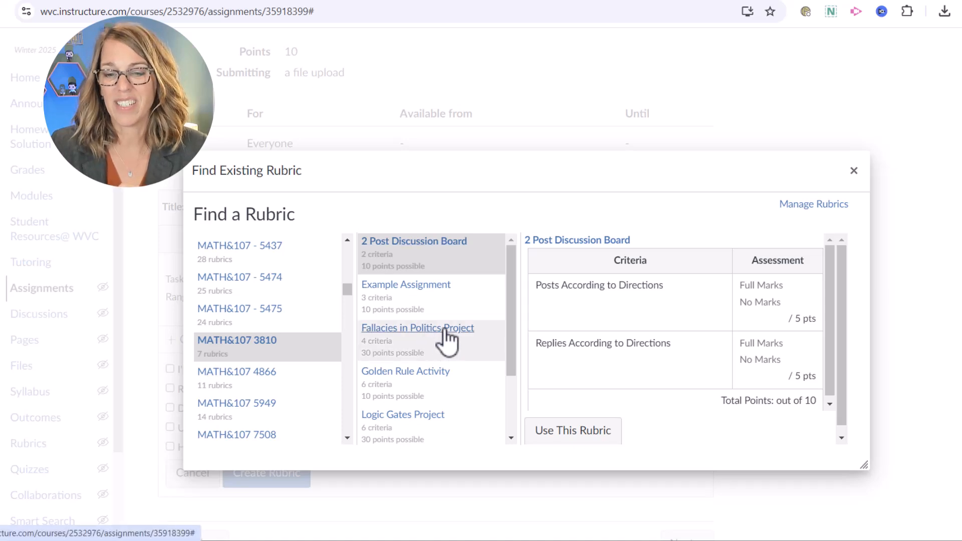
click(417, 327)
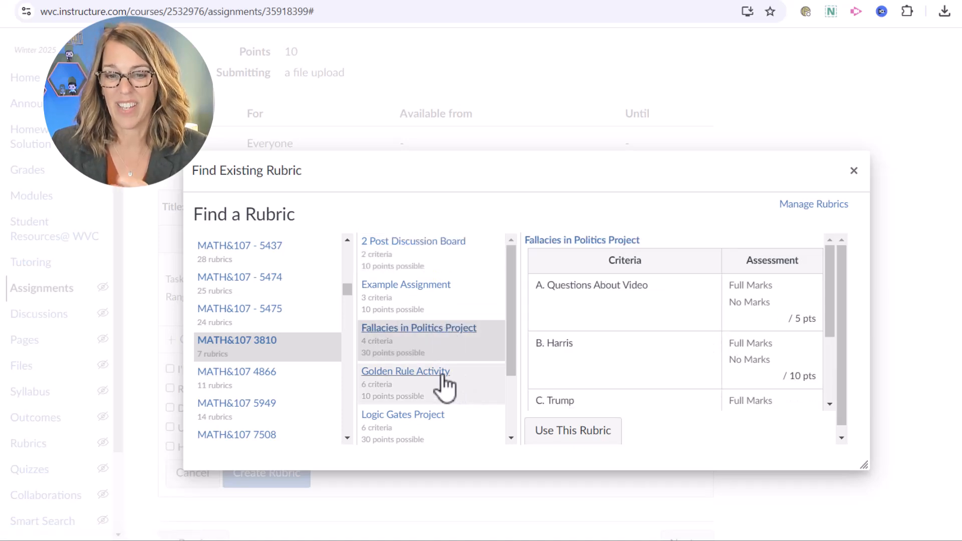
click(406, 284)
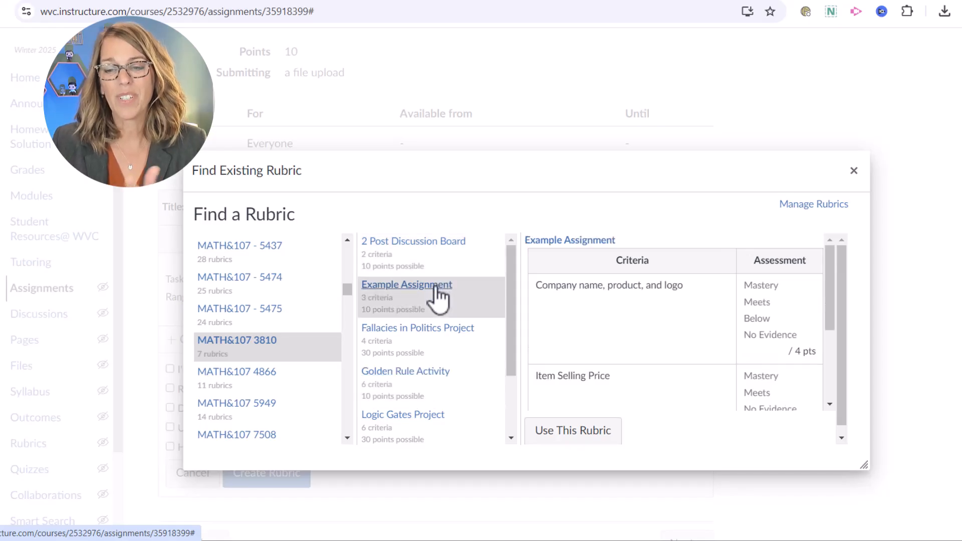
mouse_move(802, 309)
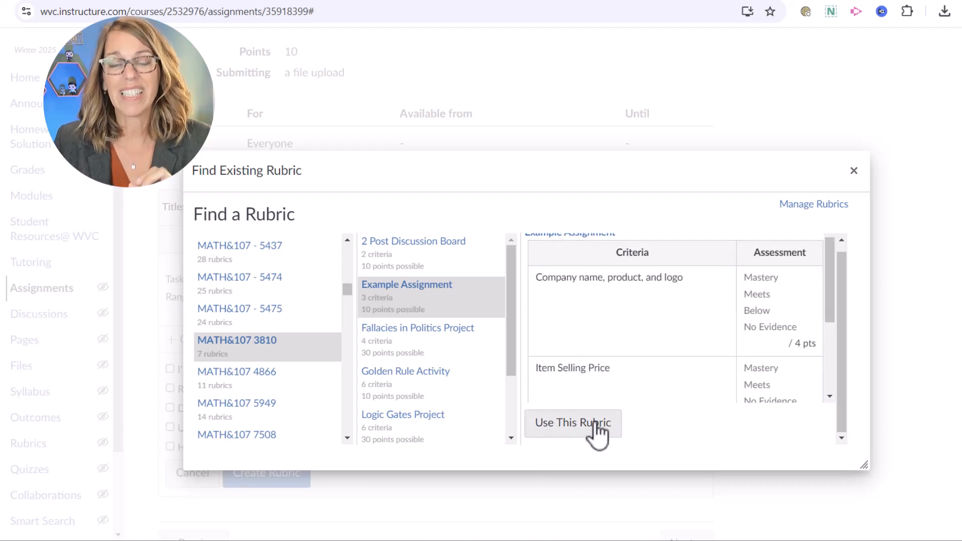
Use the Example Assignment rubric and enable 'Use this rubric for assignment grading'
click(571, 423)
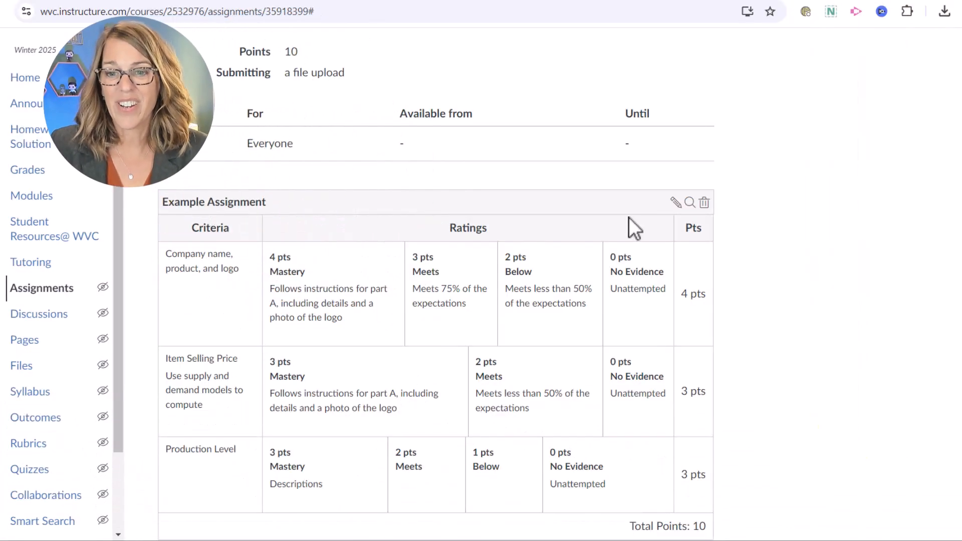
click(674, 202)
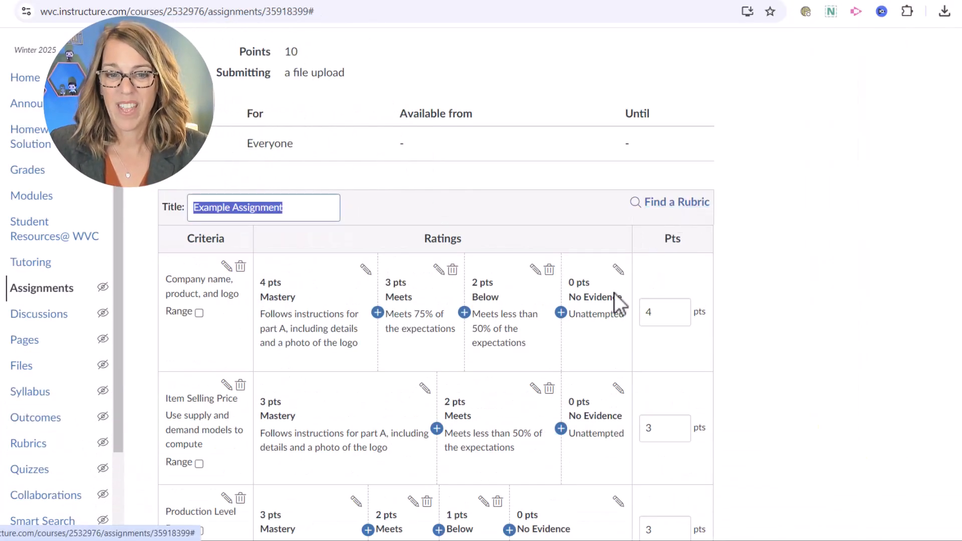
scroll(down, 3)
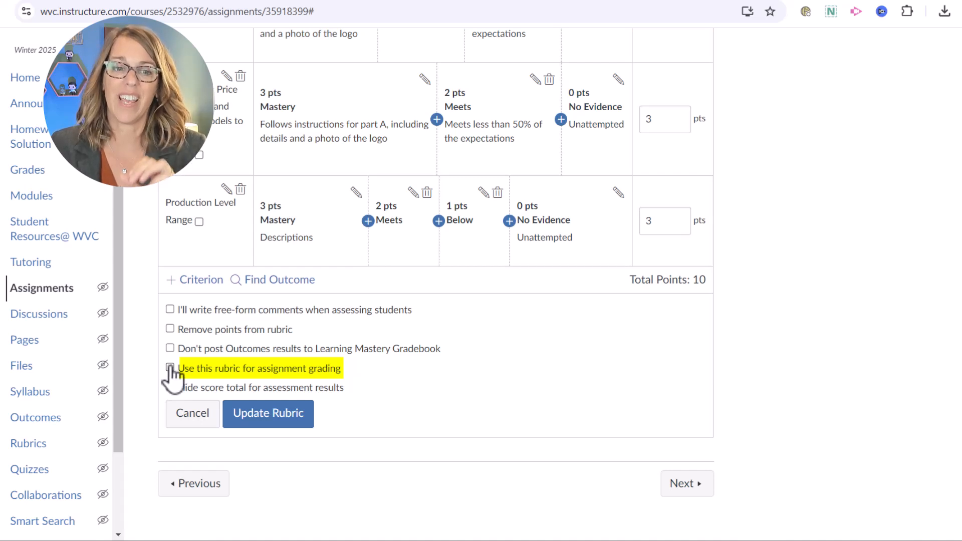
click(171, 367)
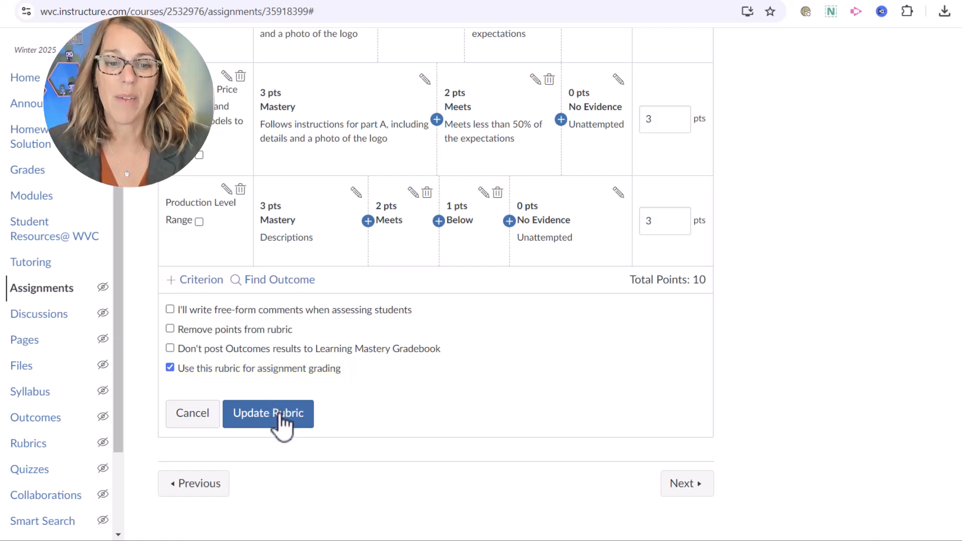
click(268, 412)
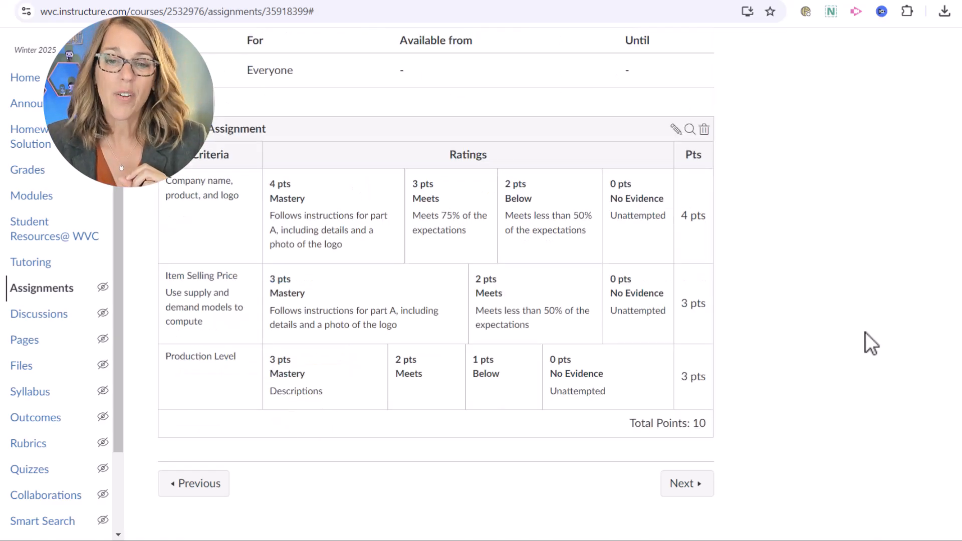
scroll(up, 3)
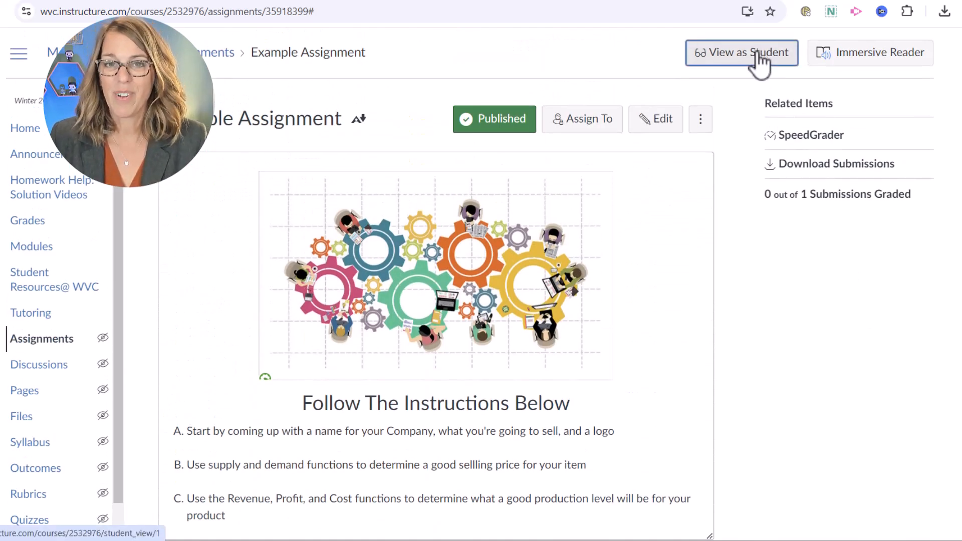
click(741, 52)
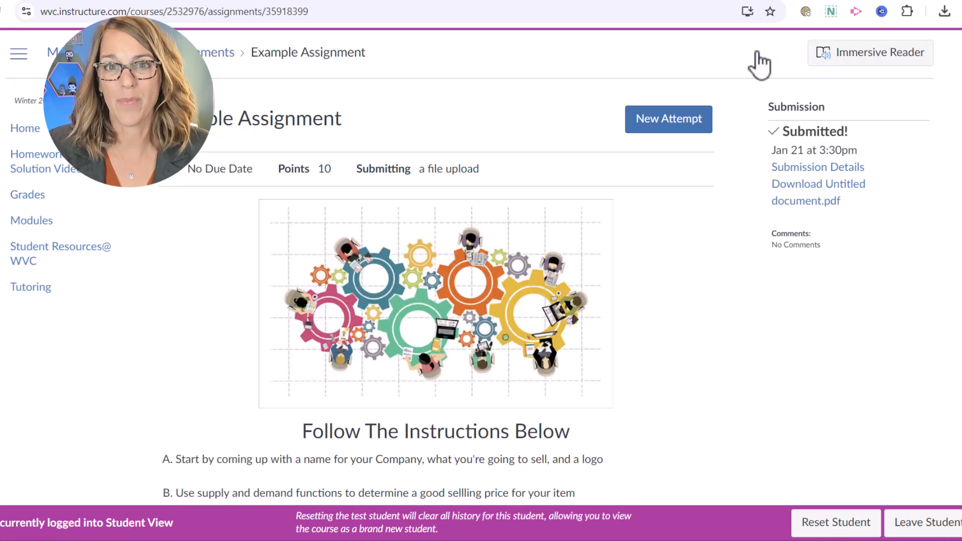
mouse_move(705, 260)
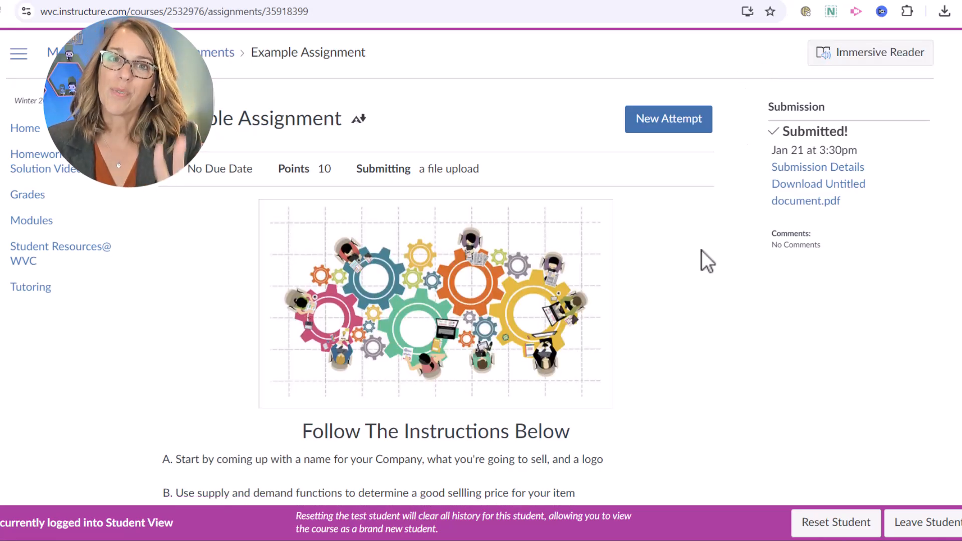
scroll(down, 3)
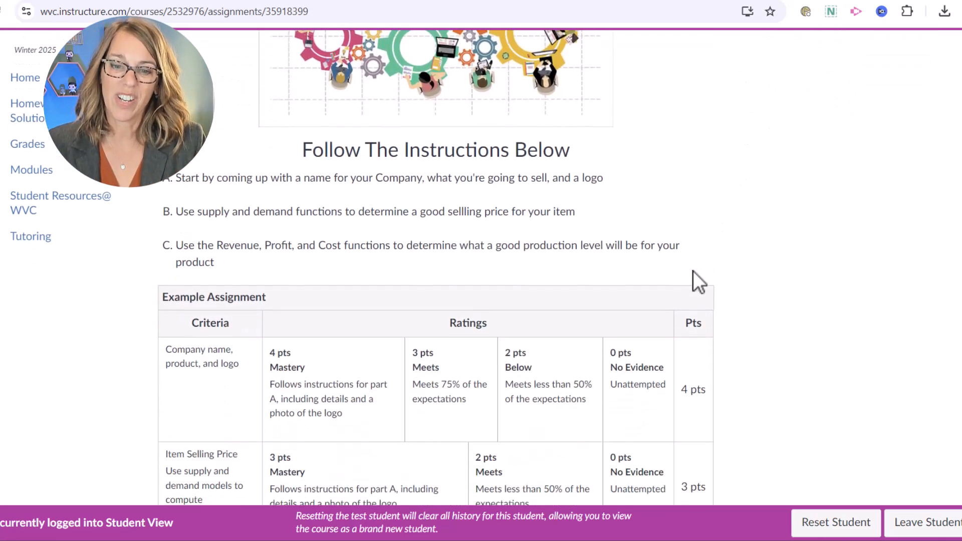
scroll(down, 3)
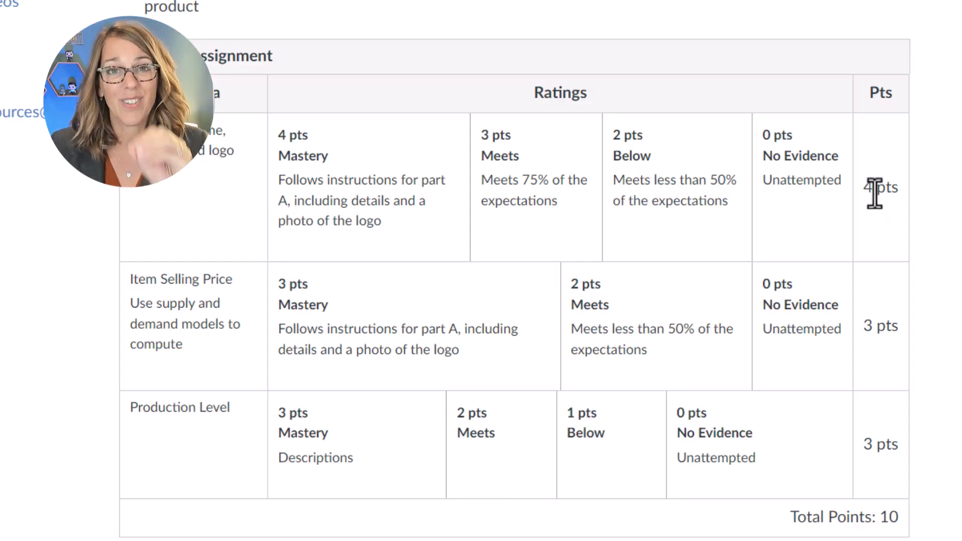
scroll(up, 3)
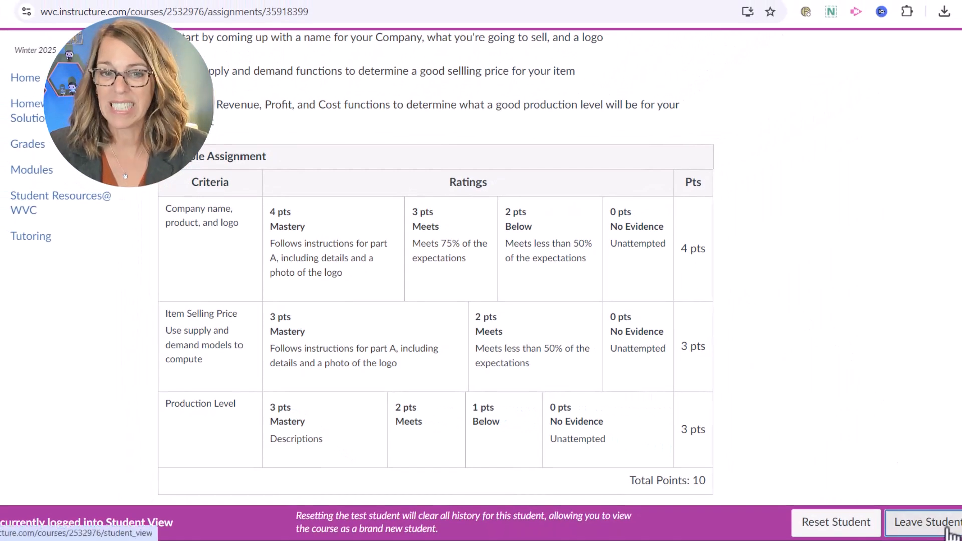
click(932, 522)
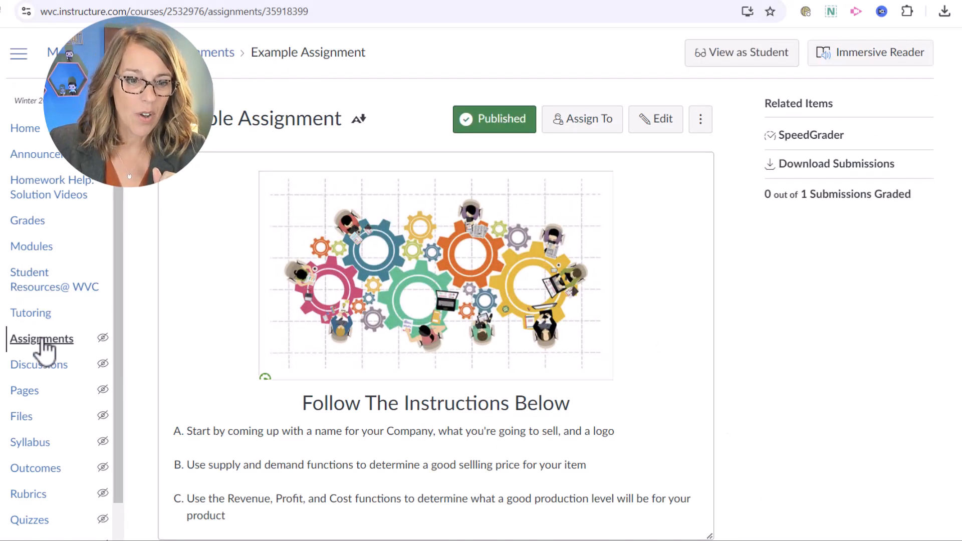
Open Example Discussion from the course Assignments list
click(42, 338)
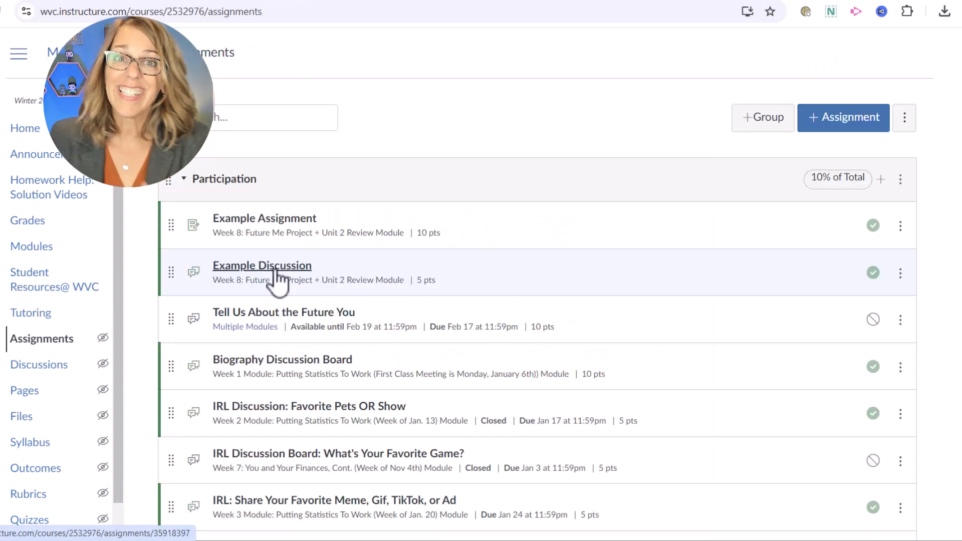
click(262, 265)
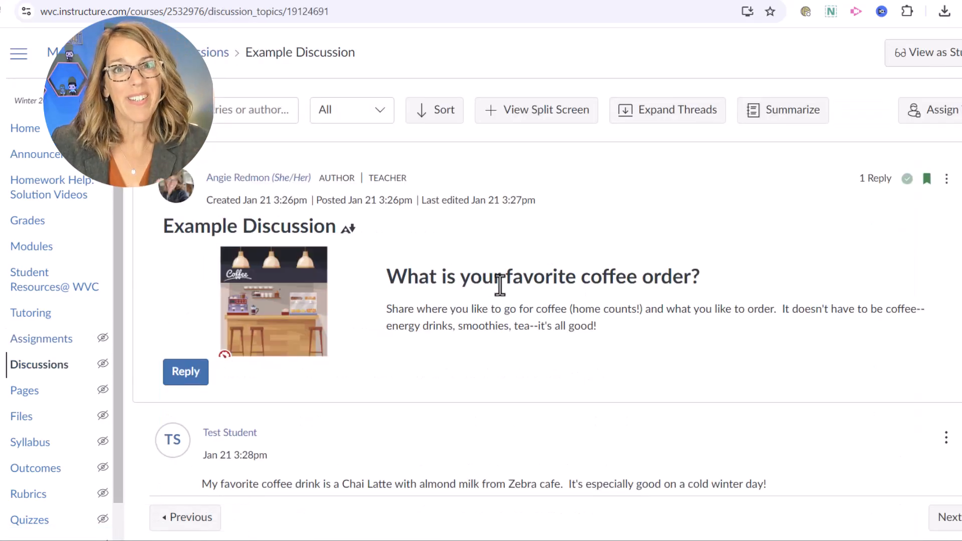
scroll(down, 3)
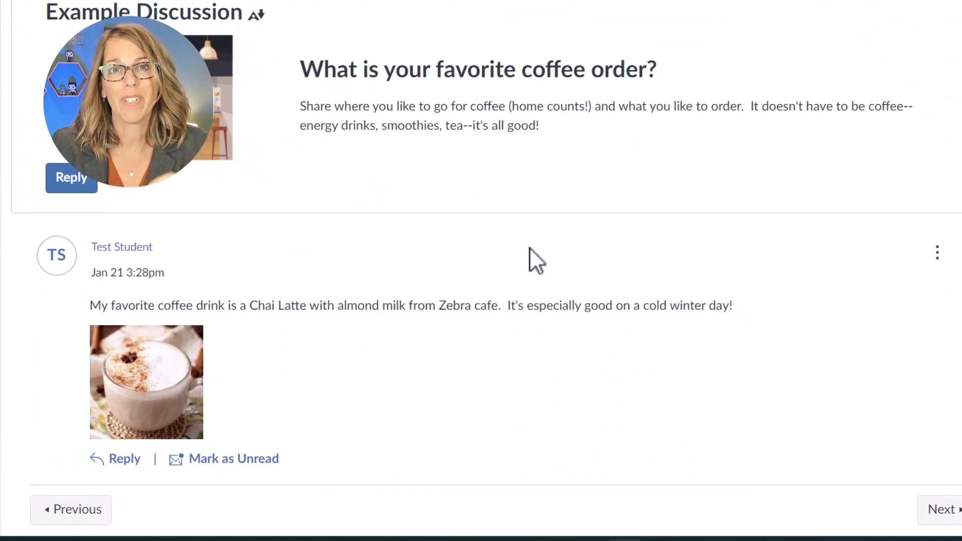
scroll(up, 3)
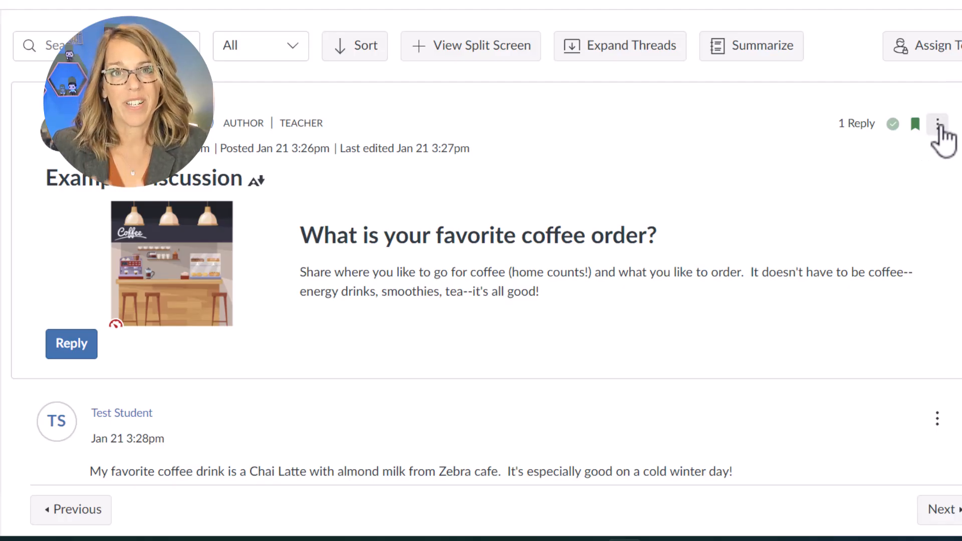
Edit the discussion and save it as graded, worth 5 points
click(937, 123)
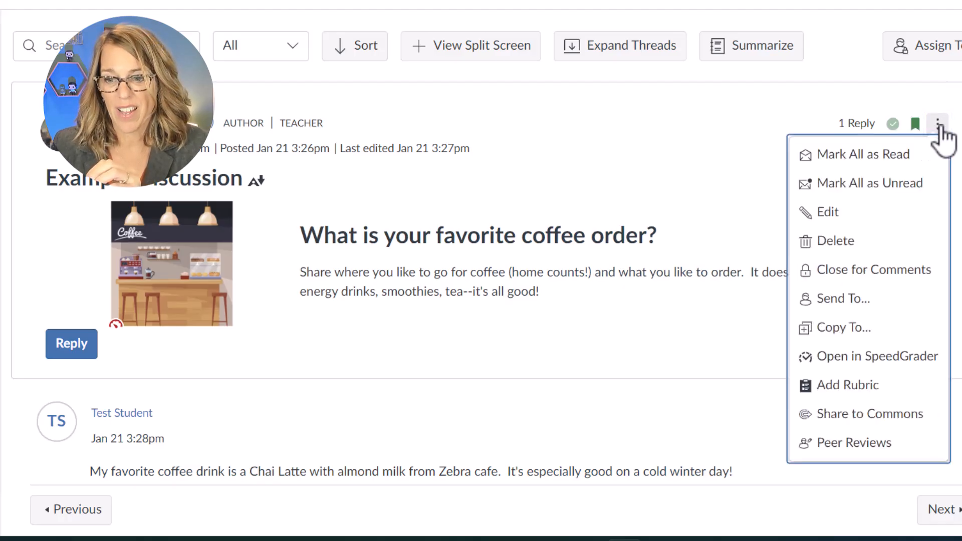
mouse_move(846, 384)
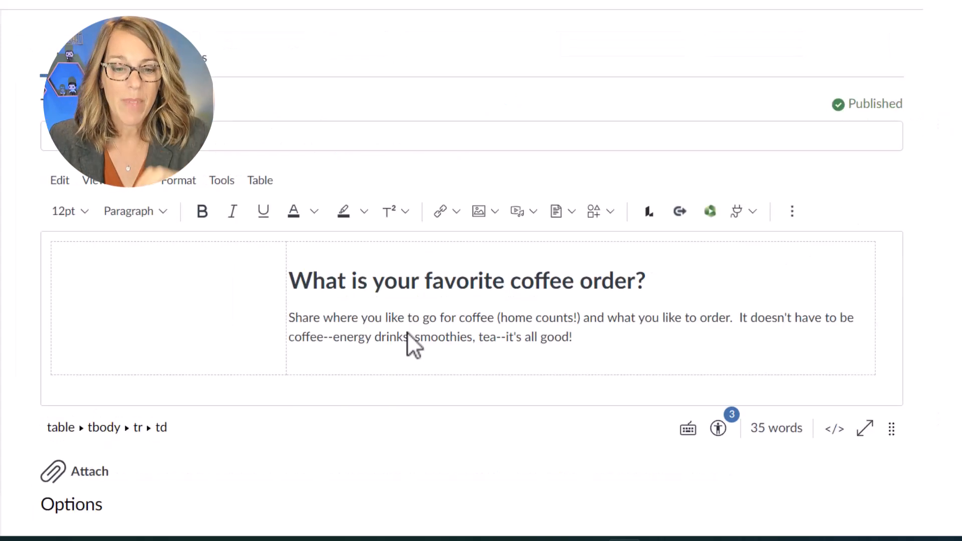
scroll(down, 3)
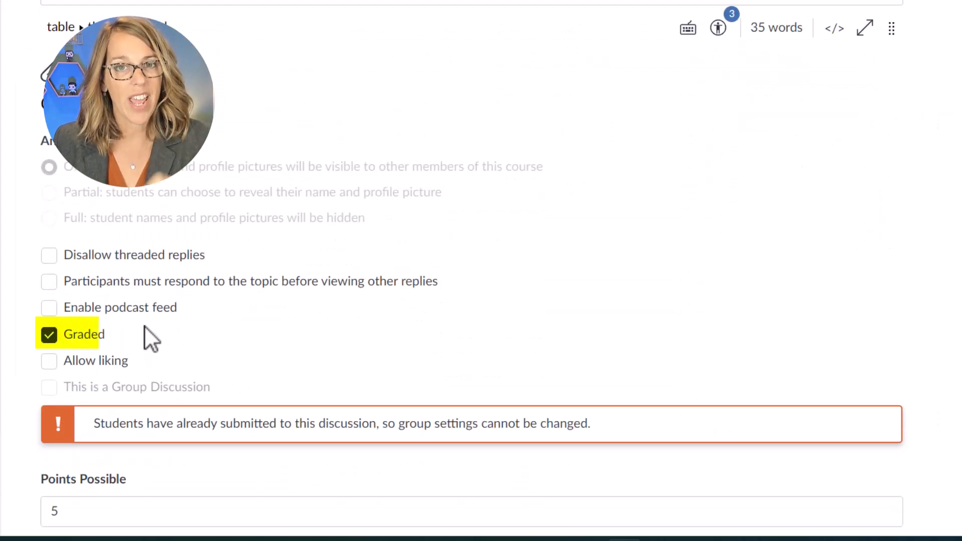
scroll(down, 3)
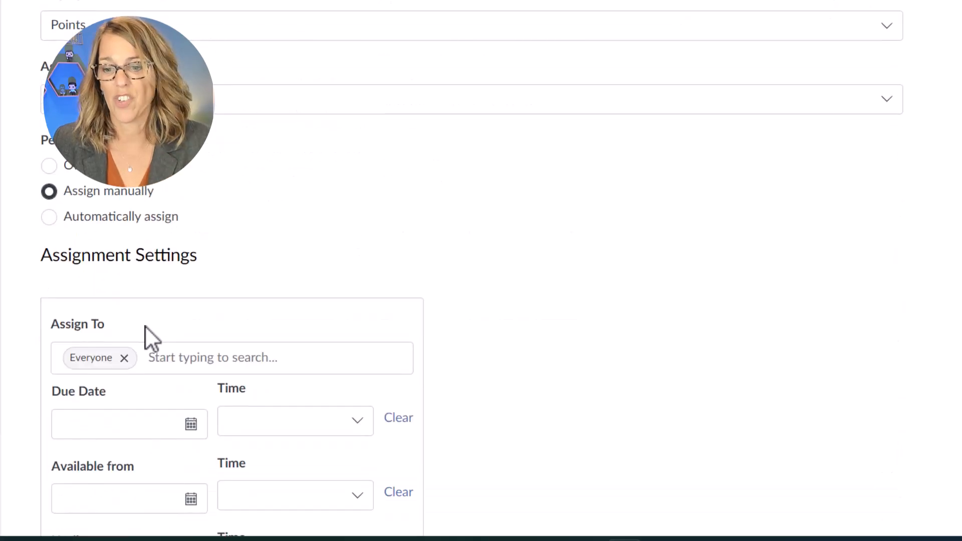
scroll(down, 3)
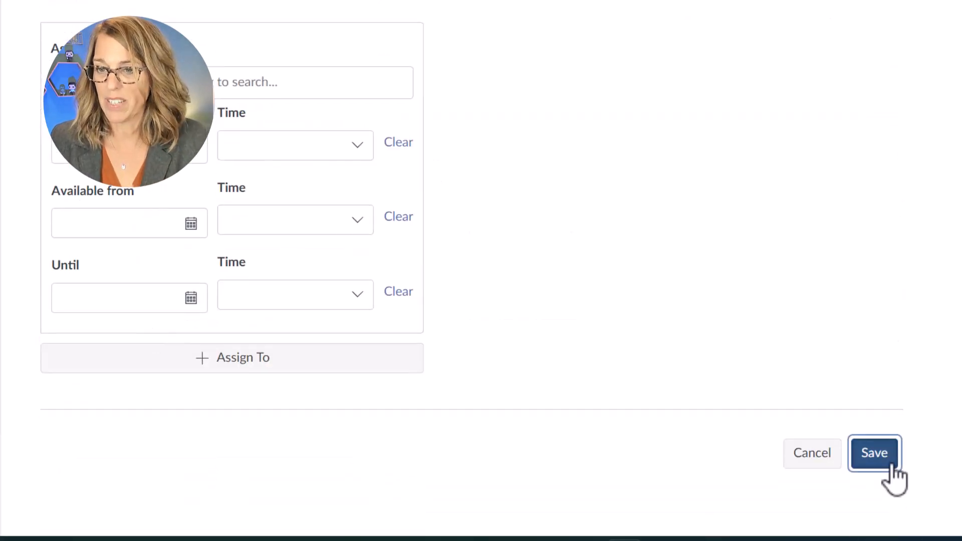
click(873, 452)
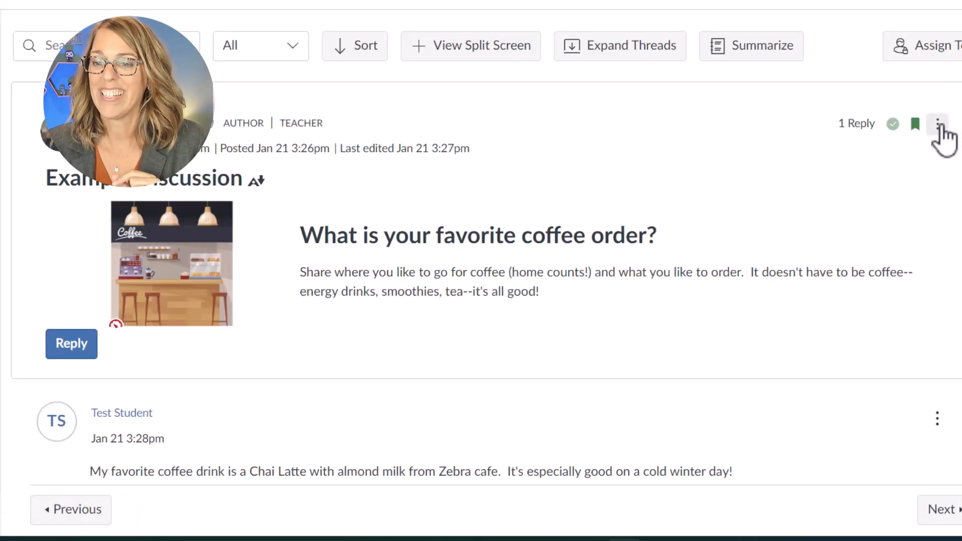
Find the 2 Post Discussion Board rubric in MATH&107 3810 and attach it
click(938, 124)
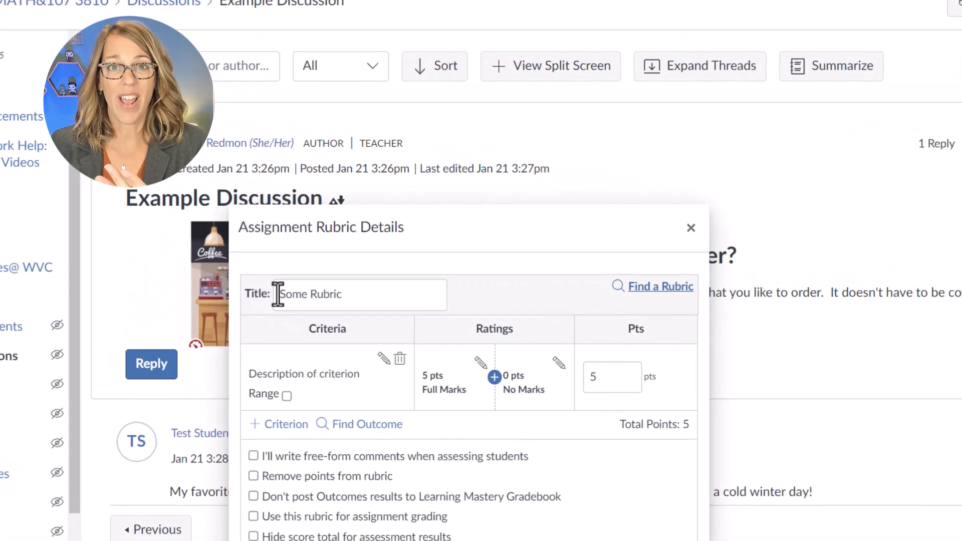
click(661, 286)
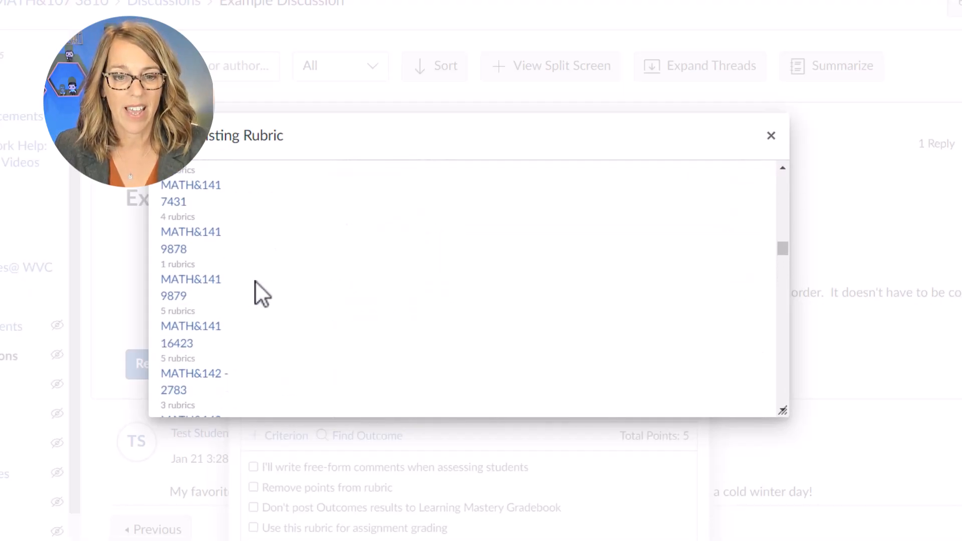
scroll(up, 3)
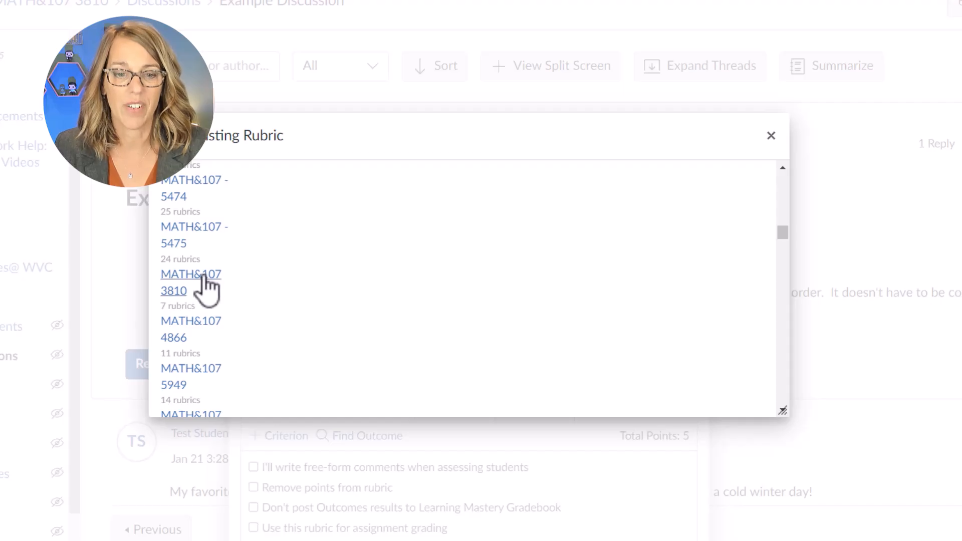
click(190, 282)
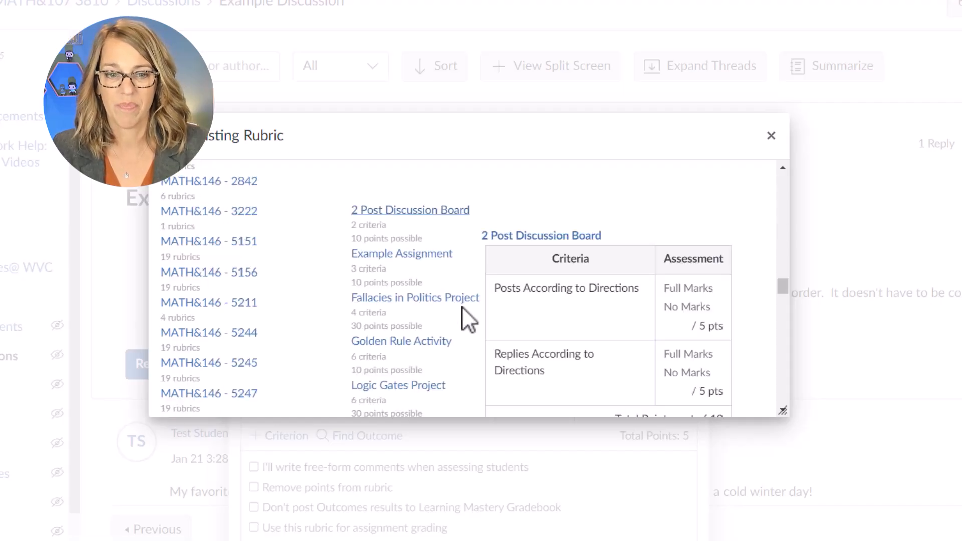
mouse_move(463, 257)
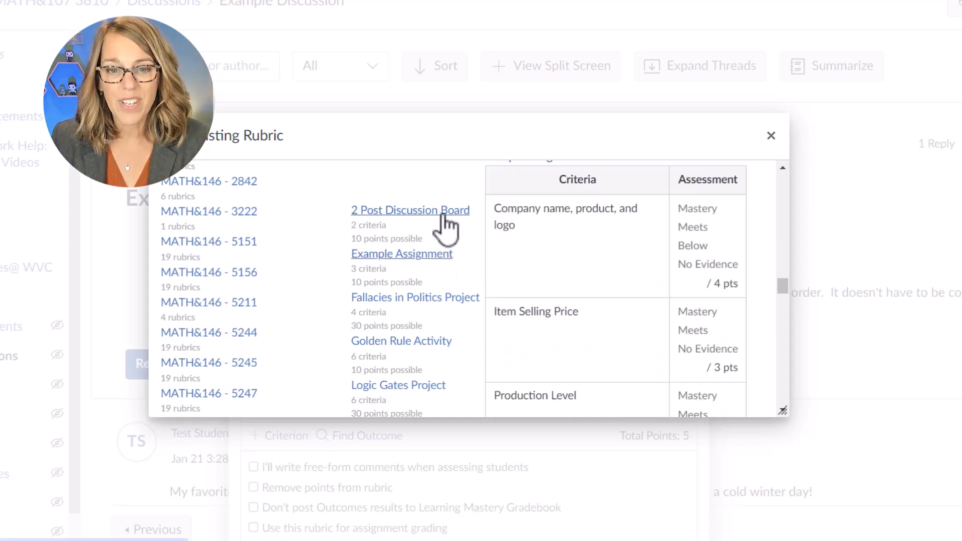
click(410, 210)
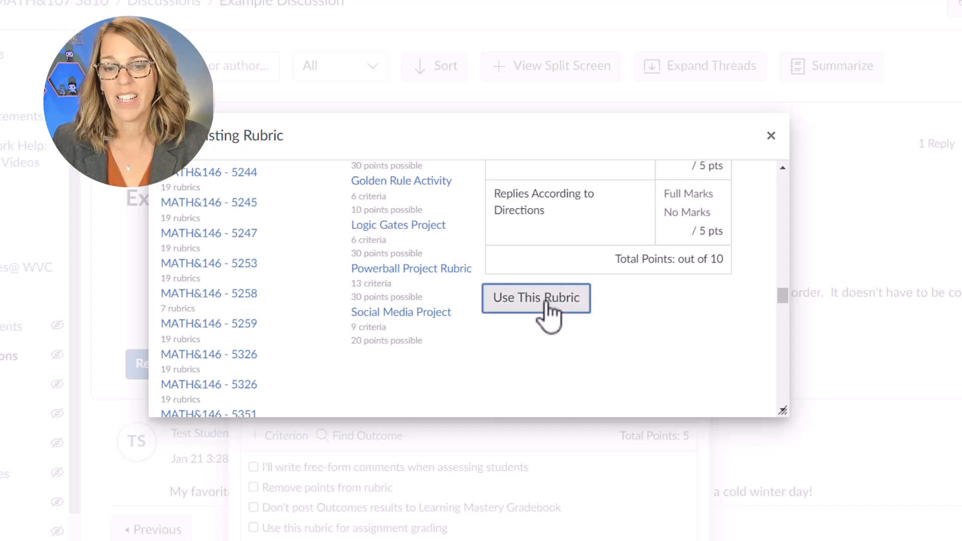
click(535, 298)
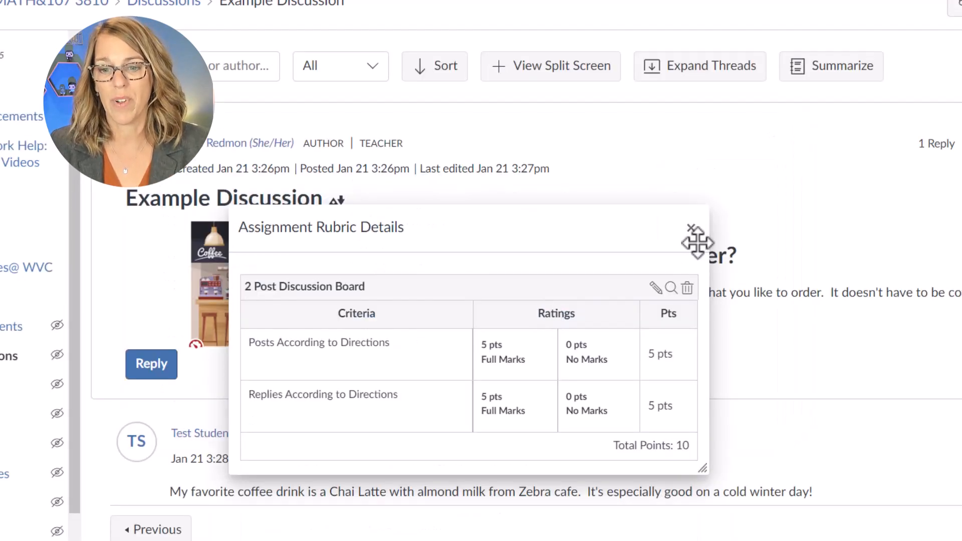
mouse_move(653, 287)
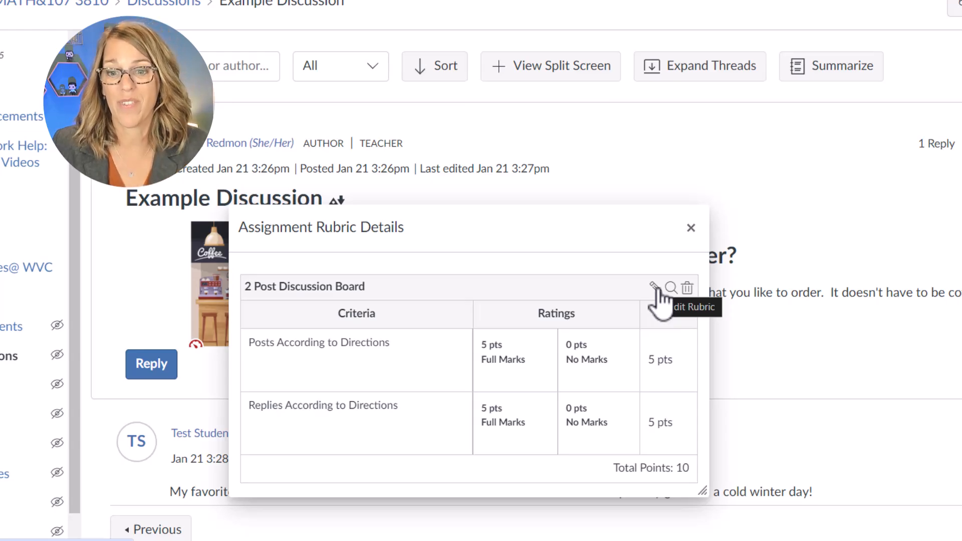
Edit a copy of the 2 Post Discussion Board rubric, use it for grading, and match points to 10
click(652, 287)
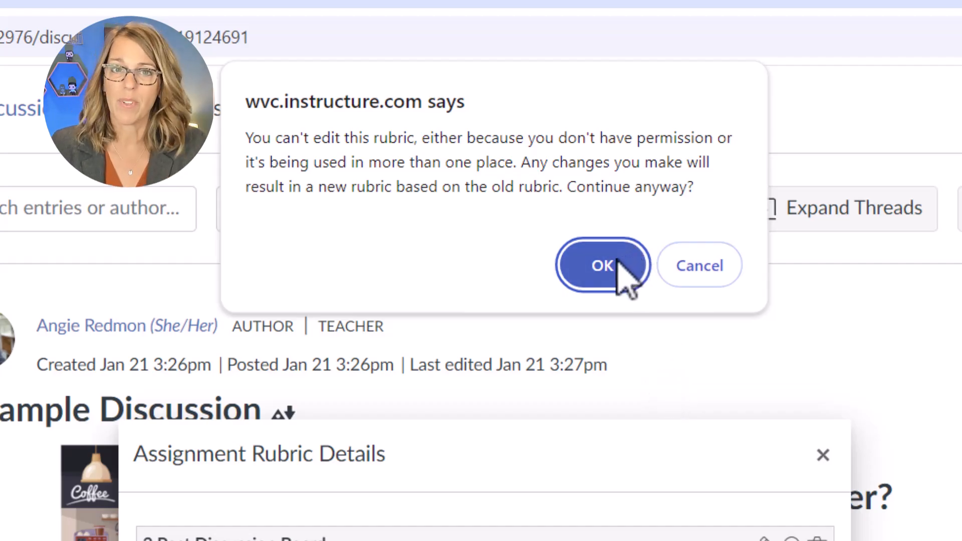
click(604, 265)
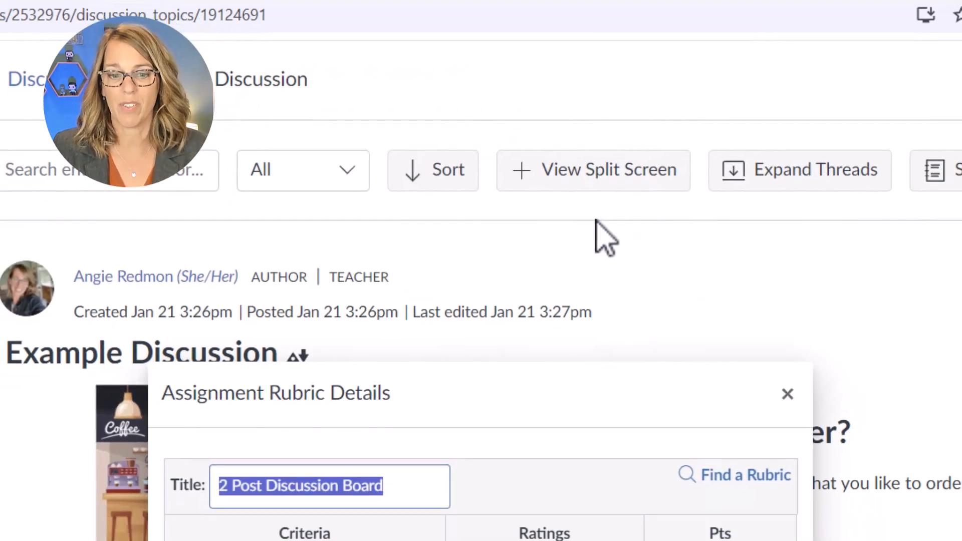
scroll(down, 3)
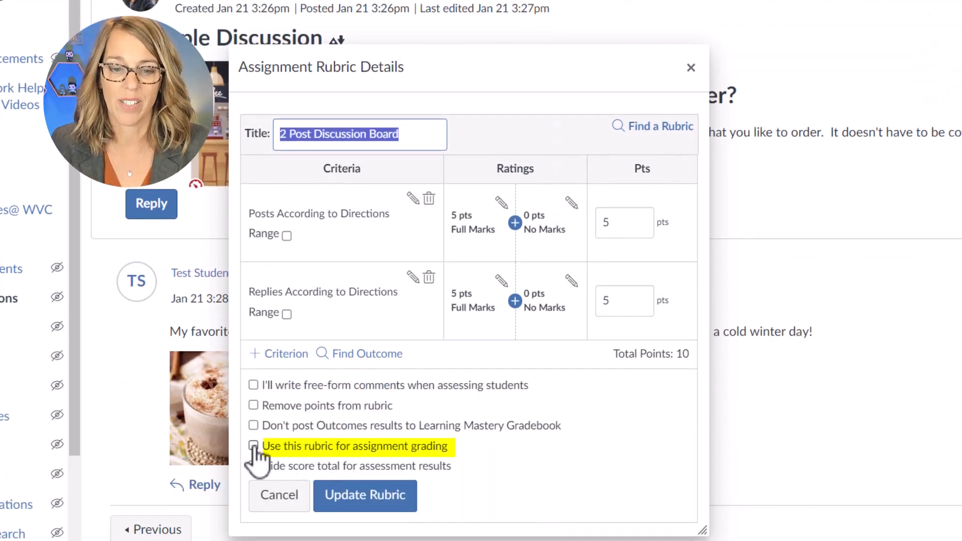
click(252, 445)
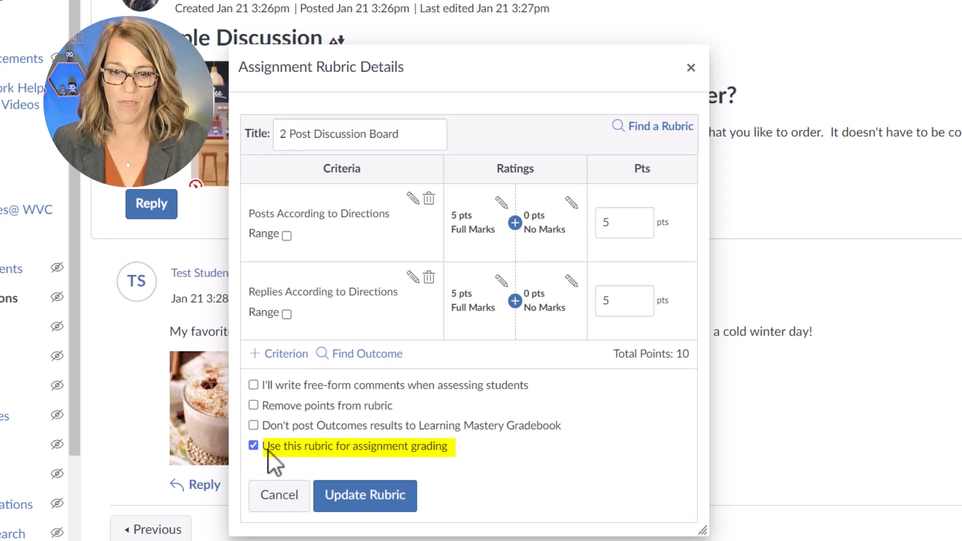
click(365, 495)
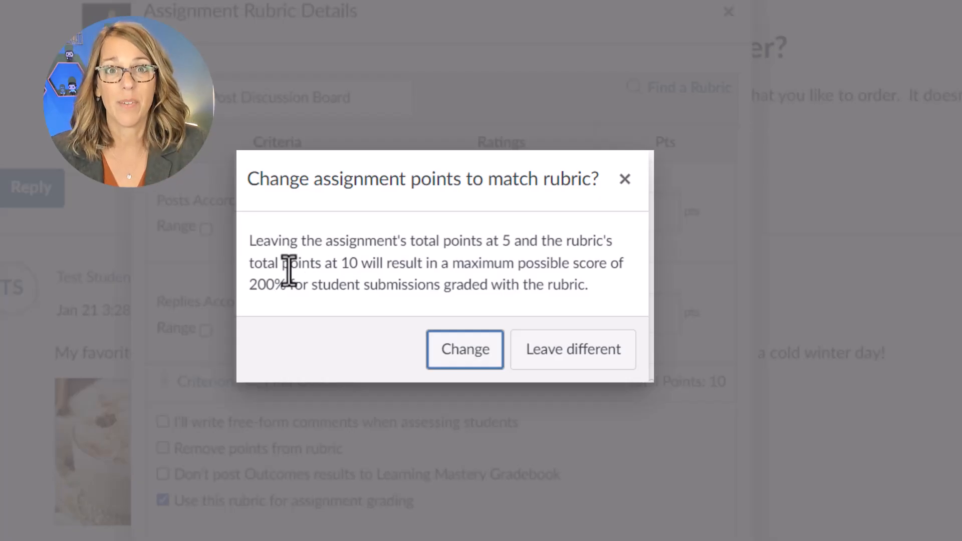
click(572, 350)
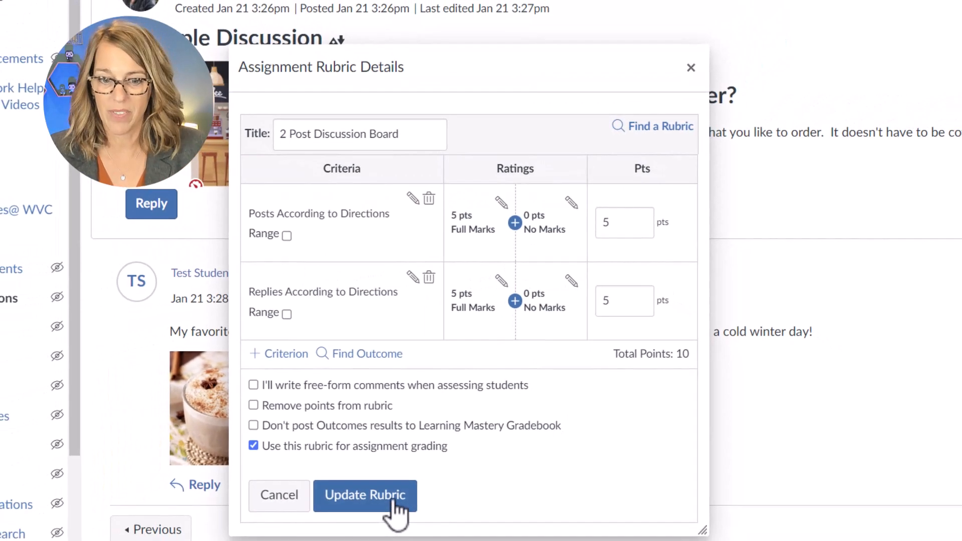
click(364, 495)
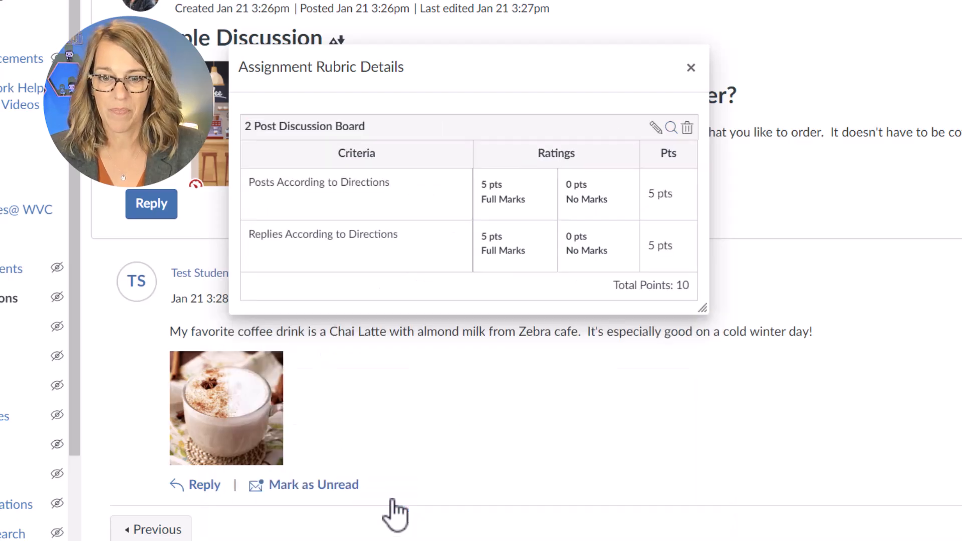
click(690, 67)
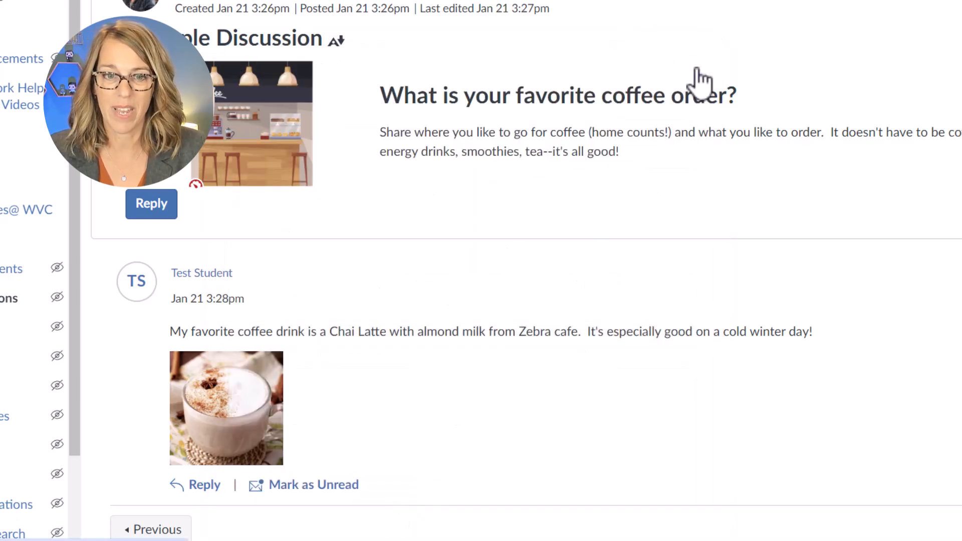
scroll(up, 3)
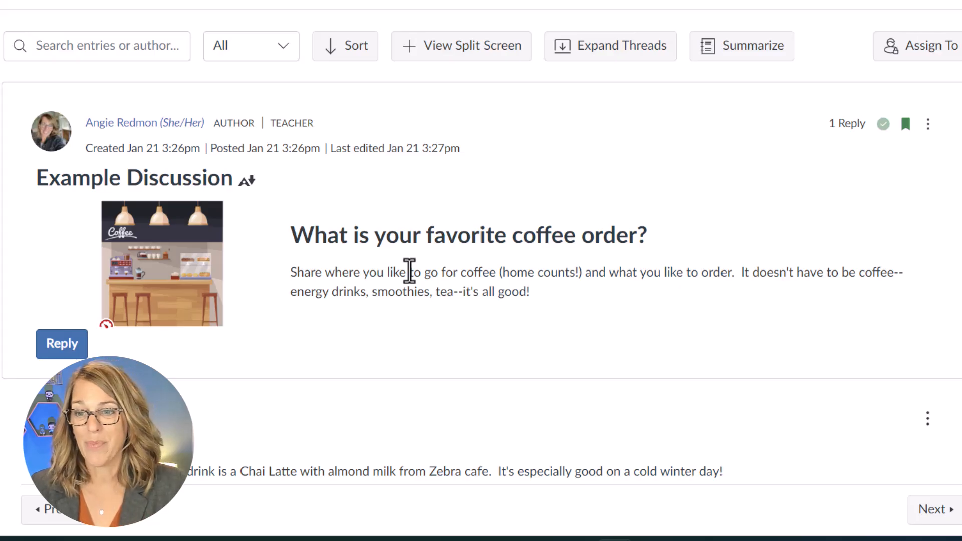
mouse_move(908, 178)
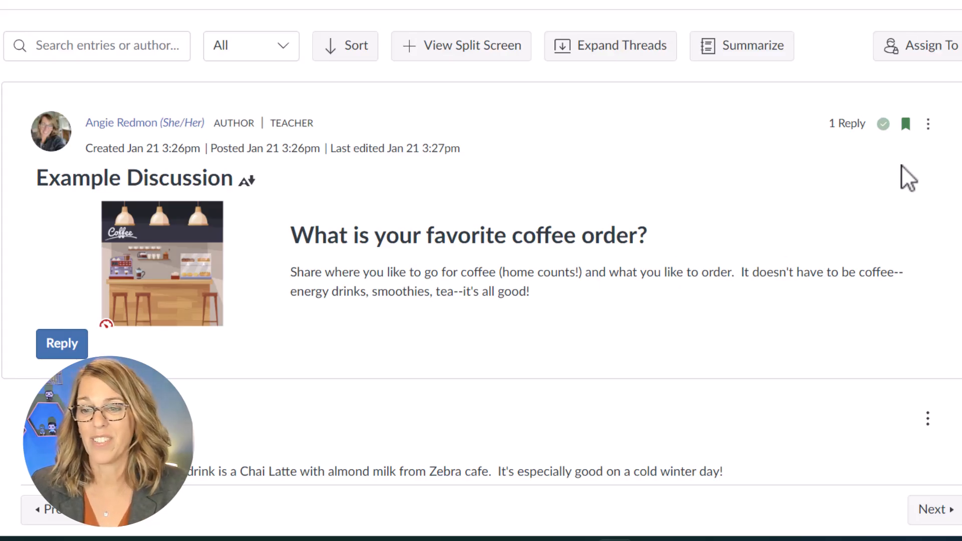
Open Example Discussion in SpeedGrader from its actions menu
click(927, 123)
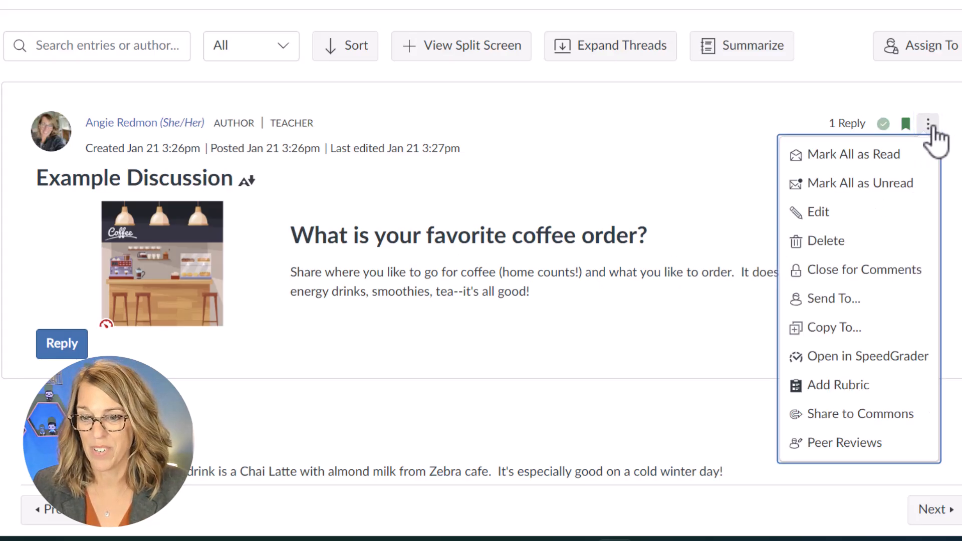
mouse_move(866, 356)
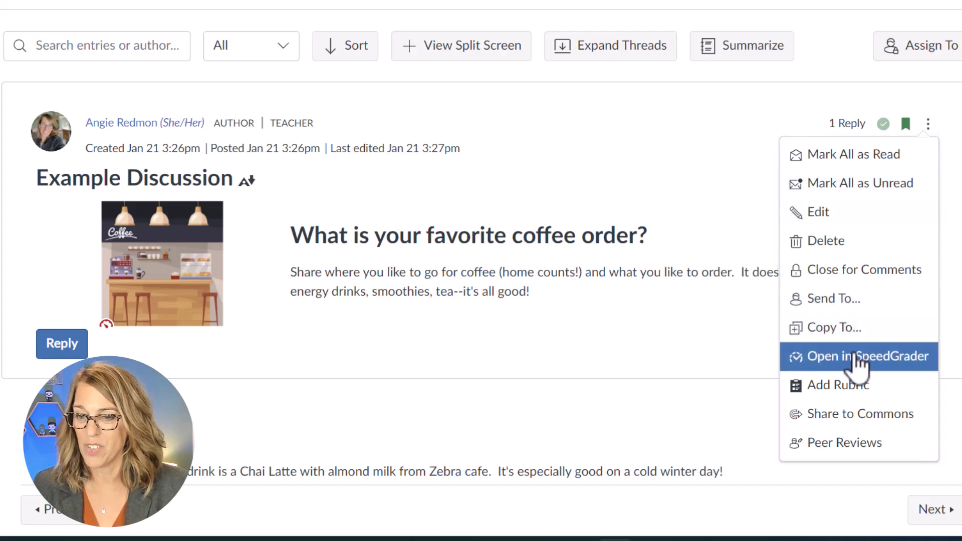
click(865, 356)
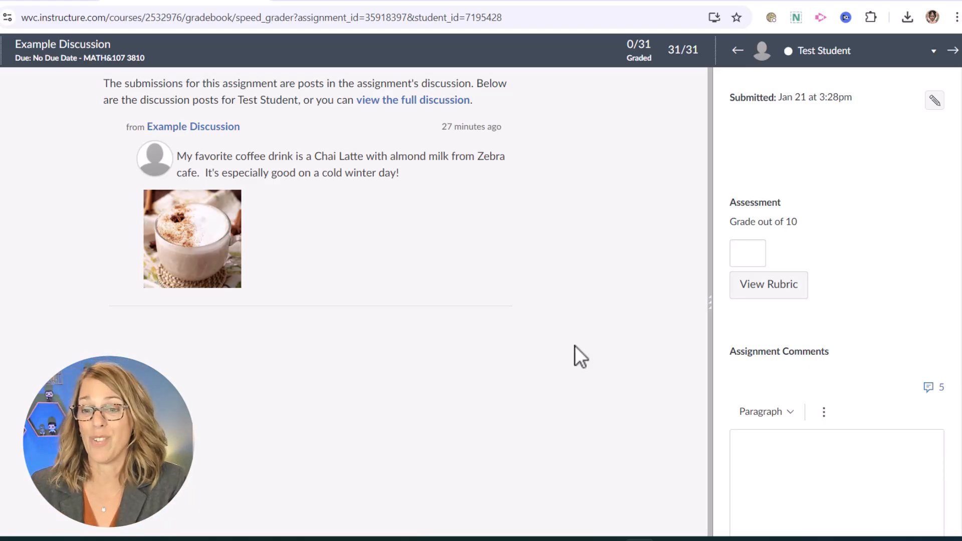
mouse_move(760, 307)
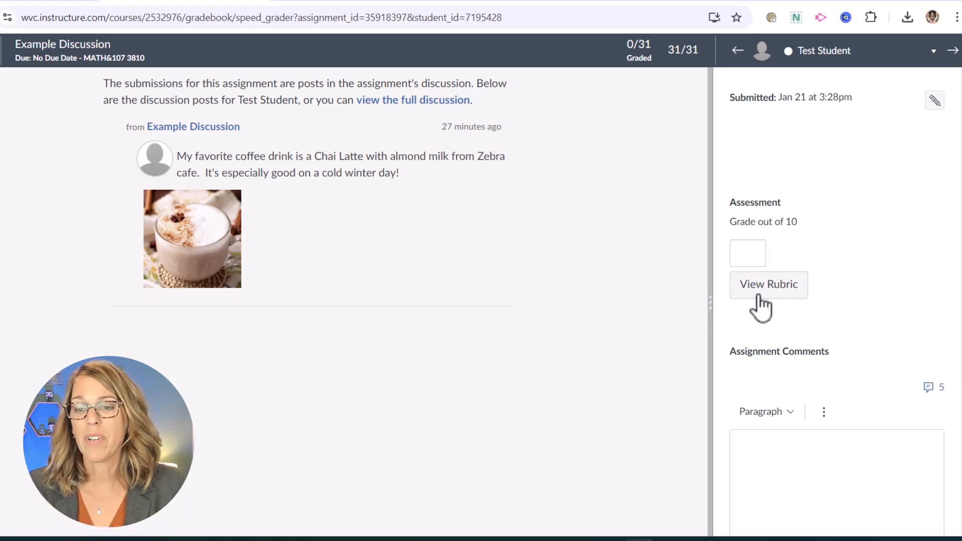
Show the 2 Post Discussion Board rubric for Test Student's post
click(768, 284)
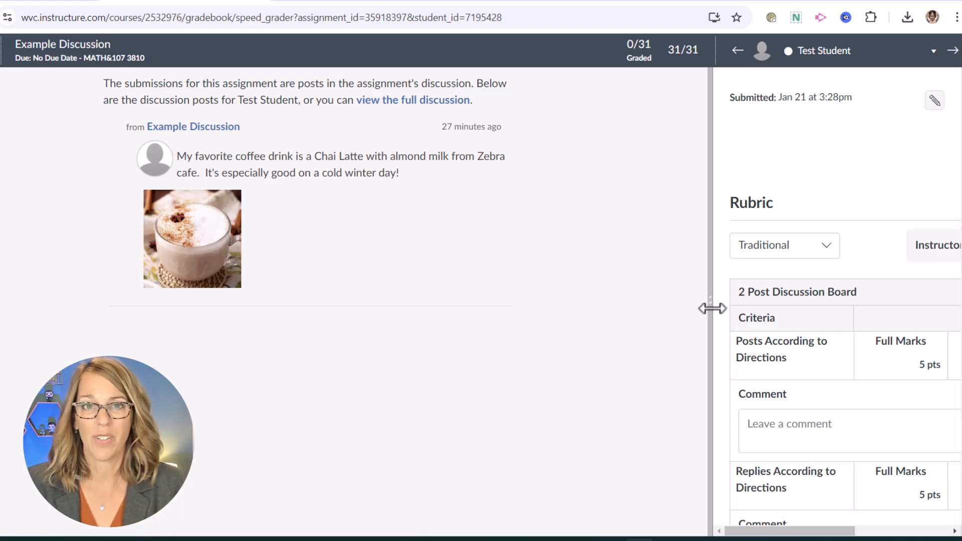
mouse_move(727, 322)
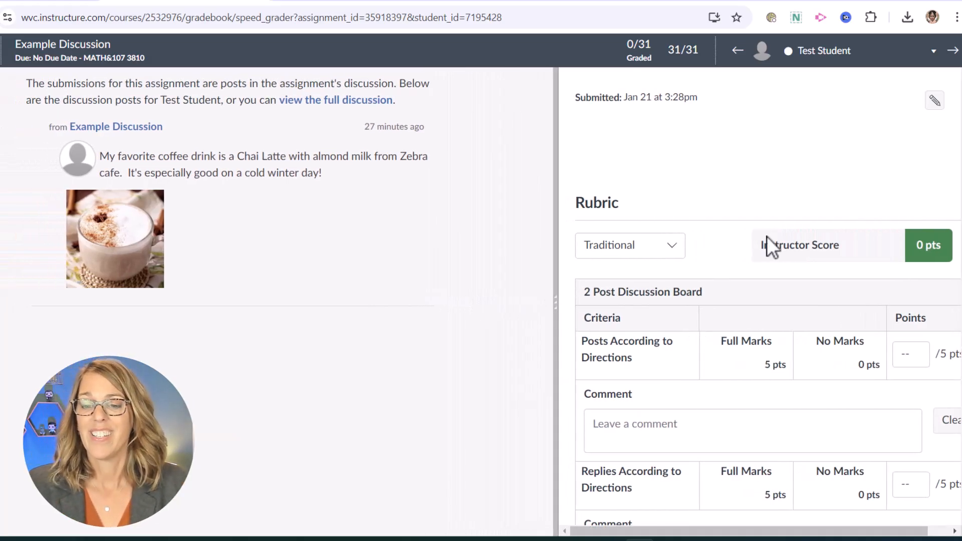
mouse_move(675, 258)
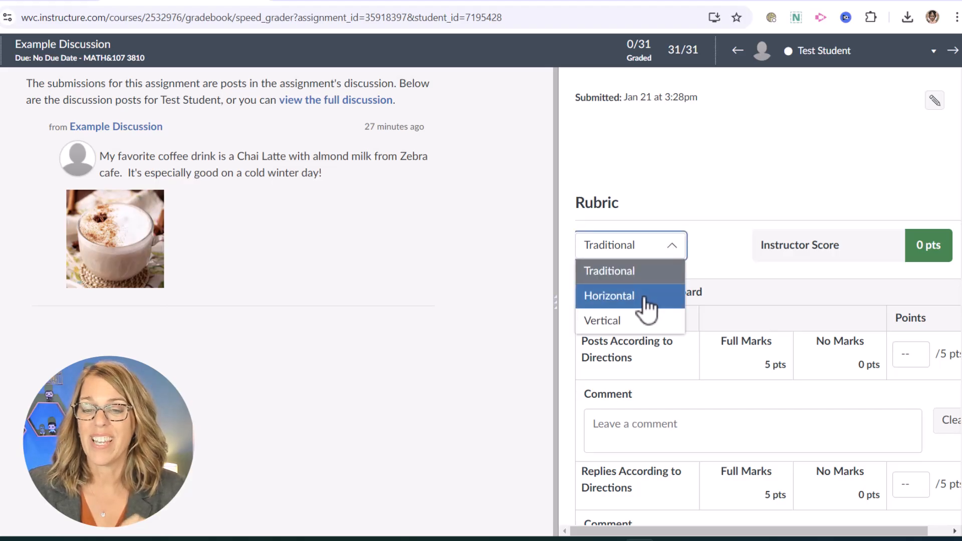
Switch the SpeedGrader rubric to the Horizontal layout, briefly trying Vertical
click(609, 295)
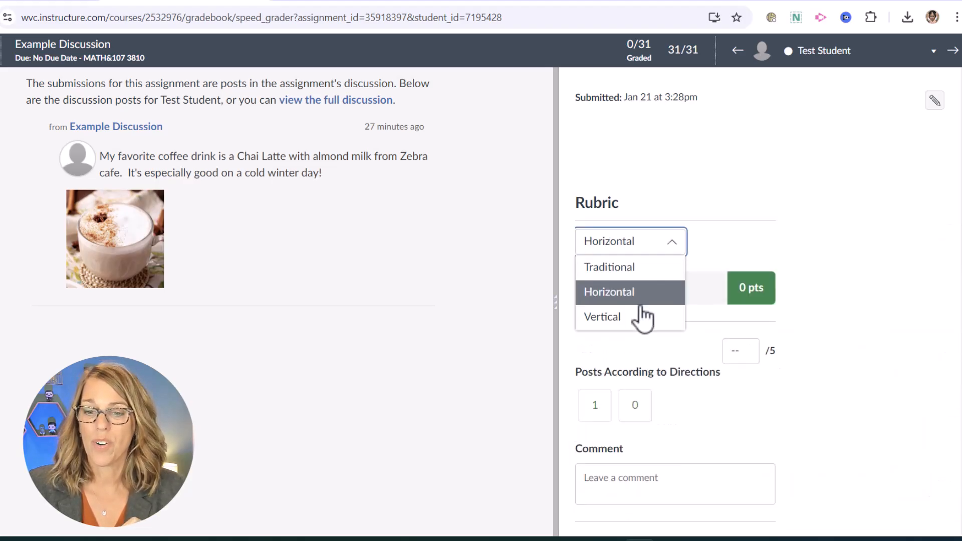
click(602, 316)
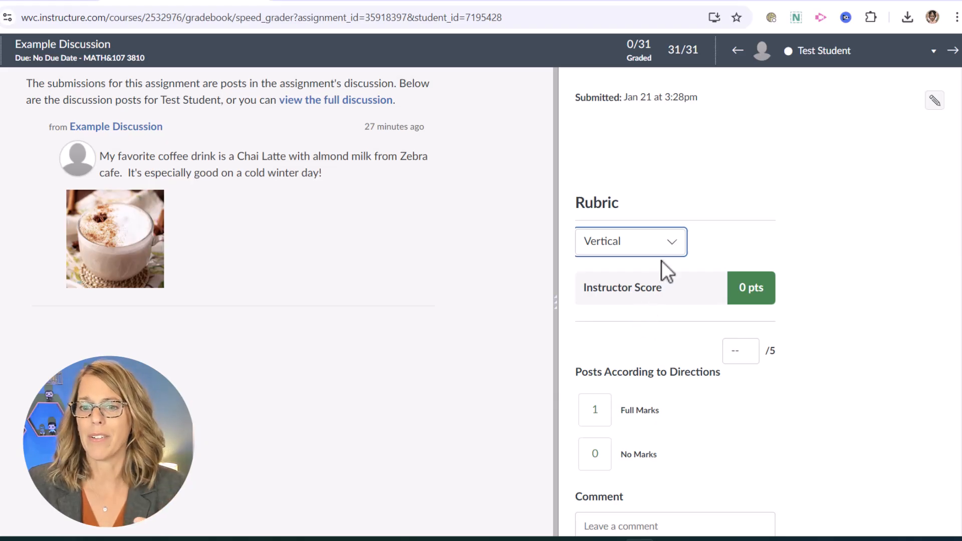
click(629, 241)
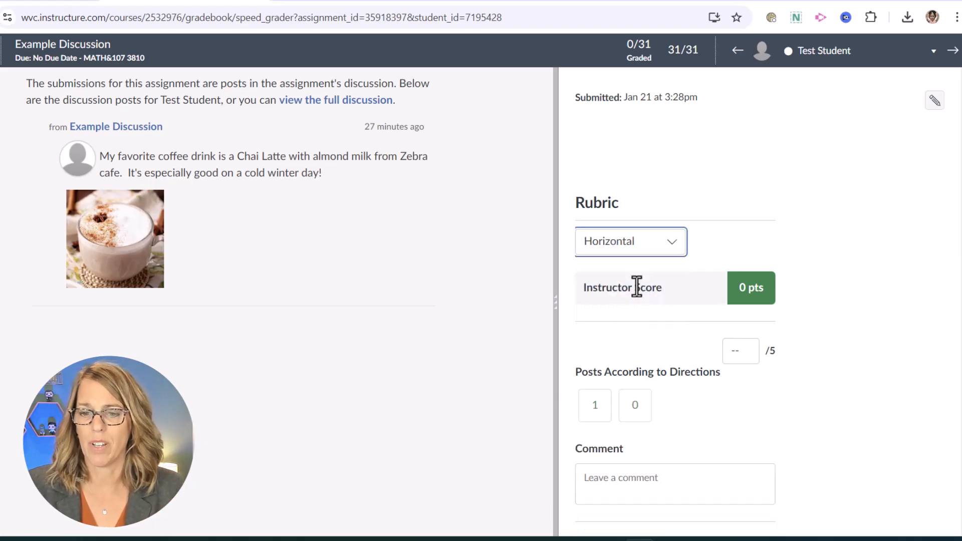
scroll(down, 3)
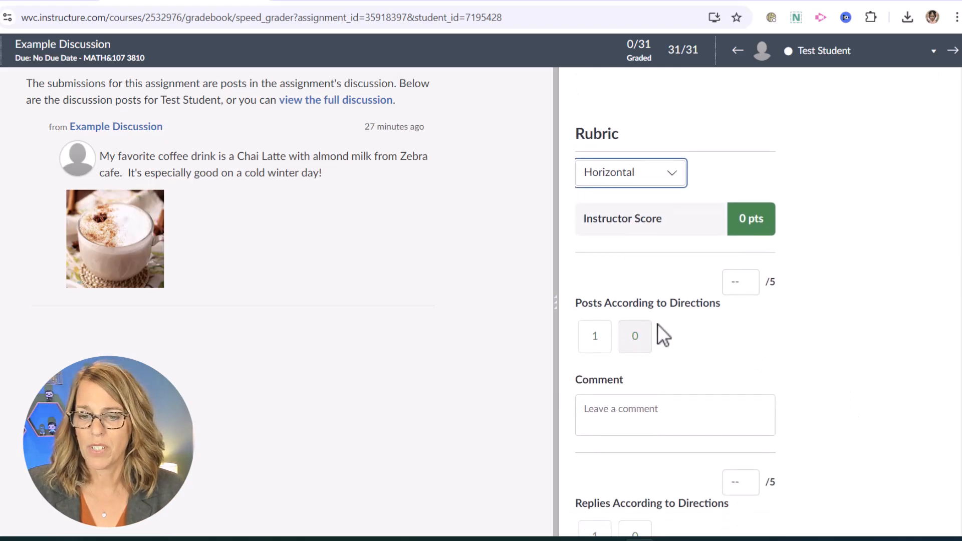
Rate Replies as No Marks, add a comment on Posts, and submit for 5/10
scroll(down, 3)
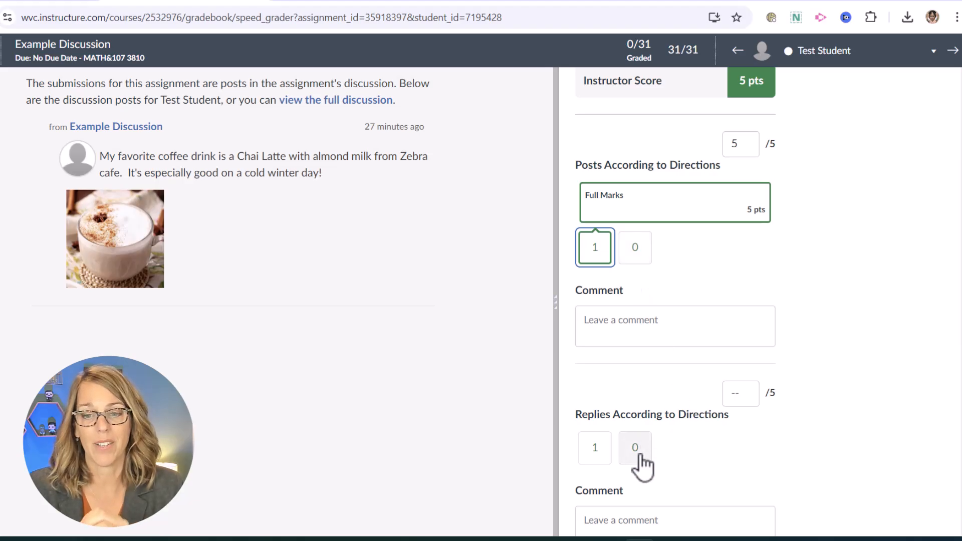
click(634, 448)
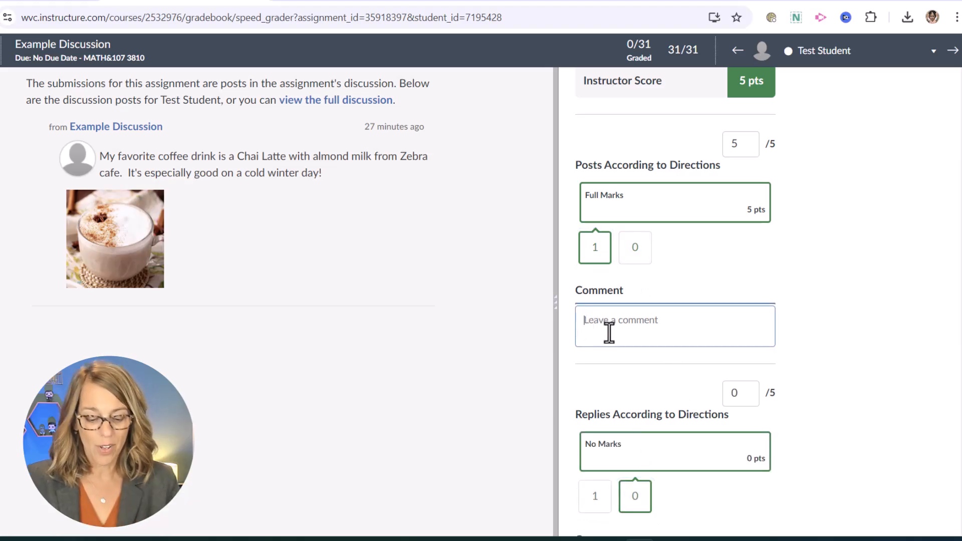
text(comment)
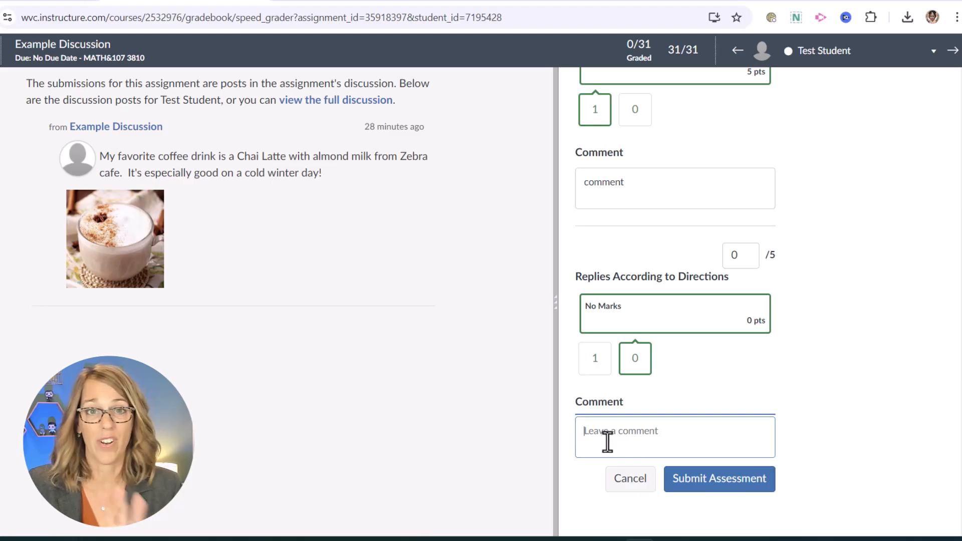
mouse_move(719, 479)
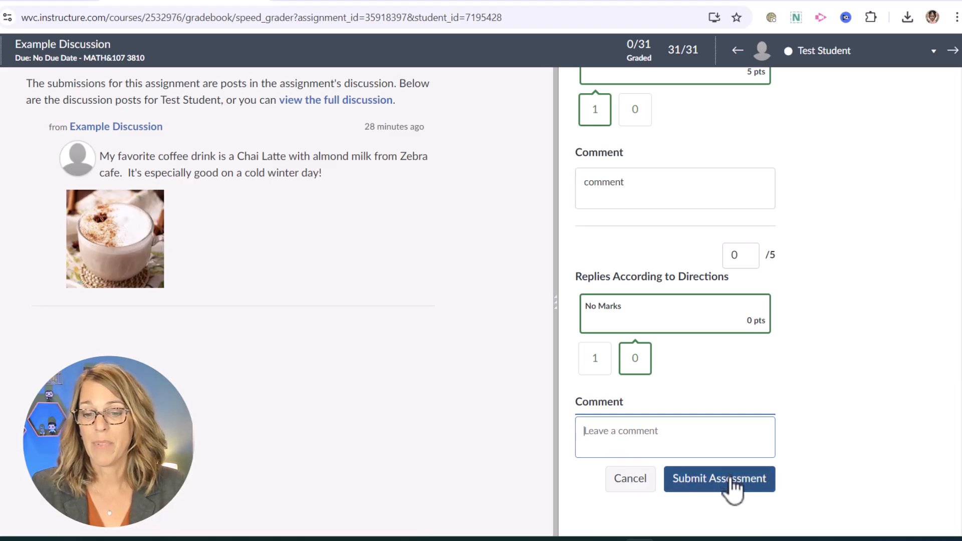
click(719, 479)
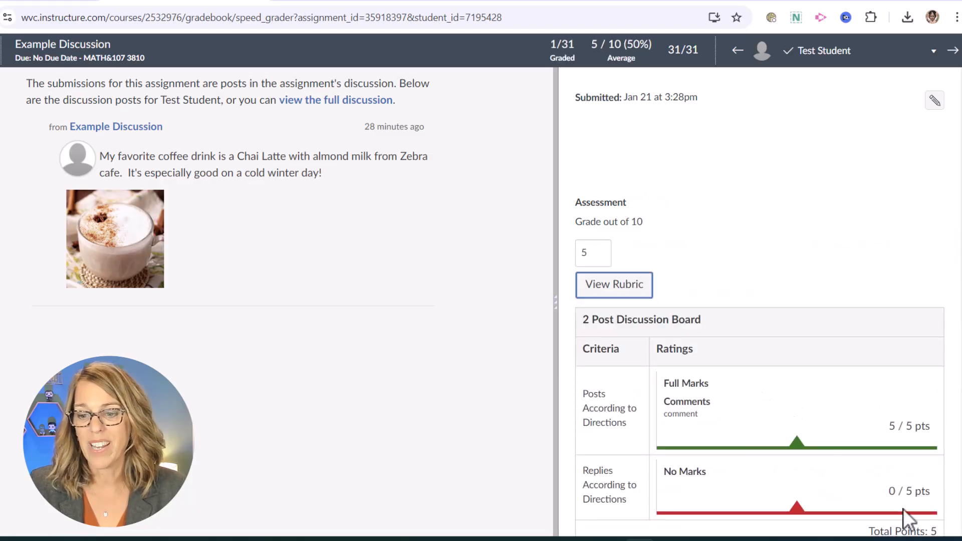
mouse_move(637, 247)
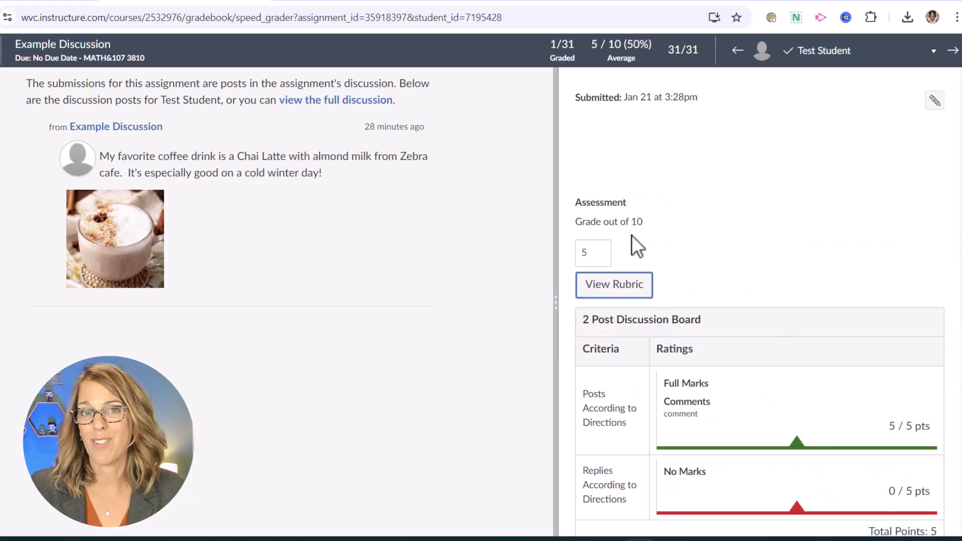
scroll(down, 3)
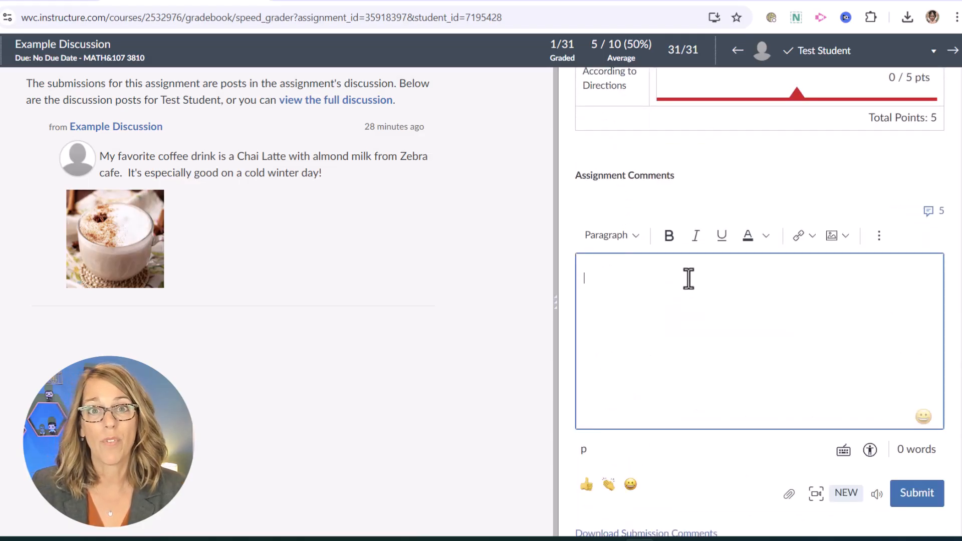
mouse_move(876, 493)
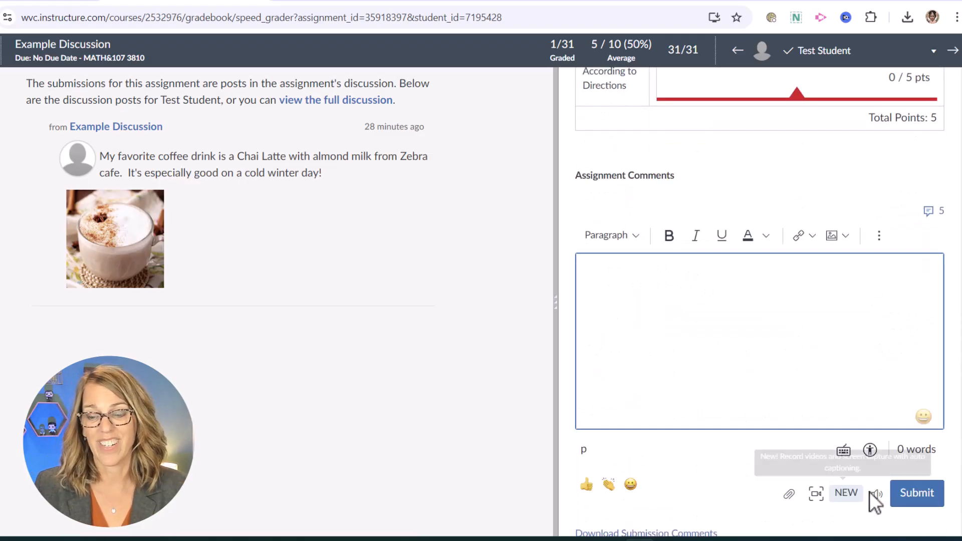
mouse_move(938, 478)
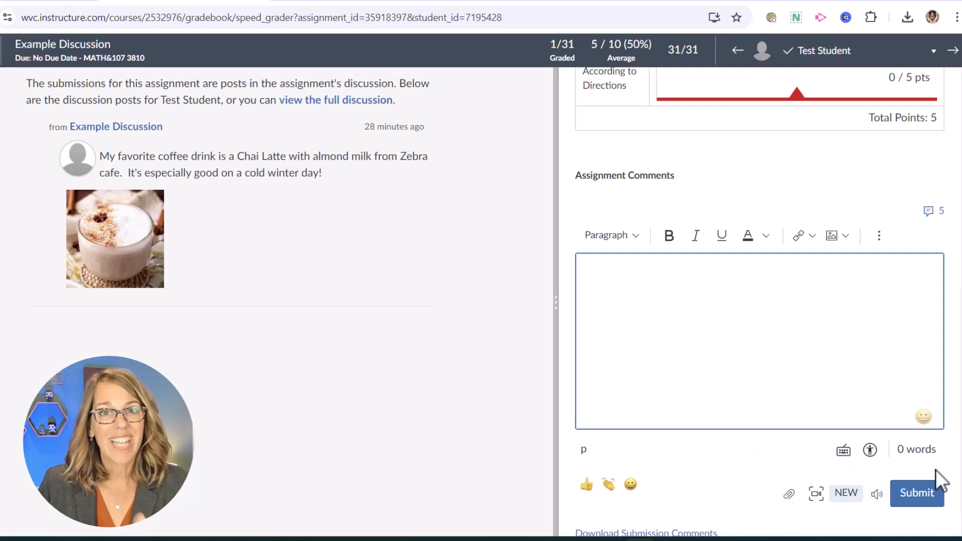
mouse_move(322, 166)
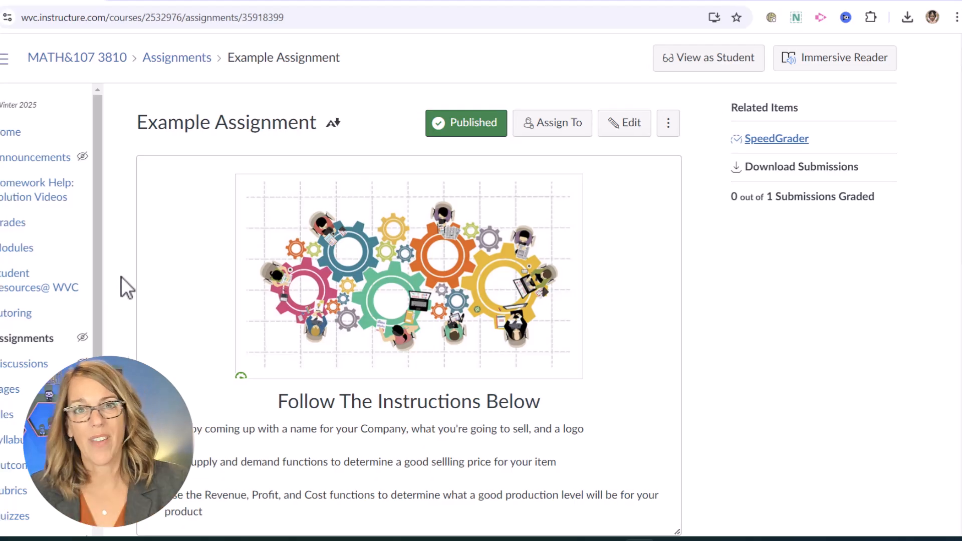
mouse_move(792, 151)
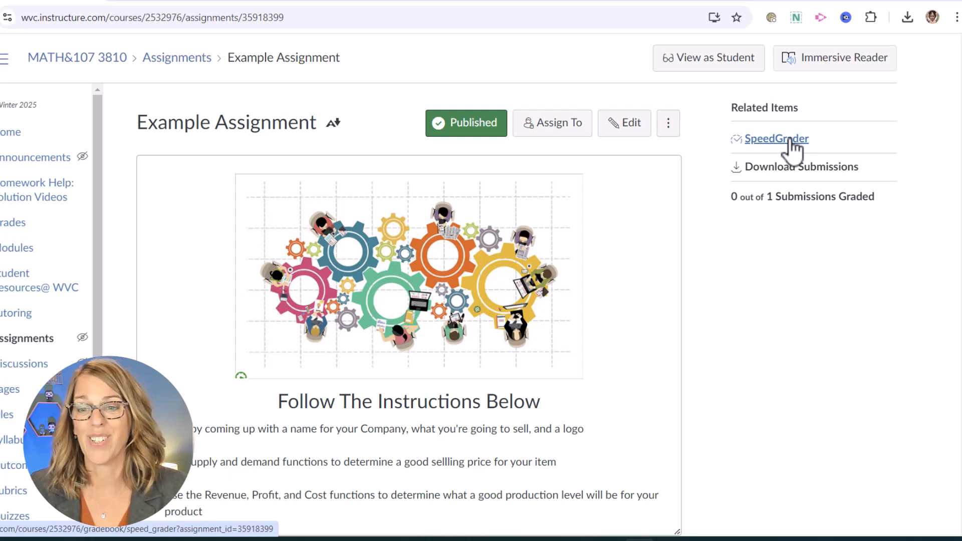
Open Example Assignment in SpeedGrader via the Related Items link
click(776, 139)
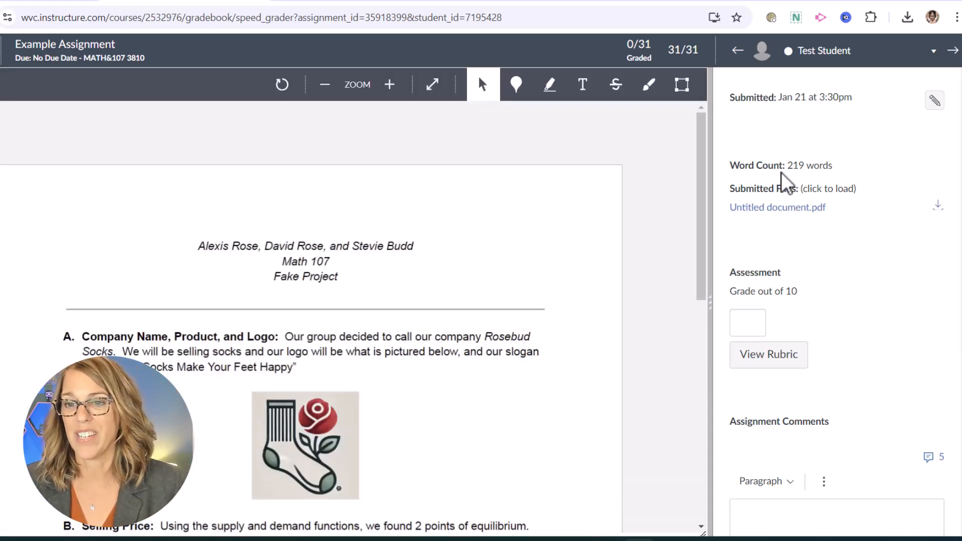
Show Example Assignment's rubric and switch it to the Vertical layout
scroll(down, 3)
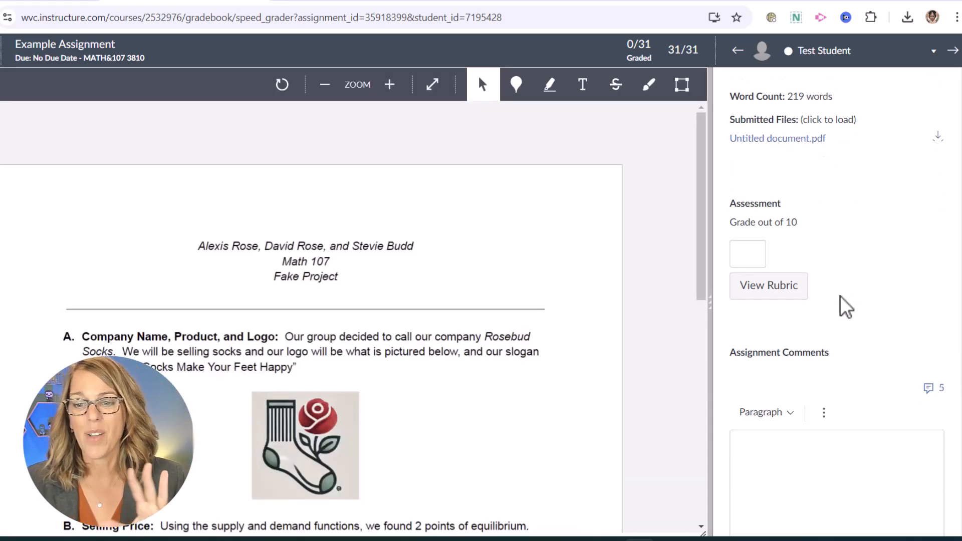
click(768, 285)
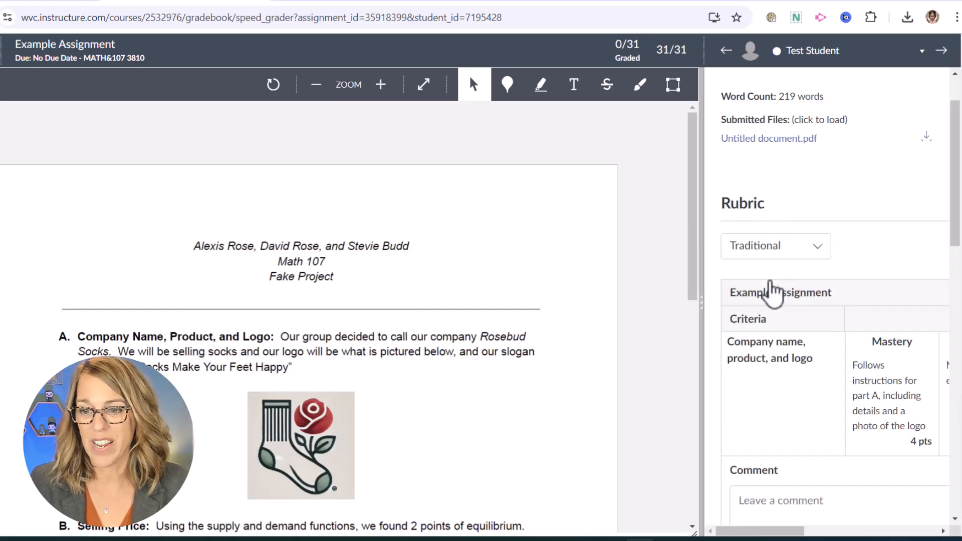
mouse_move(727, 331)
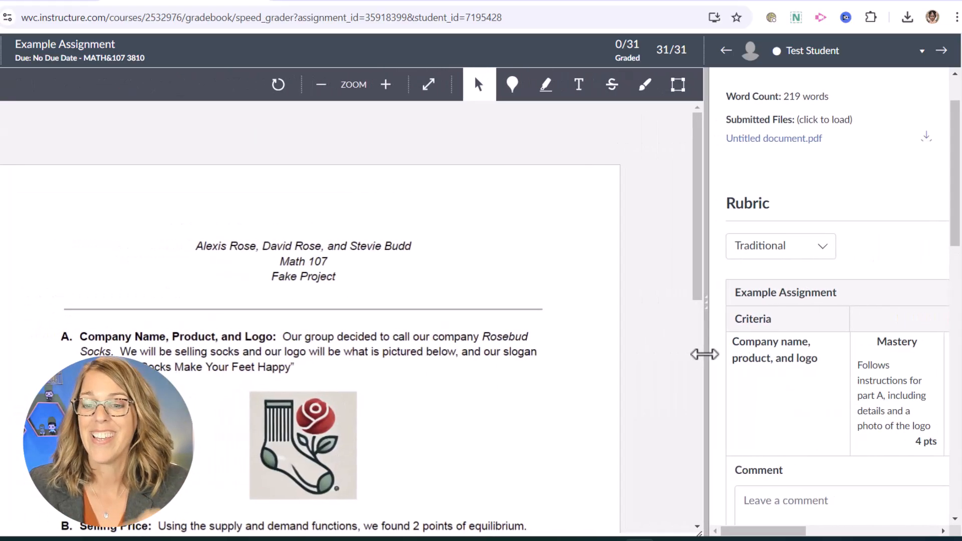
click(780, 245)
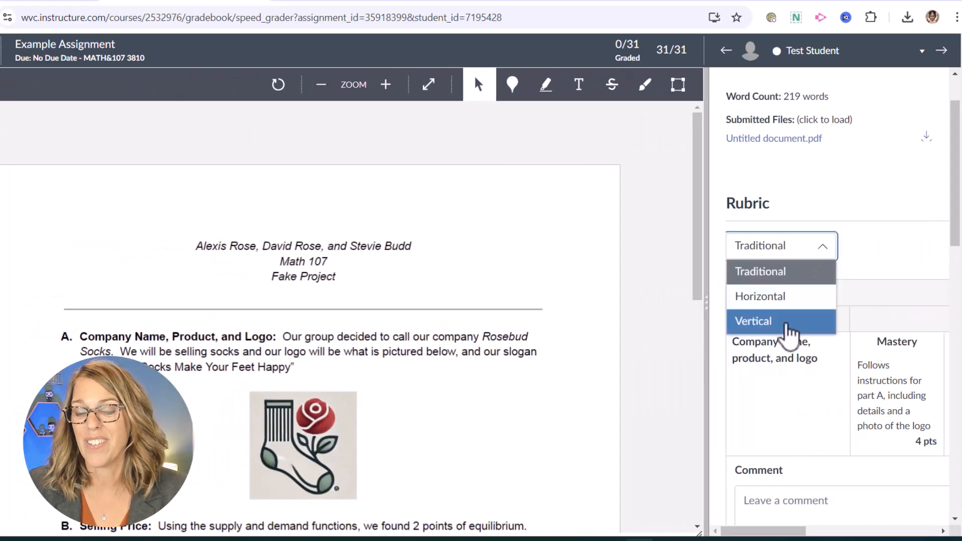
click(753, 320)
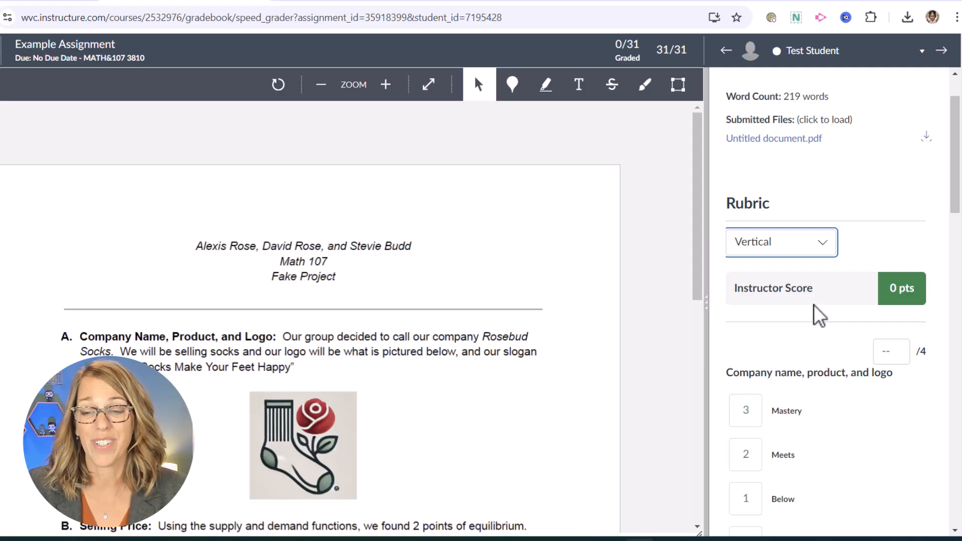
scroll(down, 3)
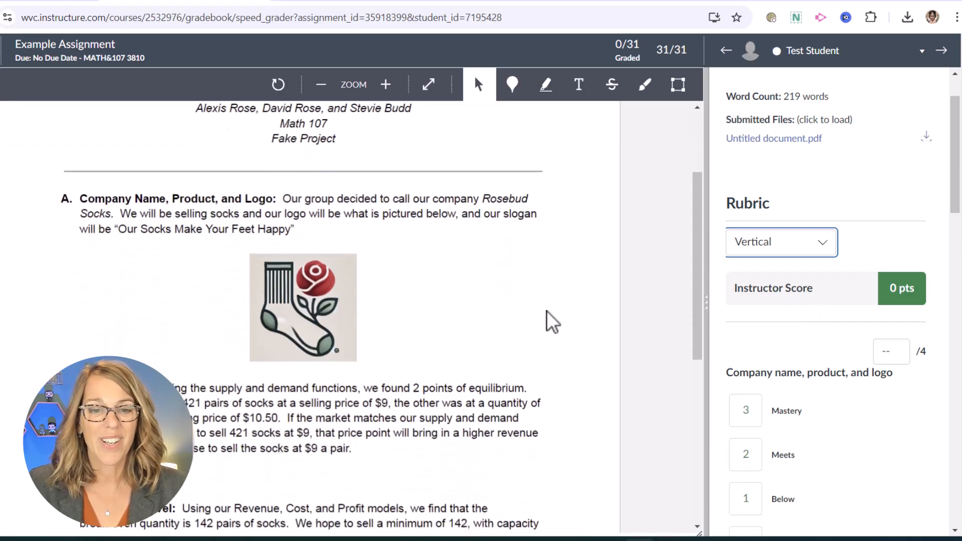
mouse_move(810, 334)
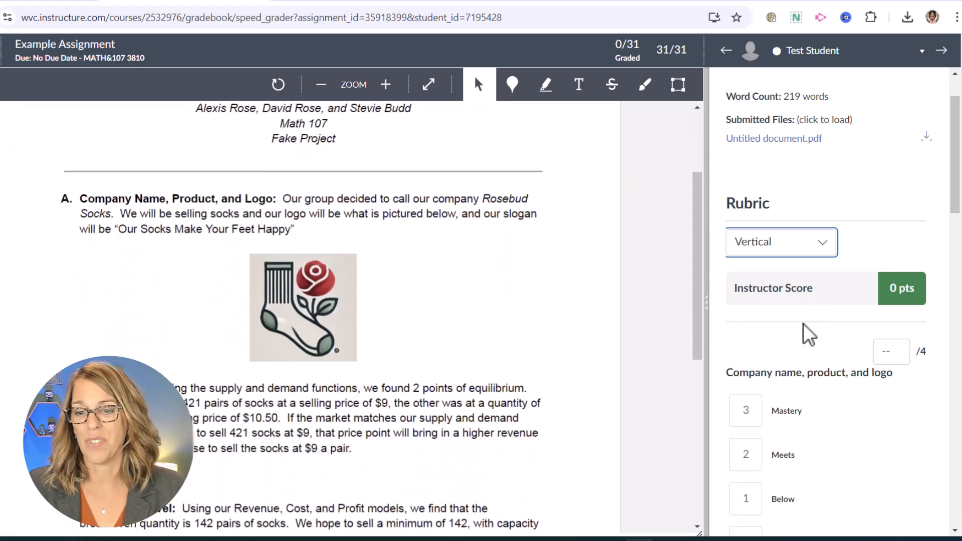
Rate company name Mastery, selling price Meets, production level Mastery, and submit for 9/10
scroll(down, 3)
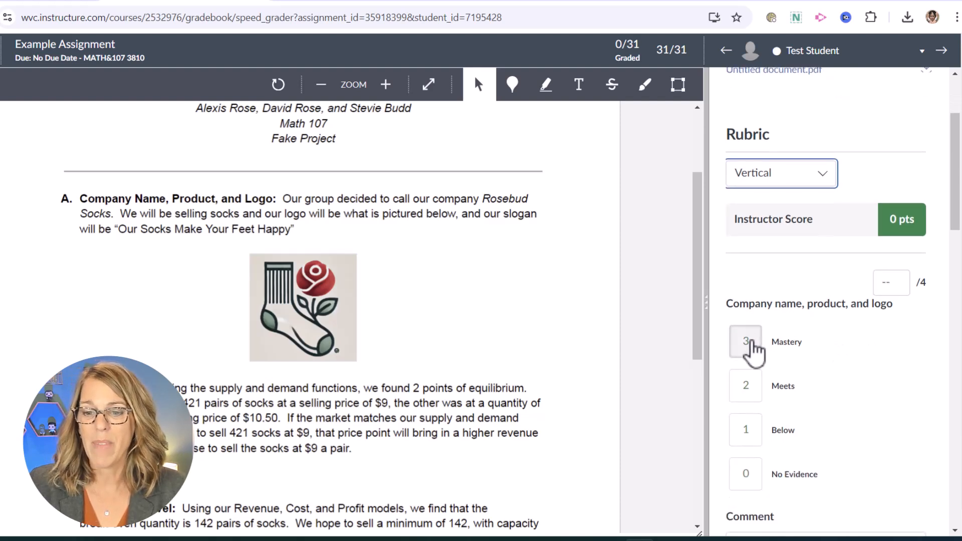
click(746, 342)
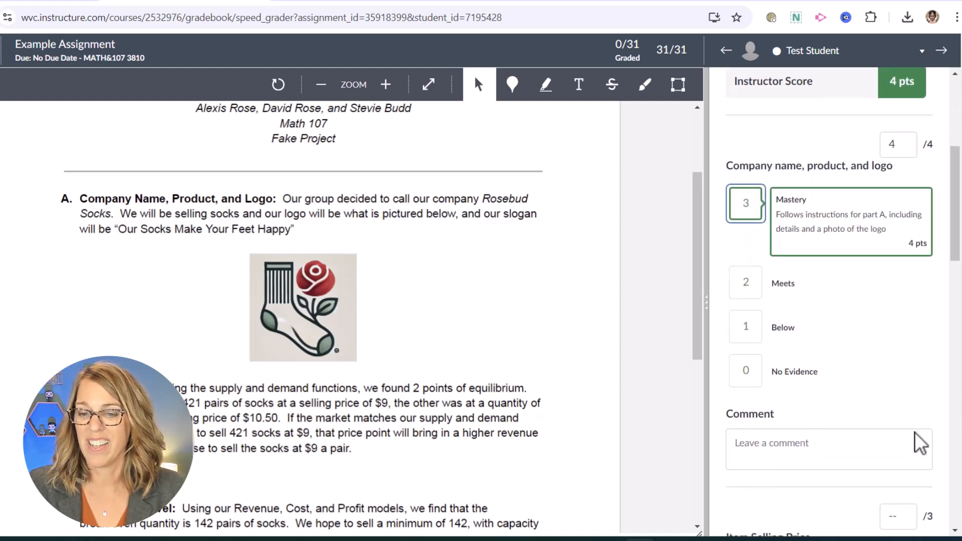
scroll(down, 3)
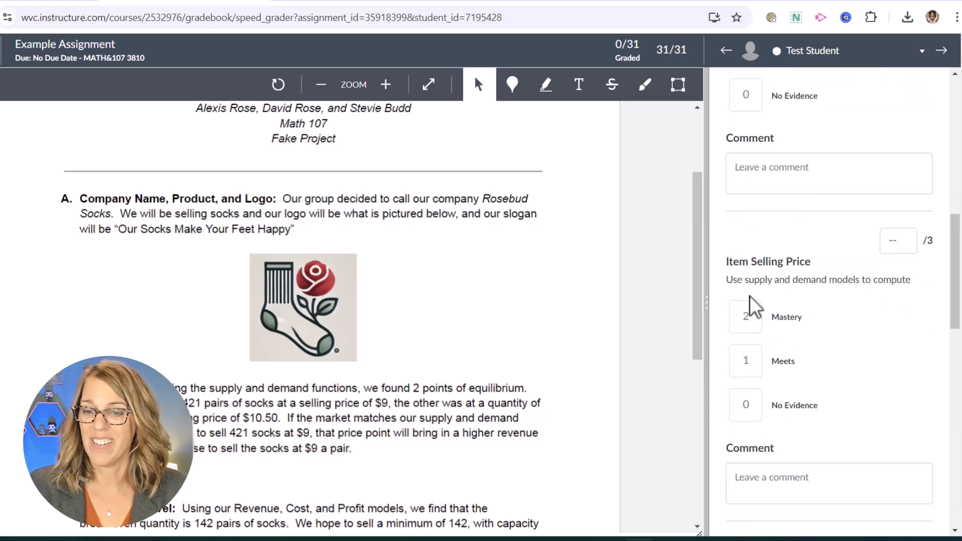
scroll(down, 3)
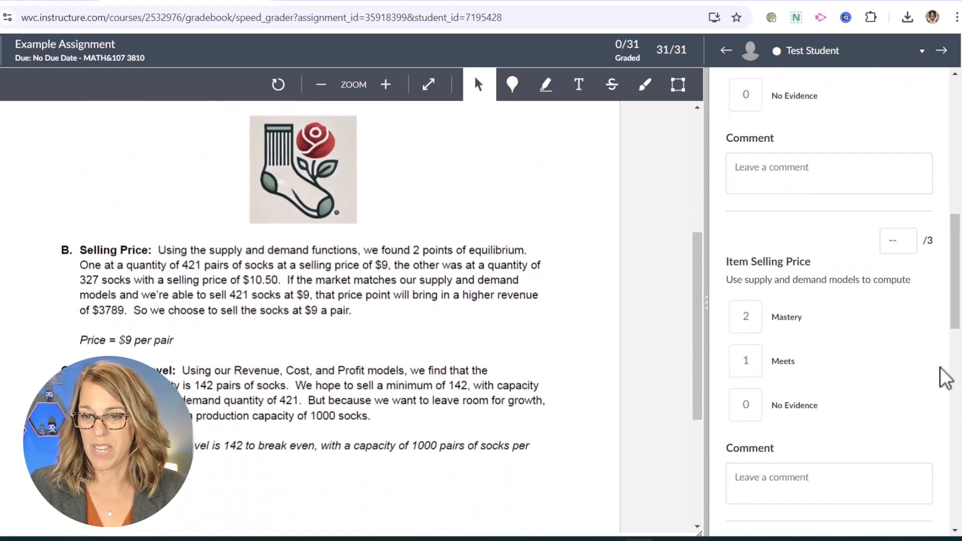
click(745, 361)
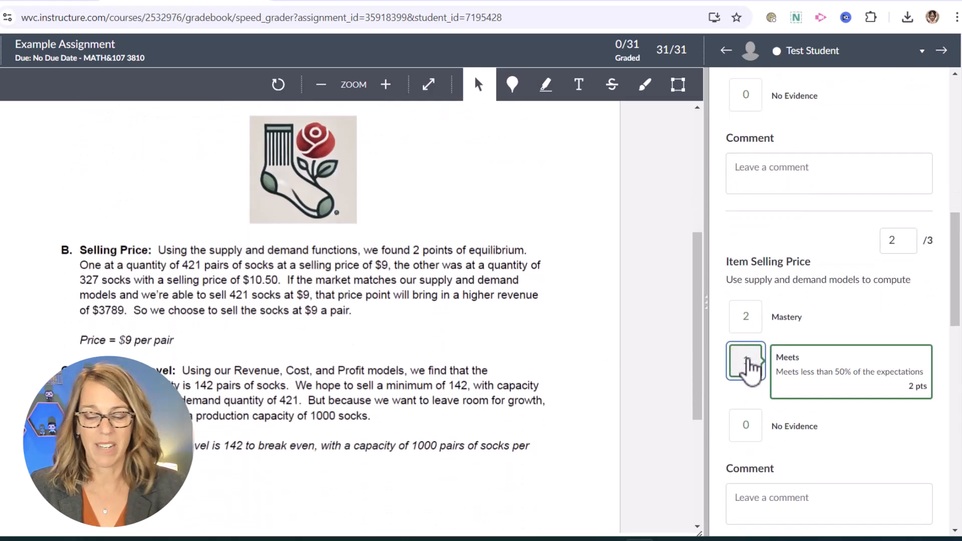
click(745, 359)
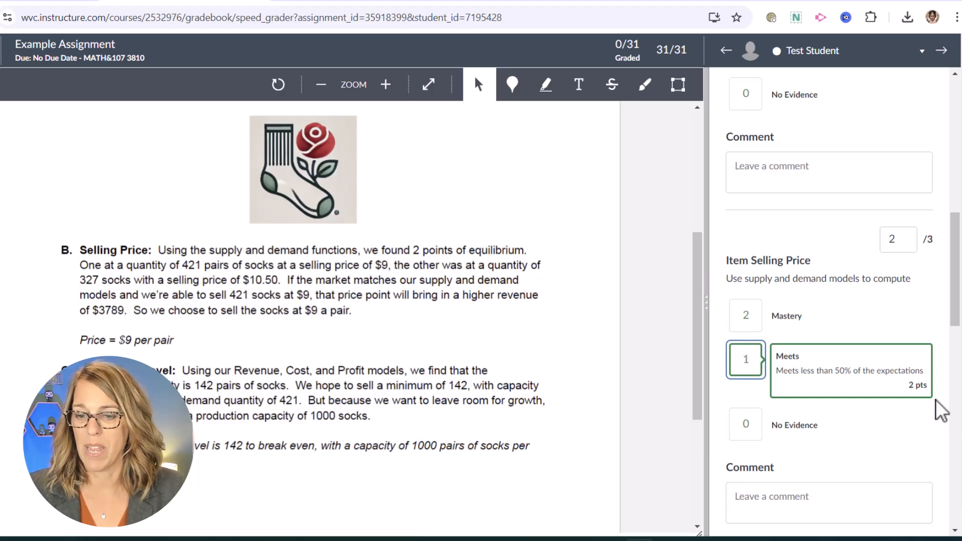
scroll(down, 3)
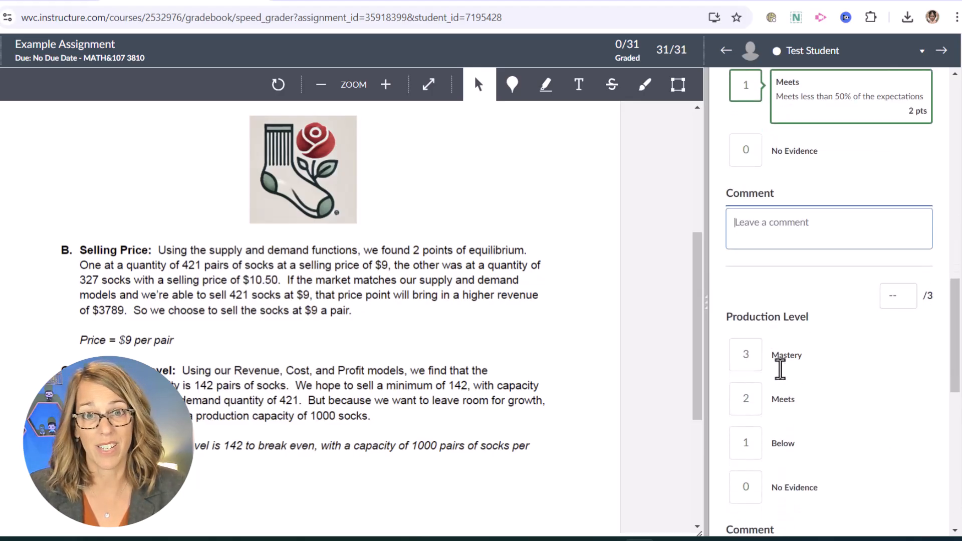
scroll(down, 3)
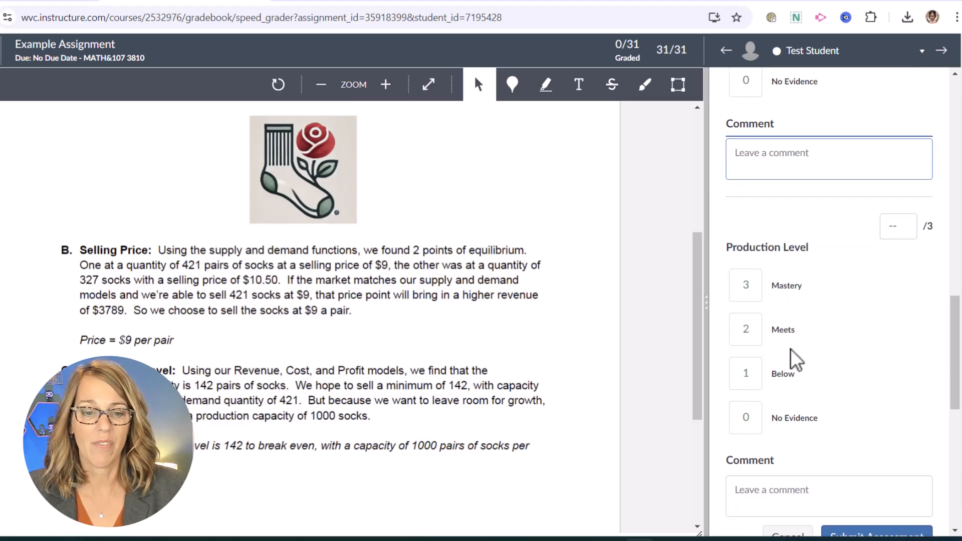
click(746, 285)
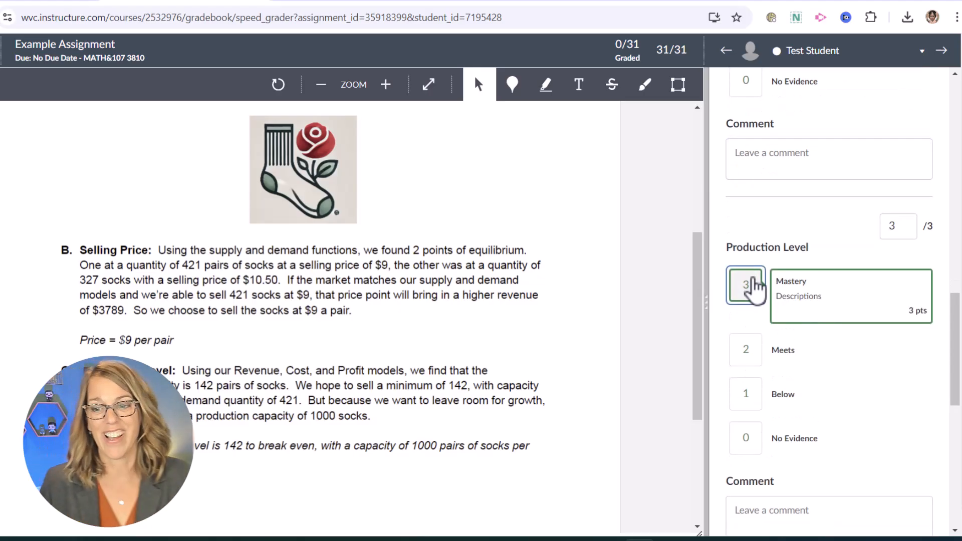
scroll(down, 3)
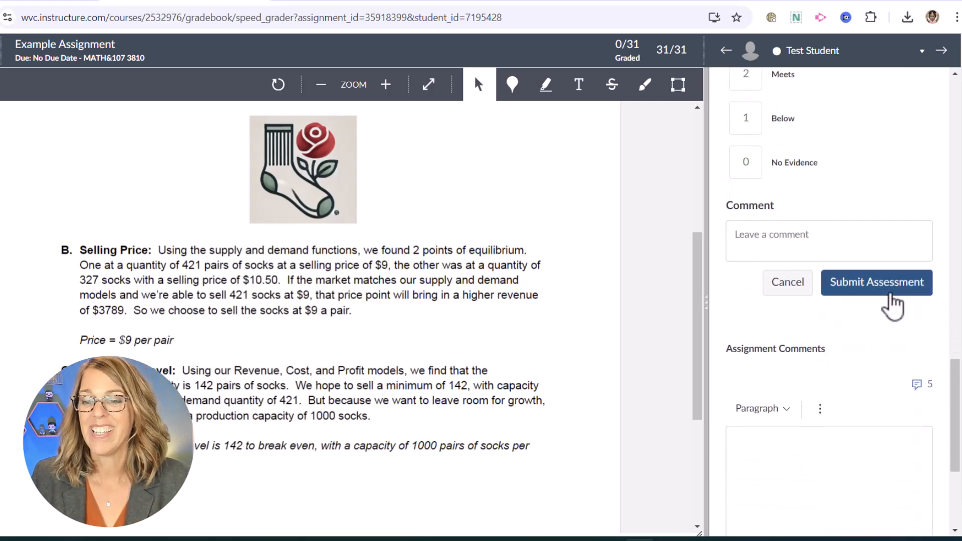
click(876, 281)
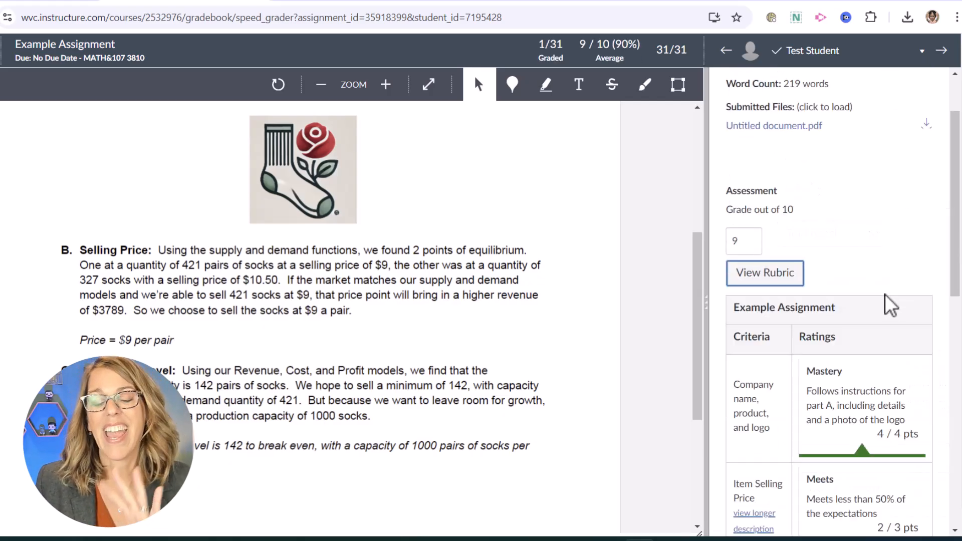
mouse_move(883, 304)
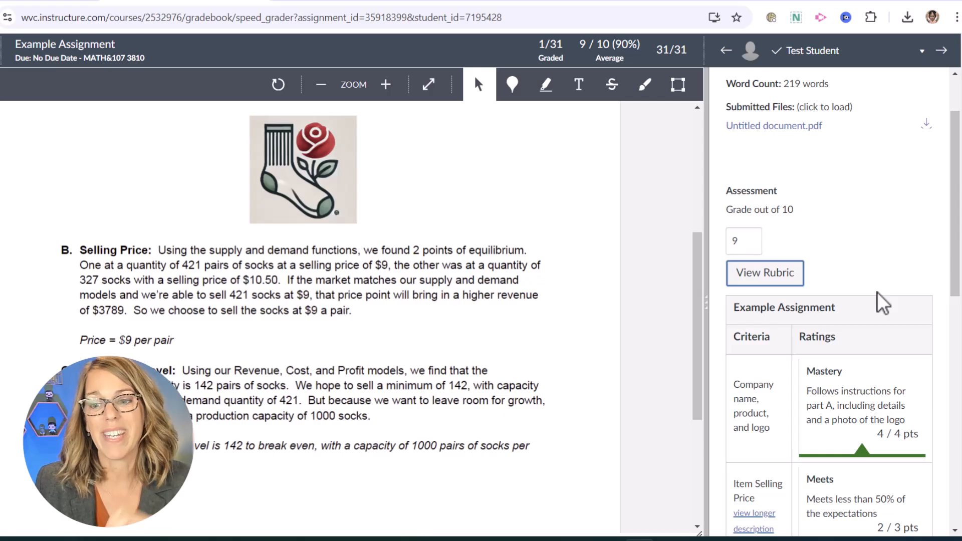
scroll(down, 3)
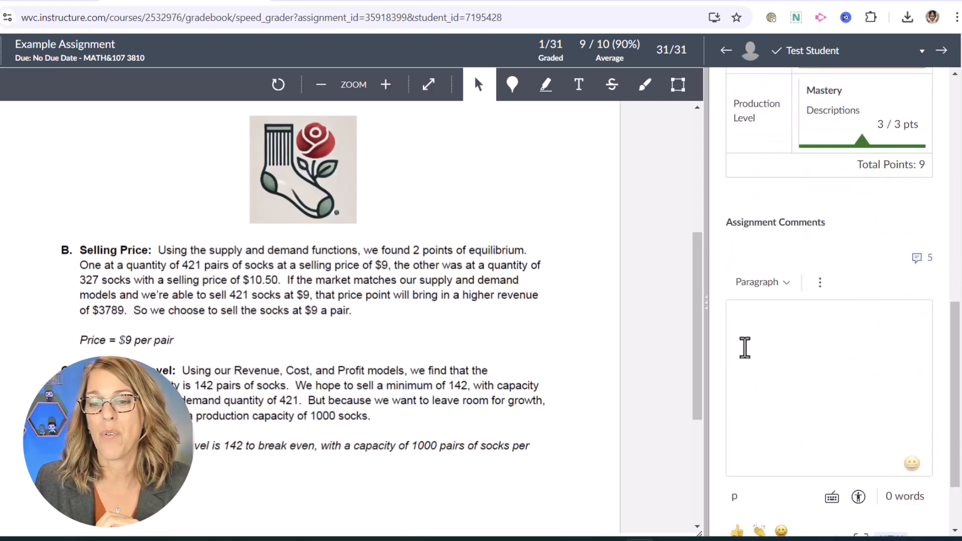
click(828, 386)
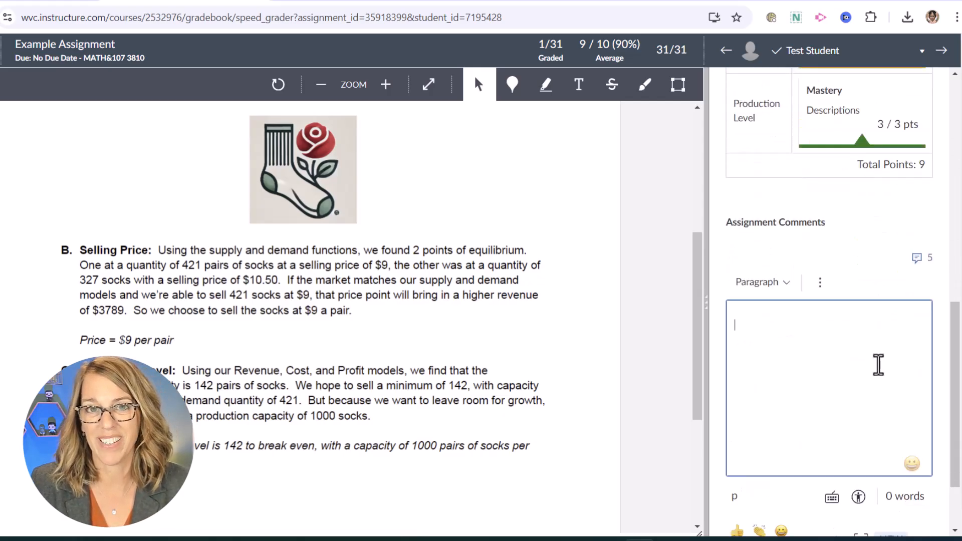